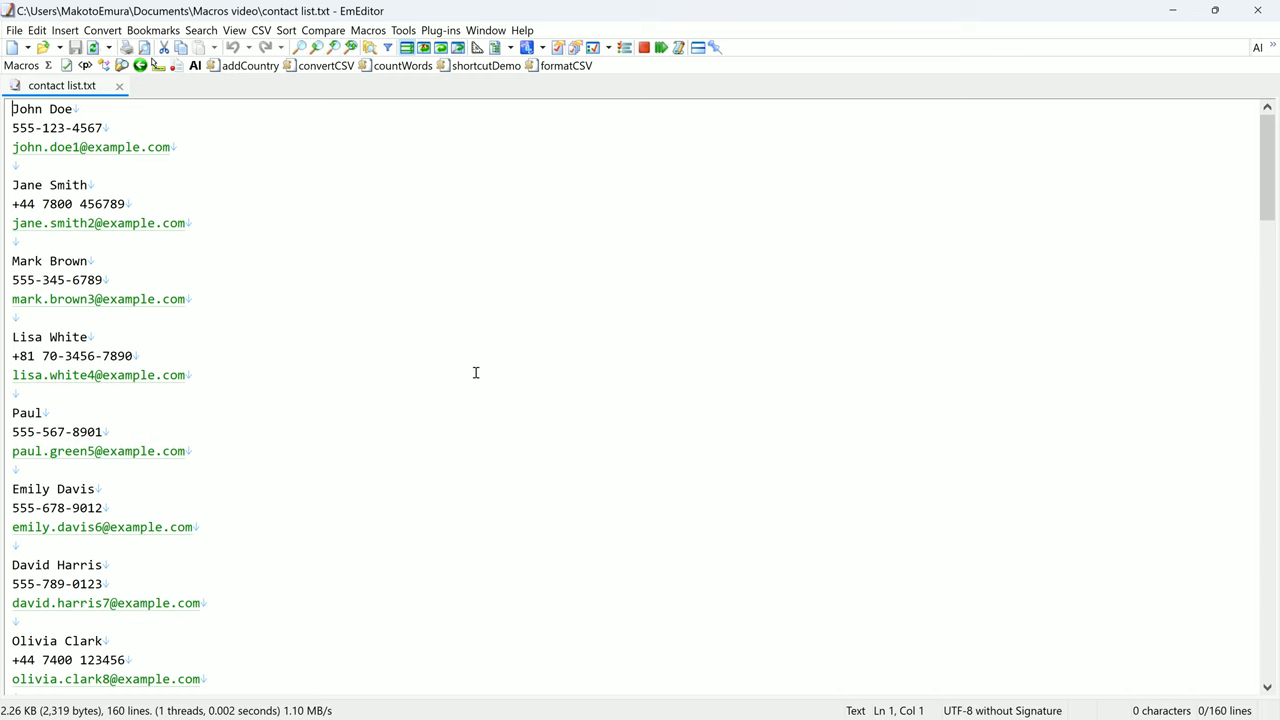
mouse_move(228, 252)
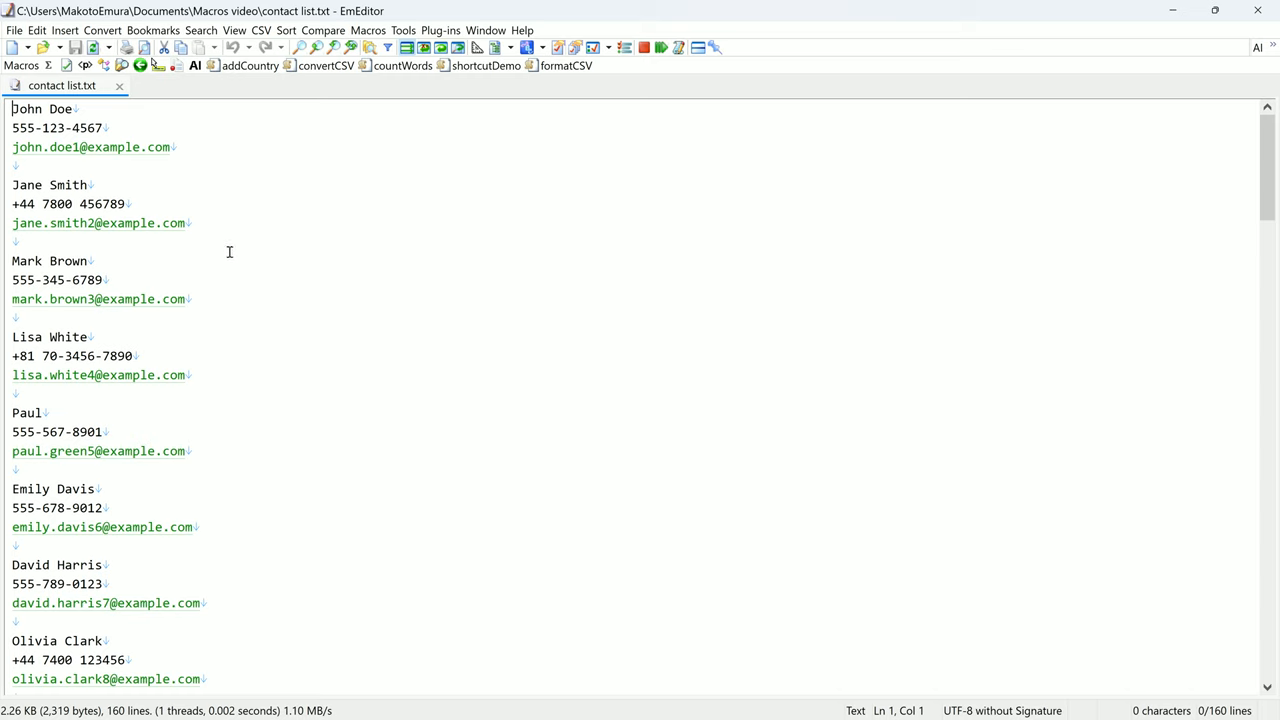
Inspect John Doe's name and email in the contact list before running anything.
double_click(40, 108)
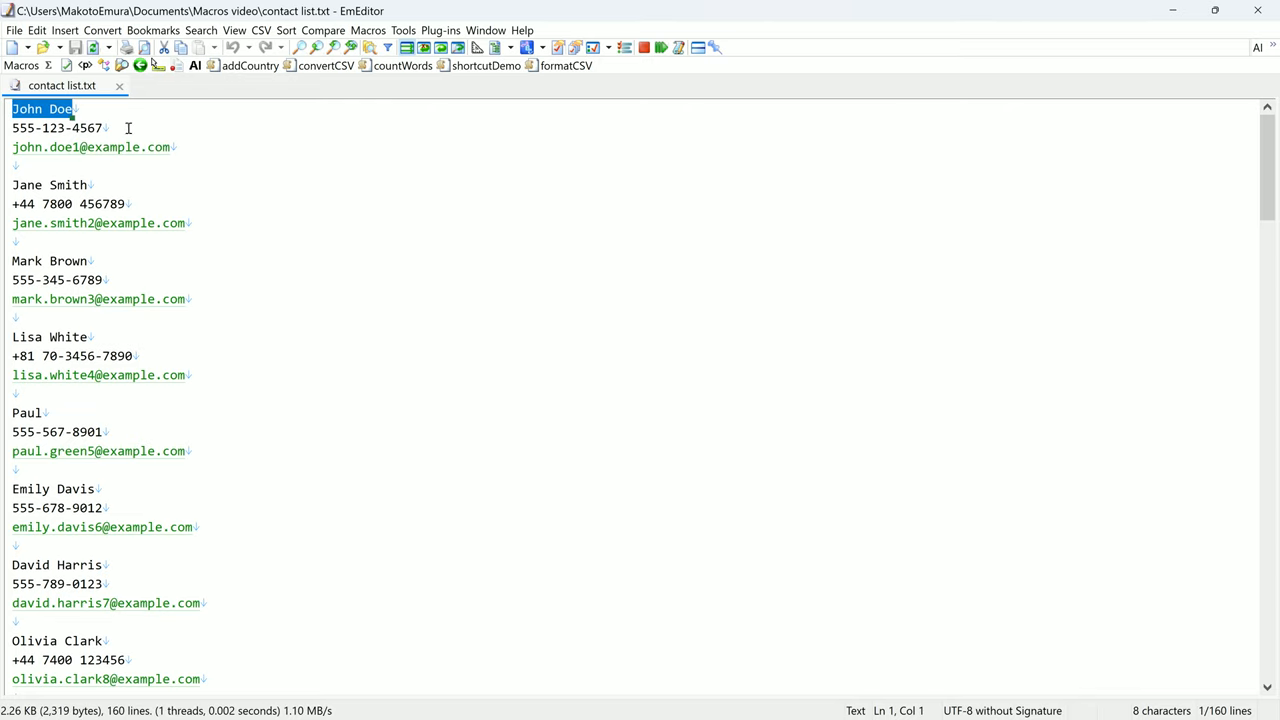
double_click(56, 128)
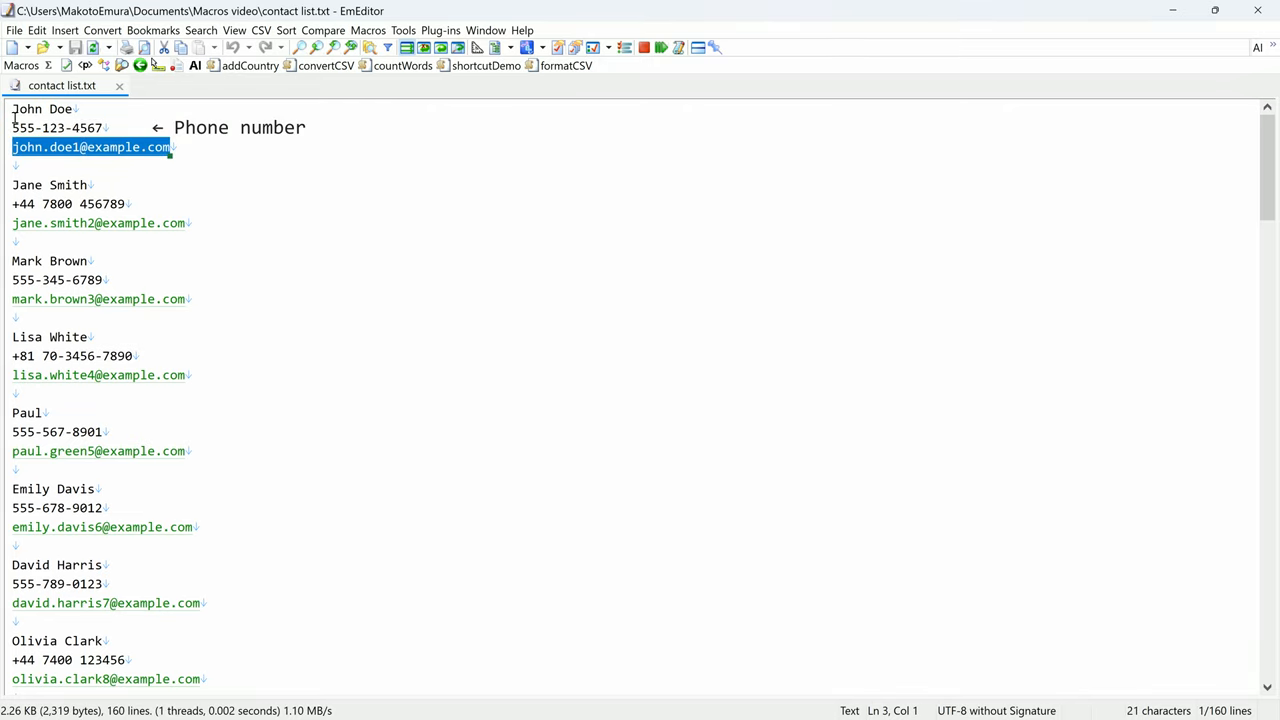
left_click(448, 238)
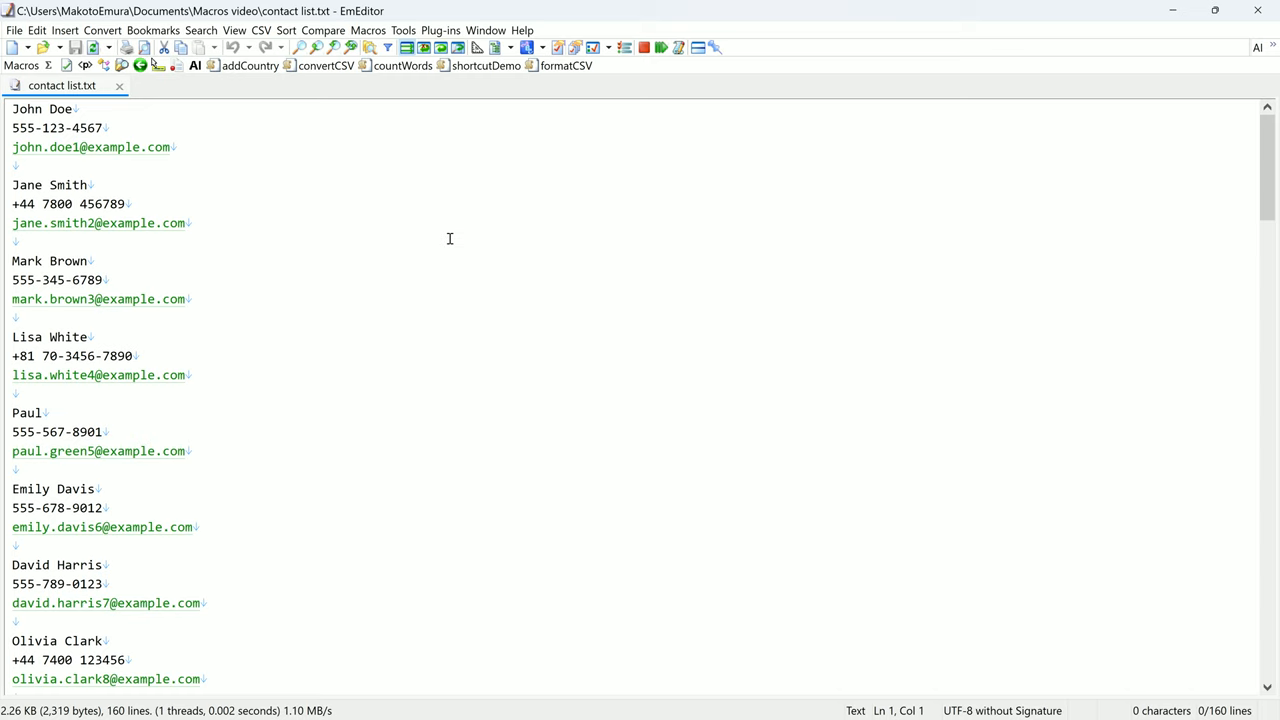
mouse_move(660, 48)
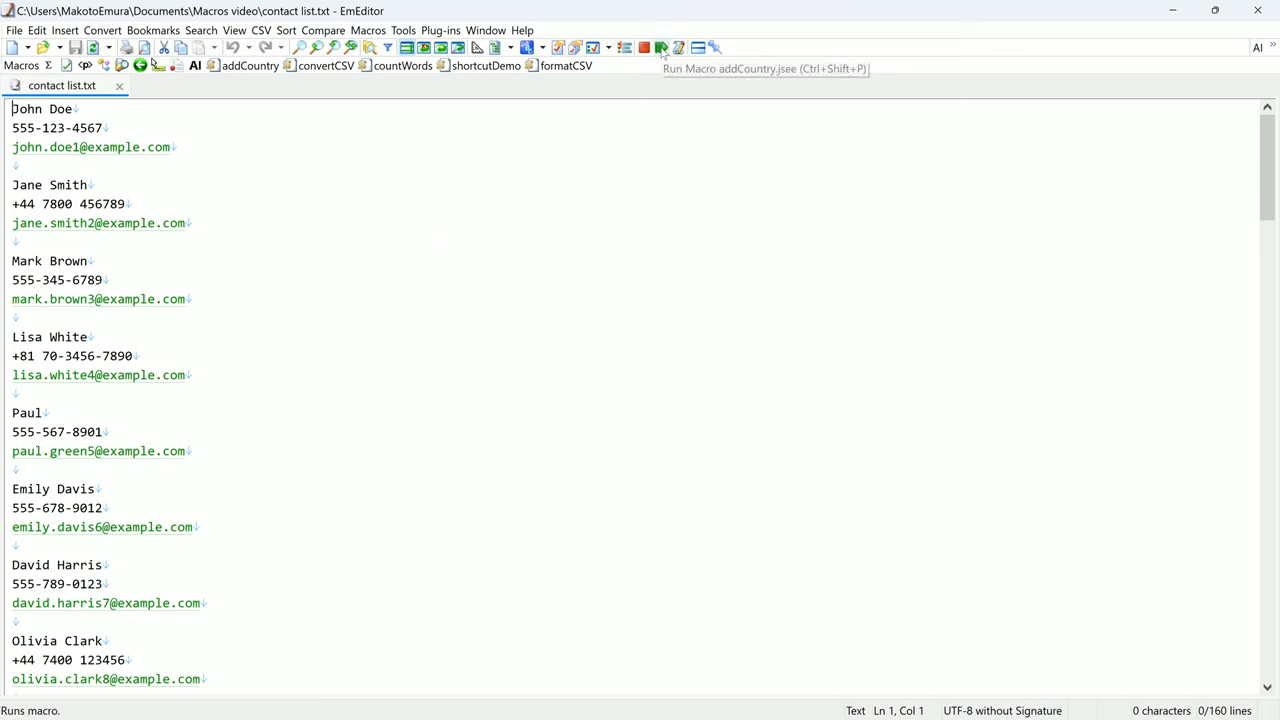
Run the addCountry macro so US, United Kingdom or Japan appears under each phone number.
left_click(660, 48)
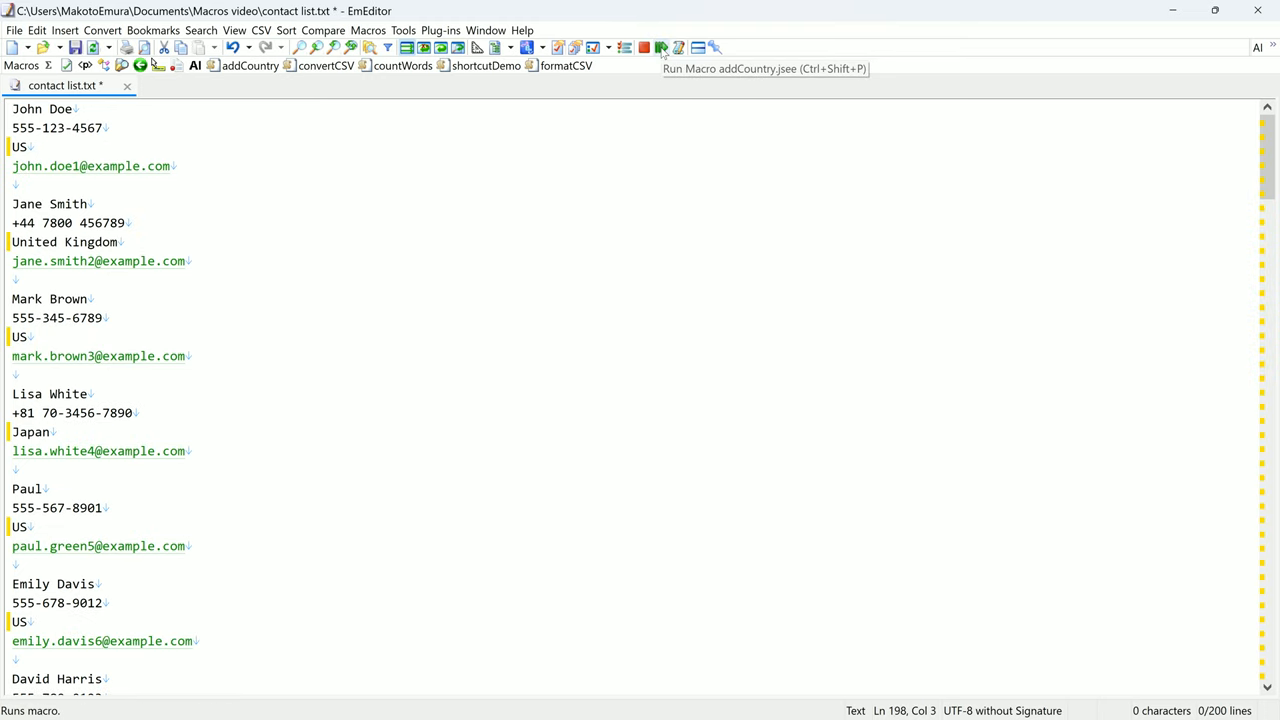
left_click(660, 48)
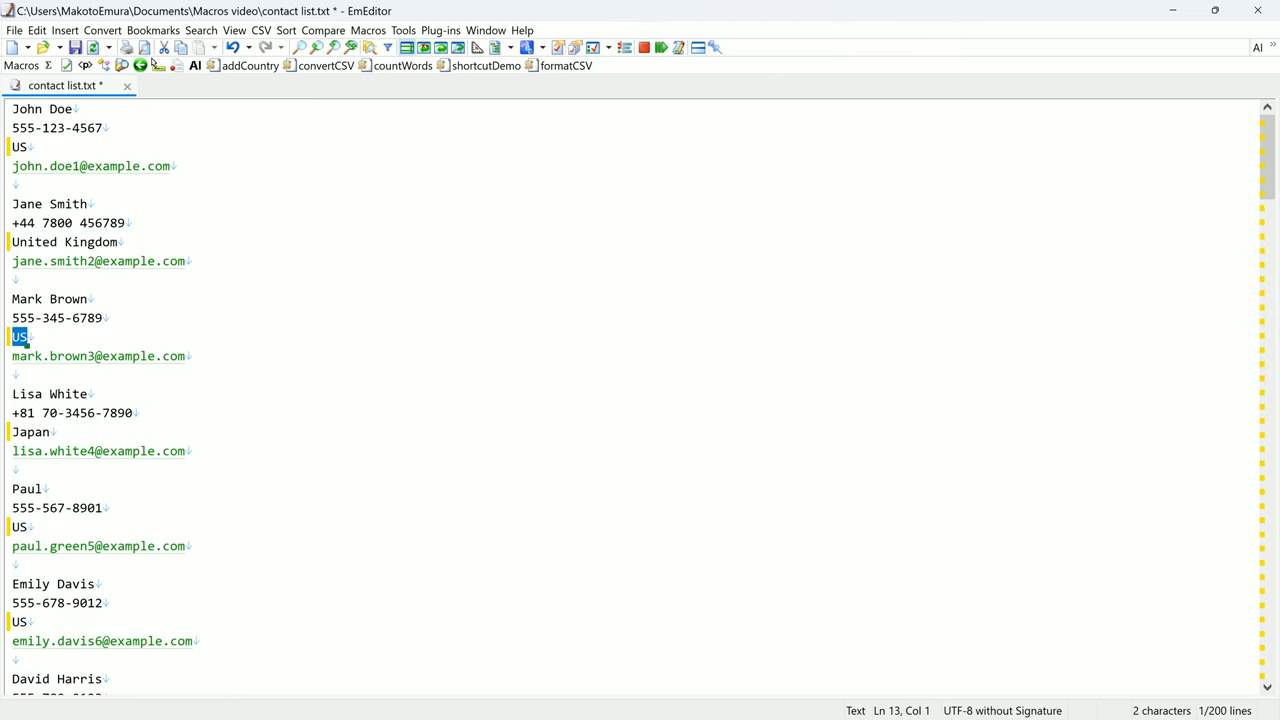
mouse_move(232, 310)
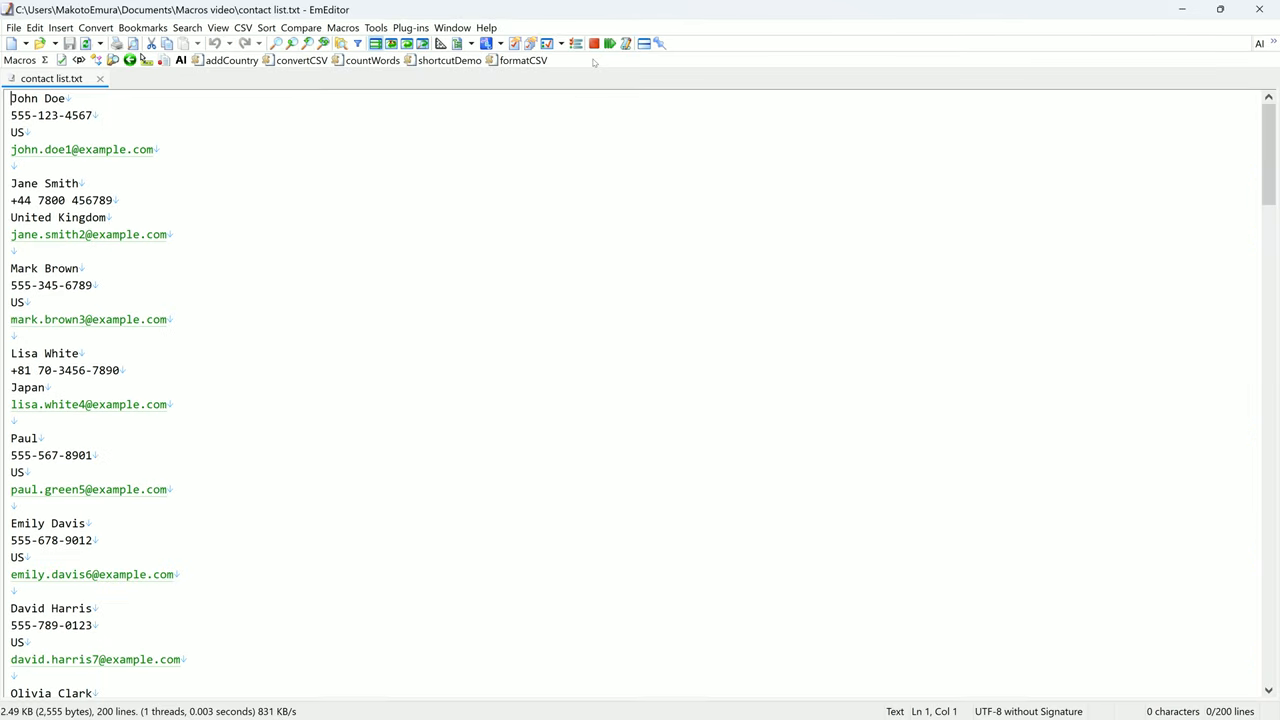
mouse_move(594, 44)
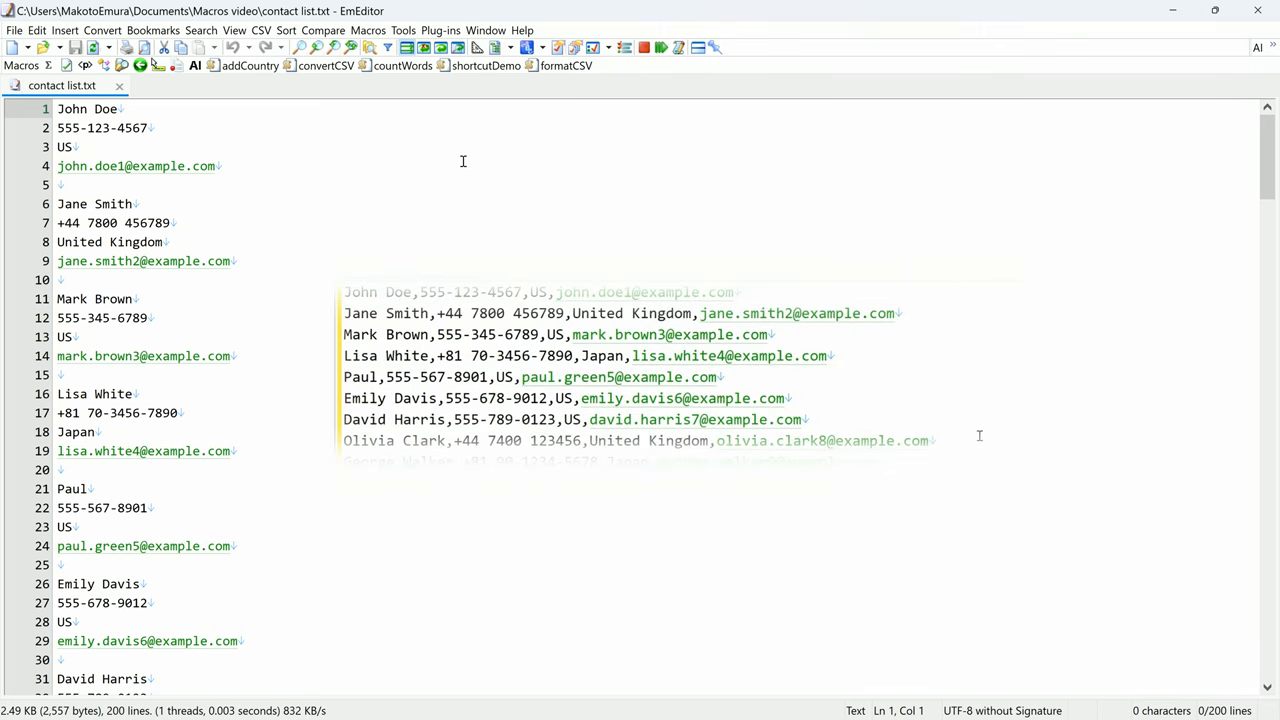
mouse_move(612, 100)
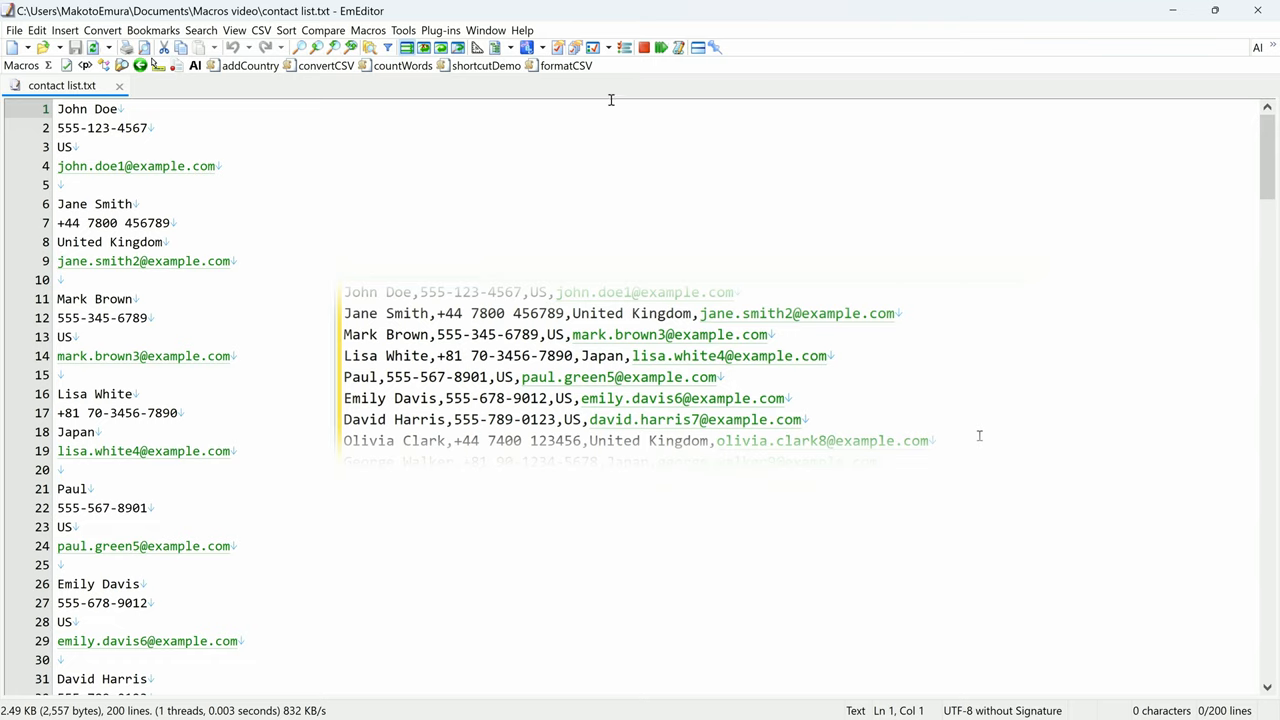
mouse_move(644, 48)
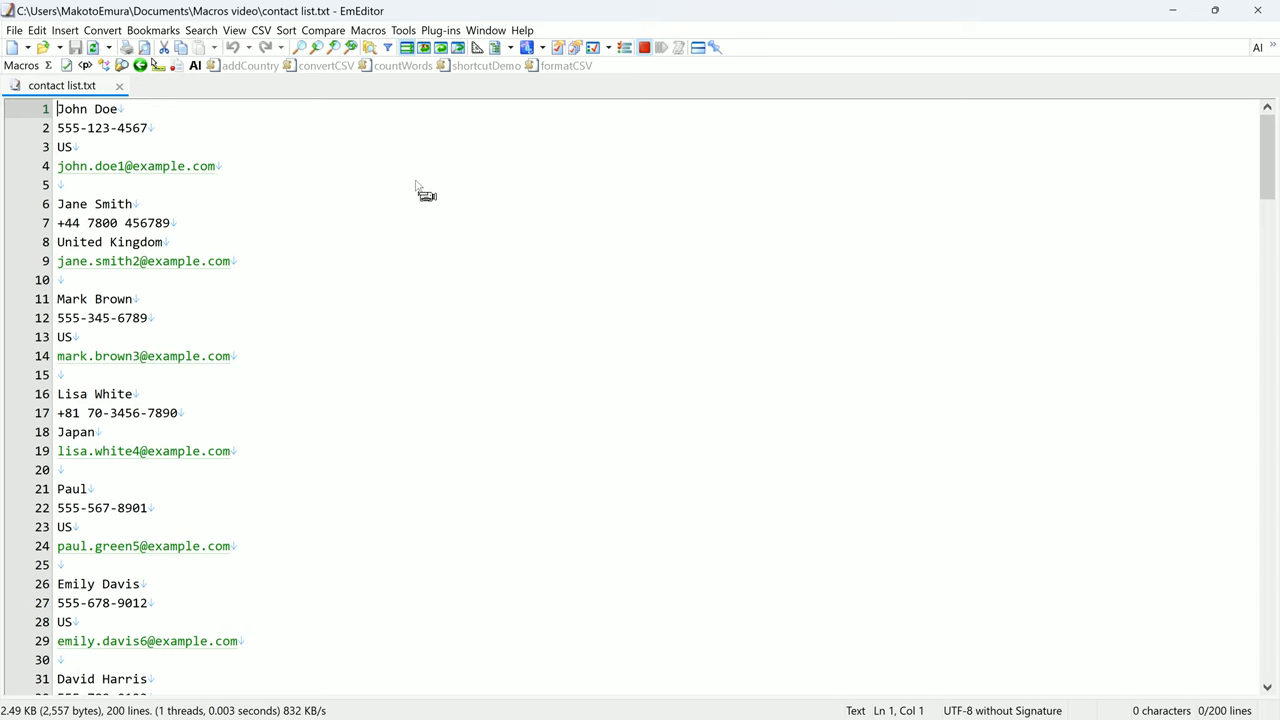
Join John Doe's lines with commas while recording, then stop the recording.
type(",")
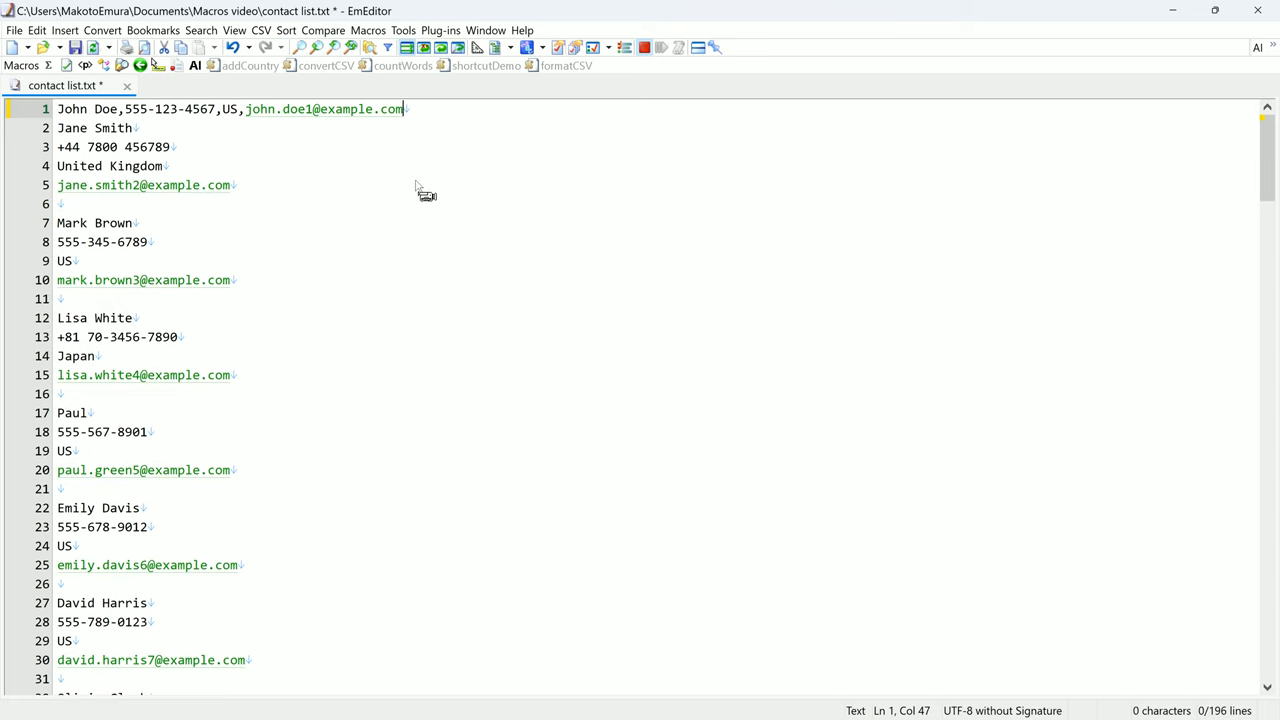
left_click(132, 128)
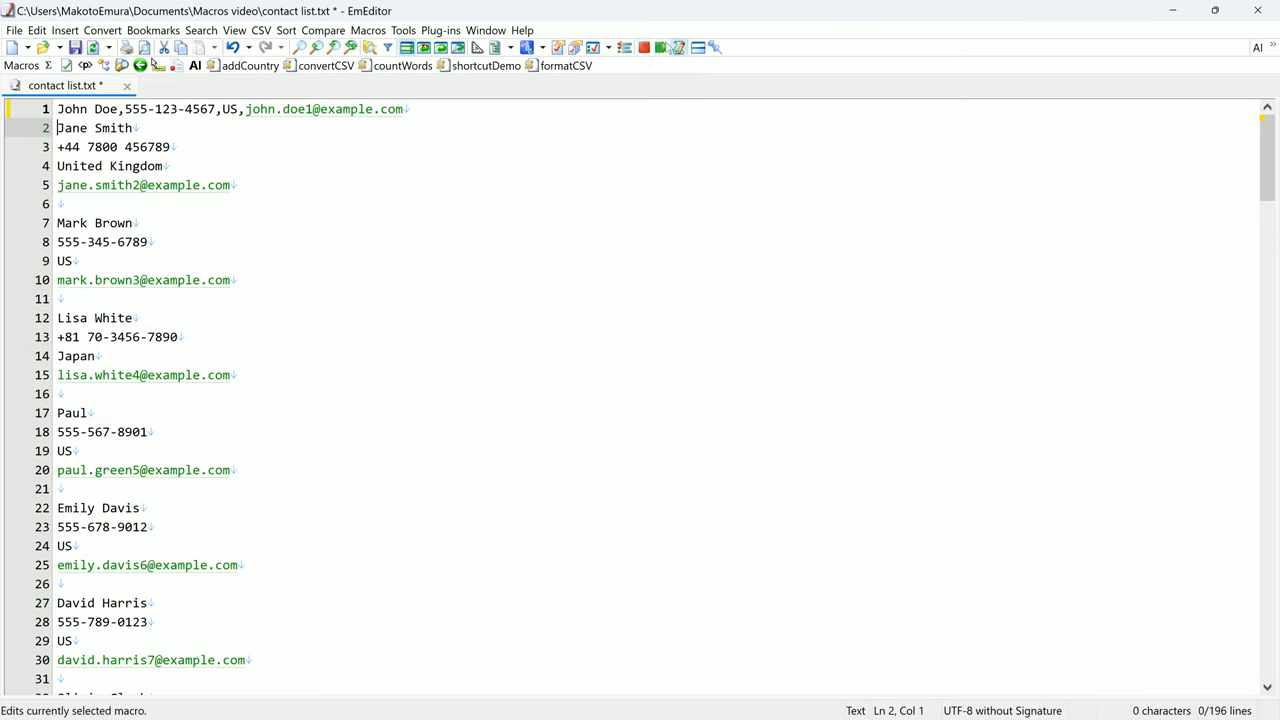
Edit the recorded macro as JavaScript and save it over formatCSV.jsee.
left_click(678, 48)
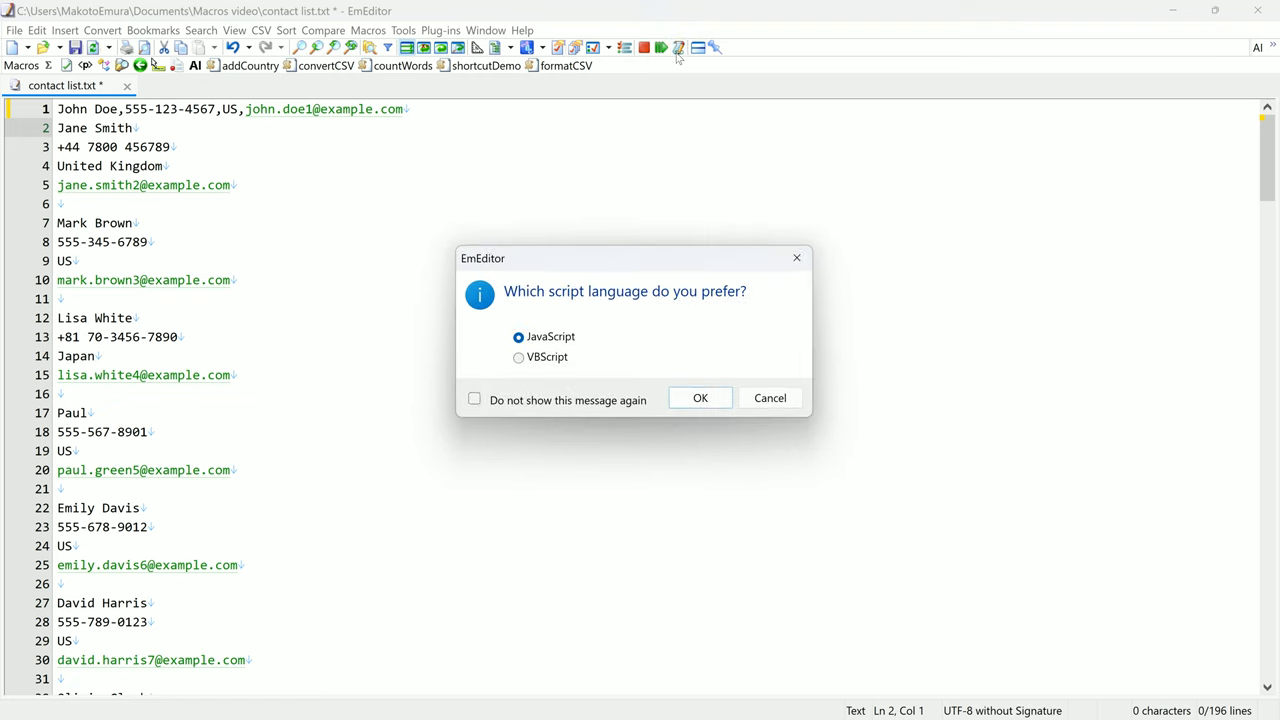
mouse_move(558, 364)
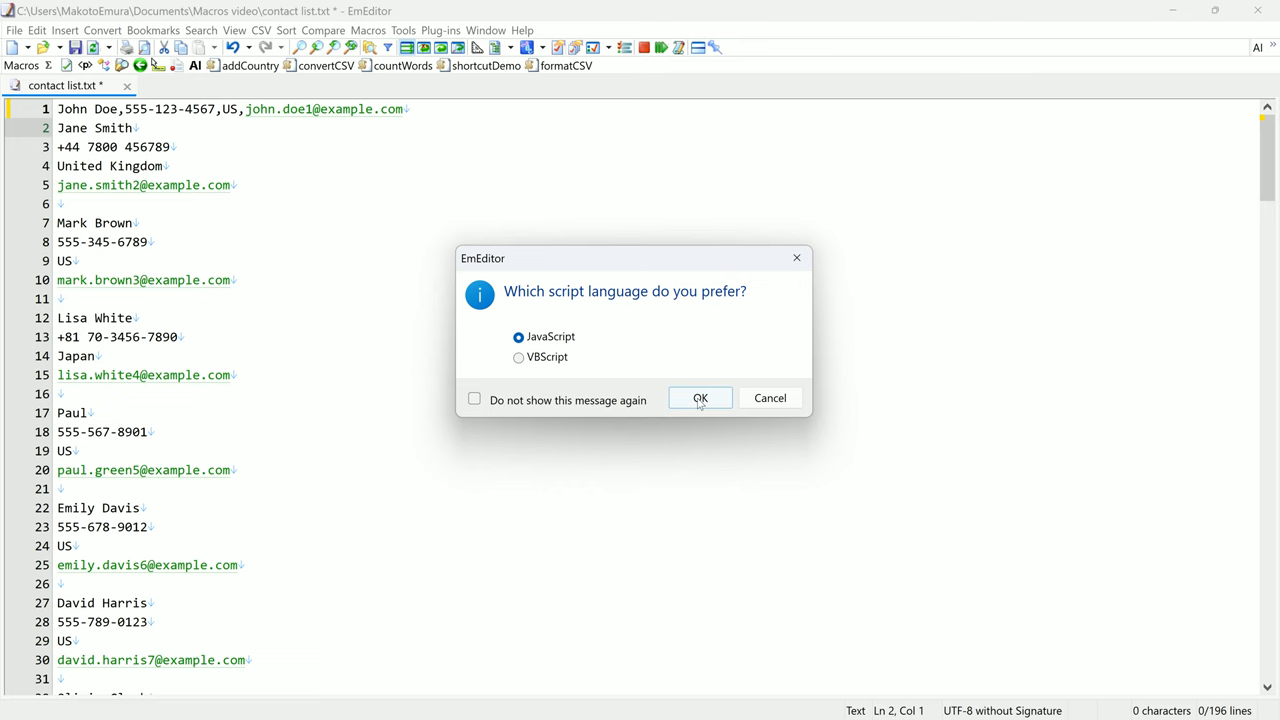
left_click(700, 398)
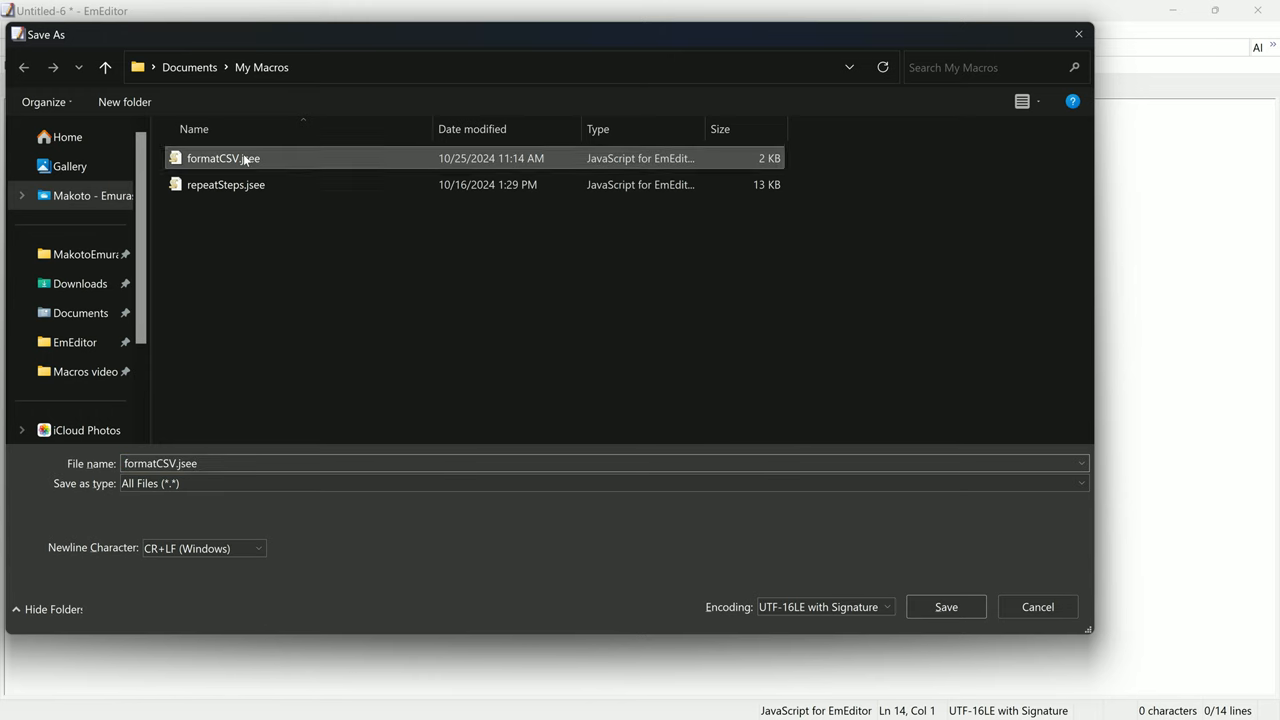
left_click(944, 608)
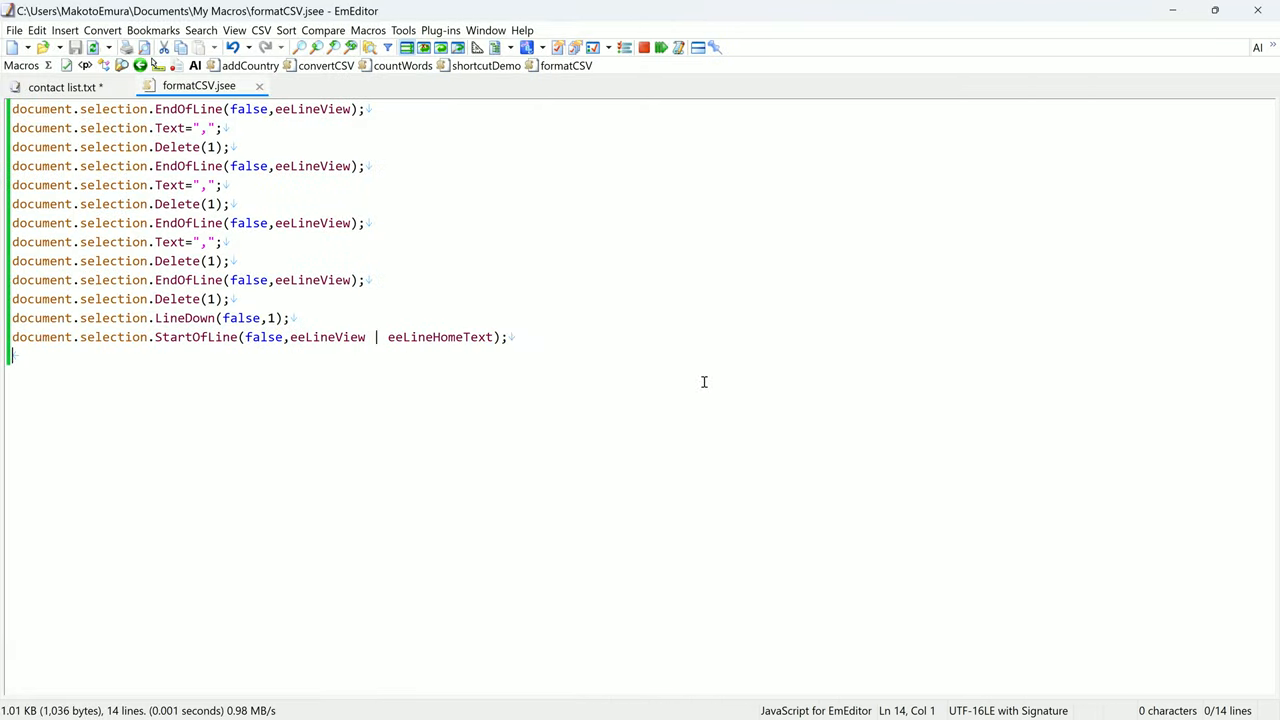
Make formatCSV.jsee the current macro via Macros > Select This.
left_click(62, 86)
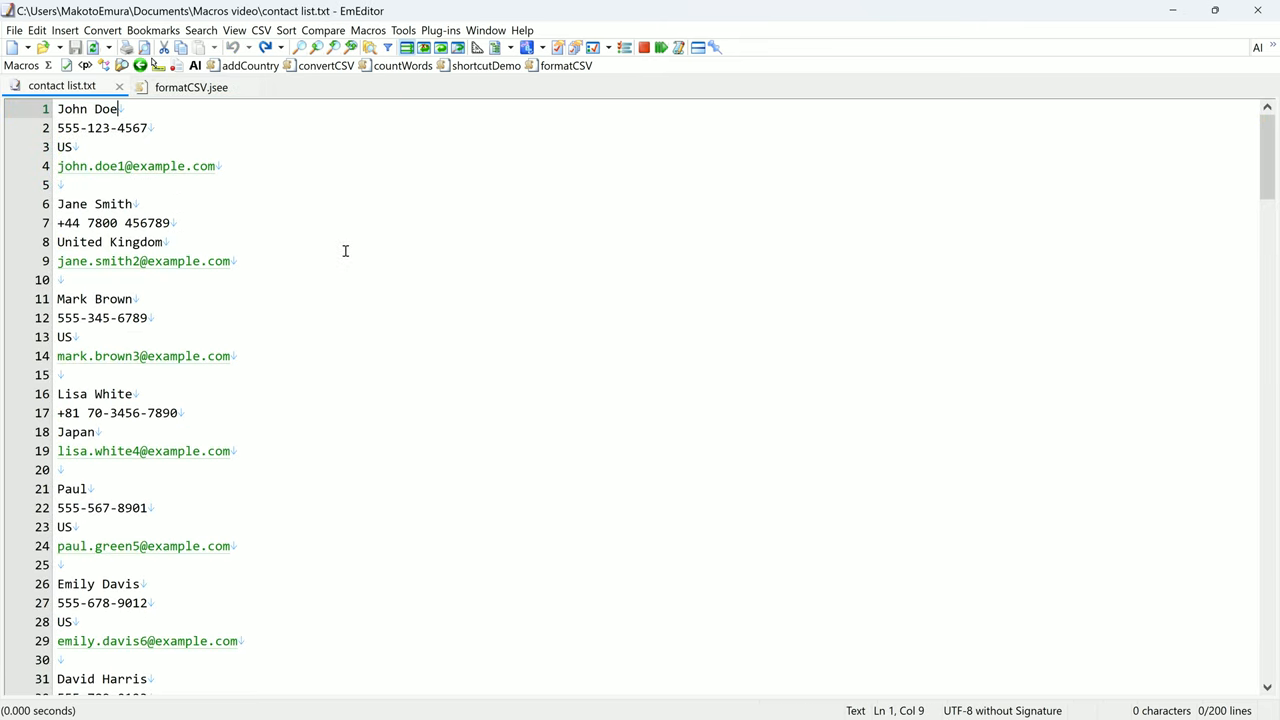
left_click(368, 30)
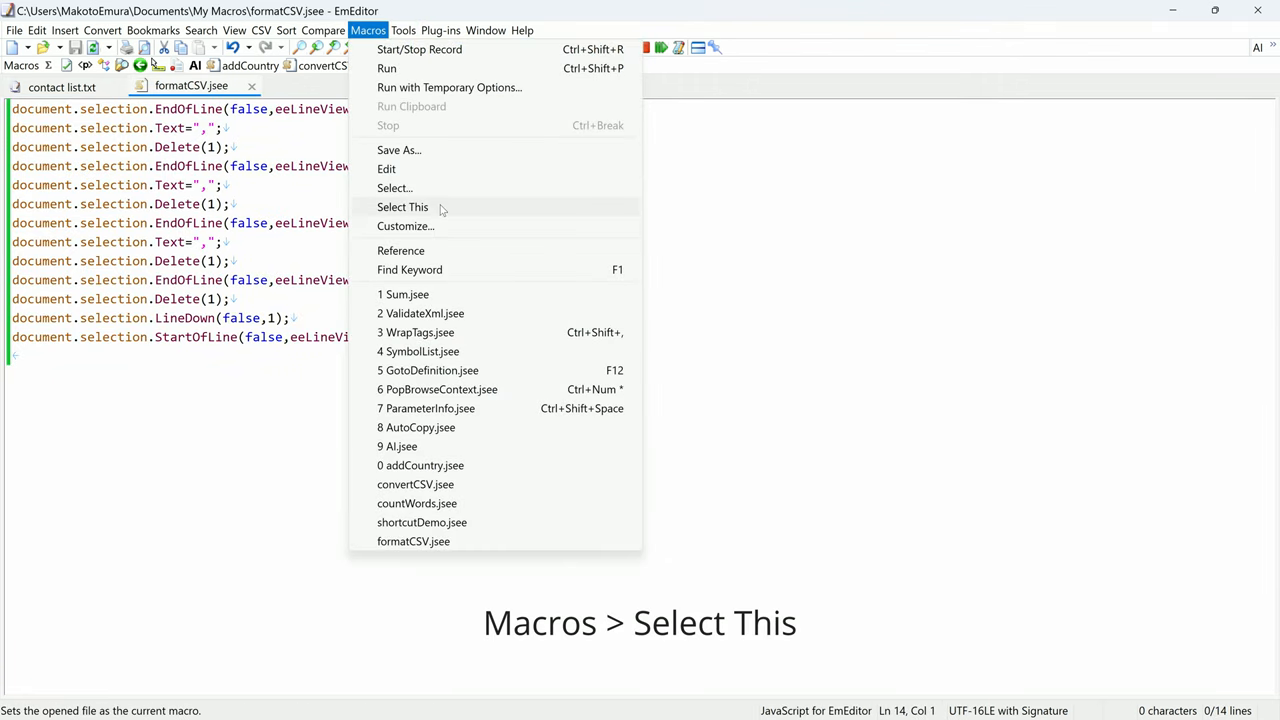
left_click(402, 206)
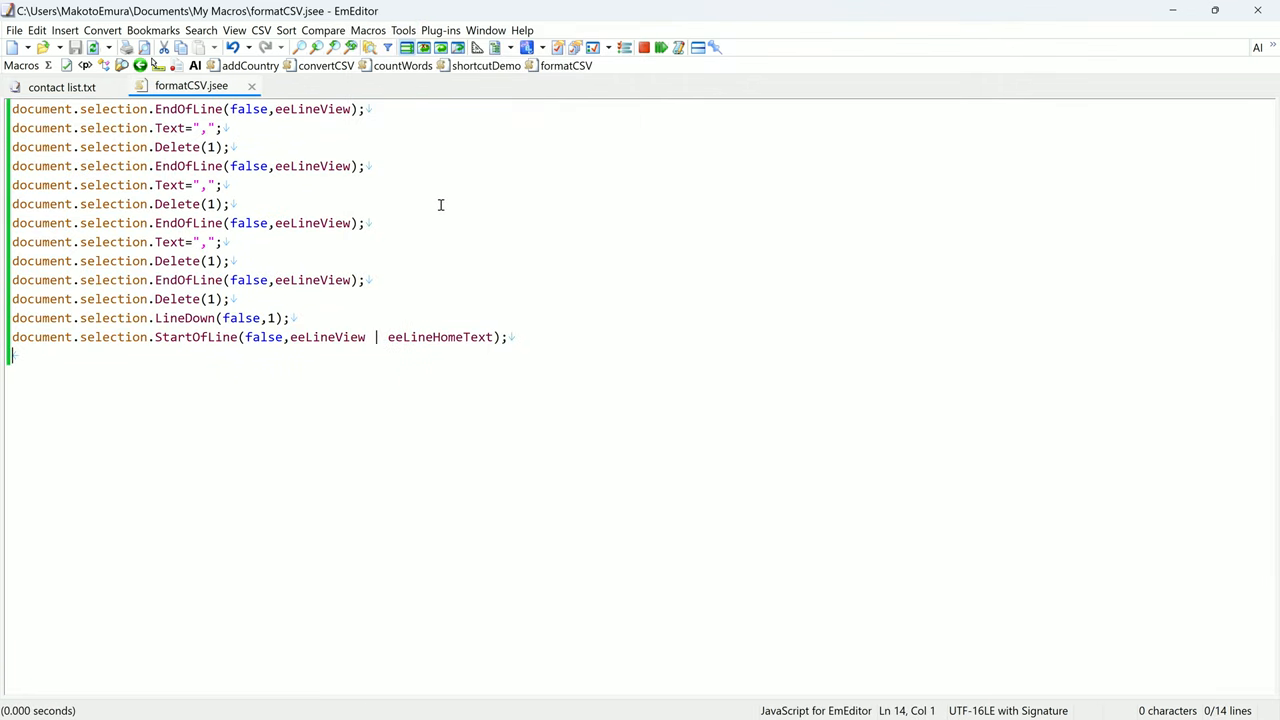
Try formatCSV on the contact list and restore the original layout.
left_click(60, 86)
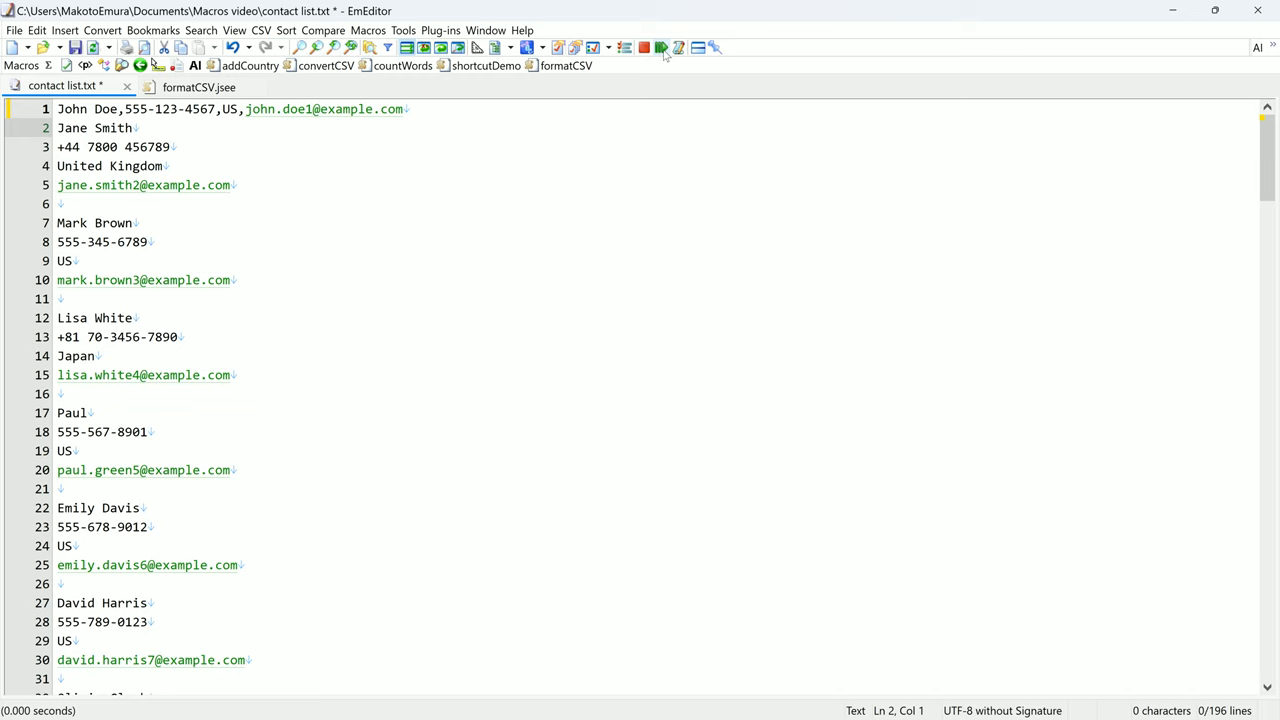
left_click(58, 128)
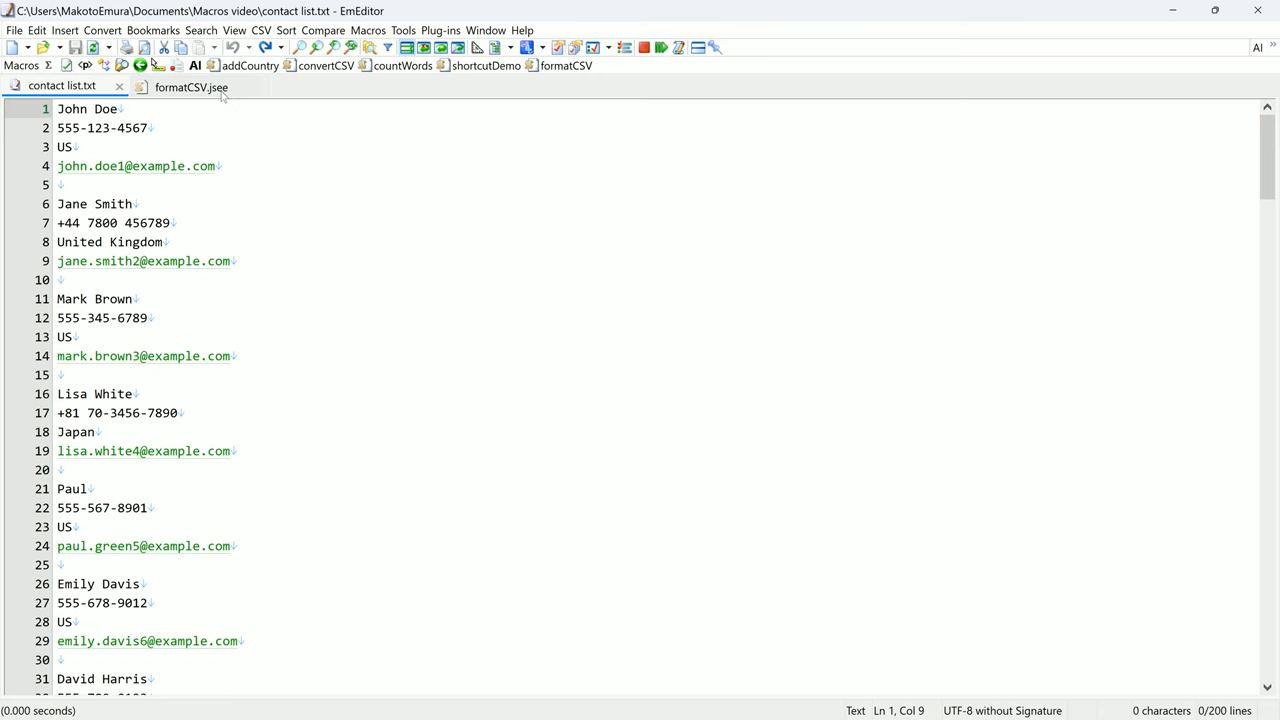
Wrap the formatCSV macro body in a while (true) { loop.
left_click(190, 88)
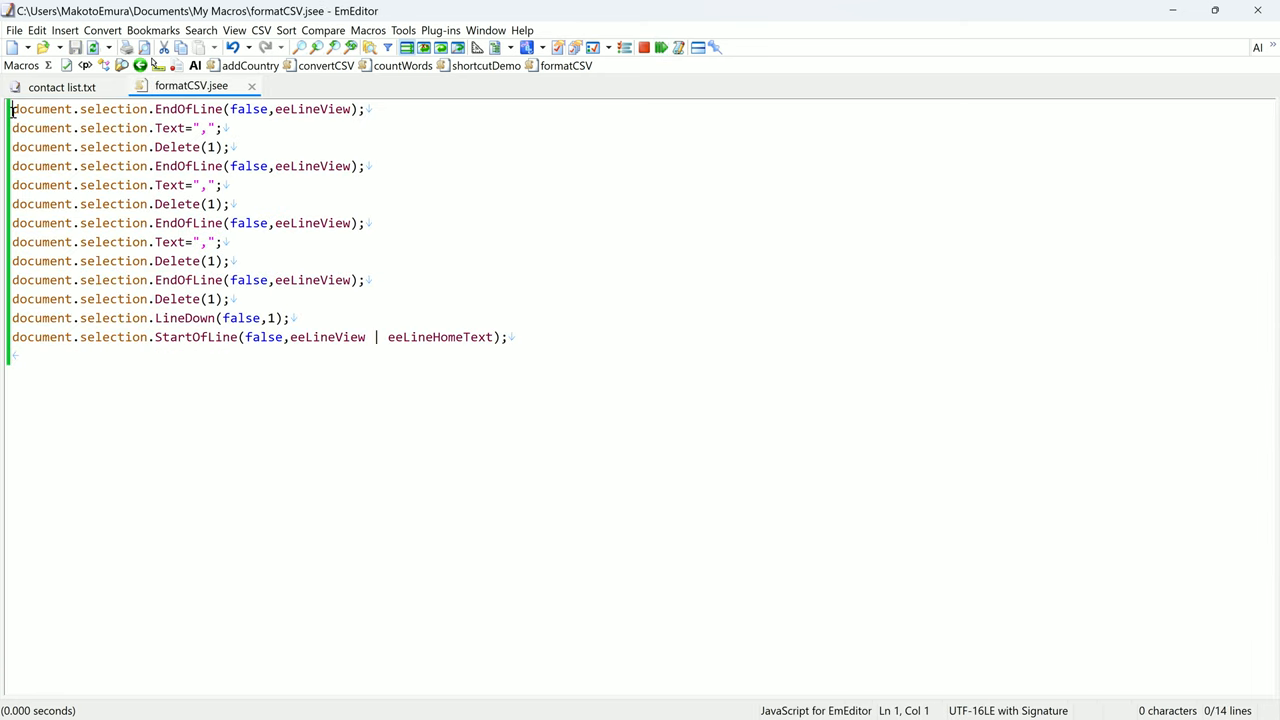
type("while")
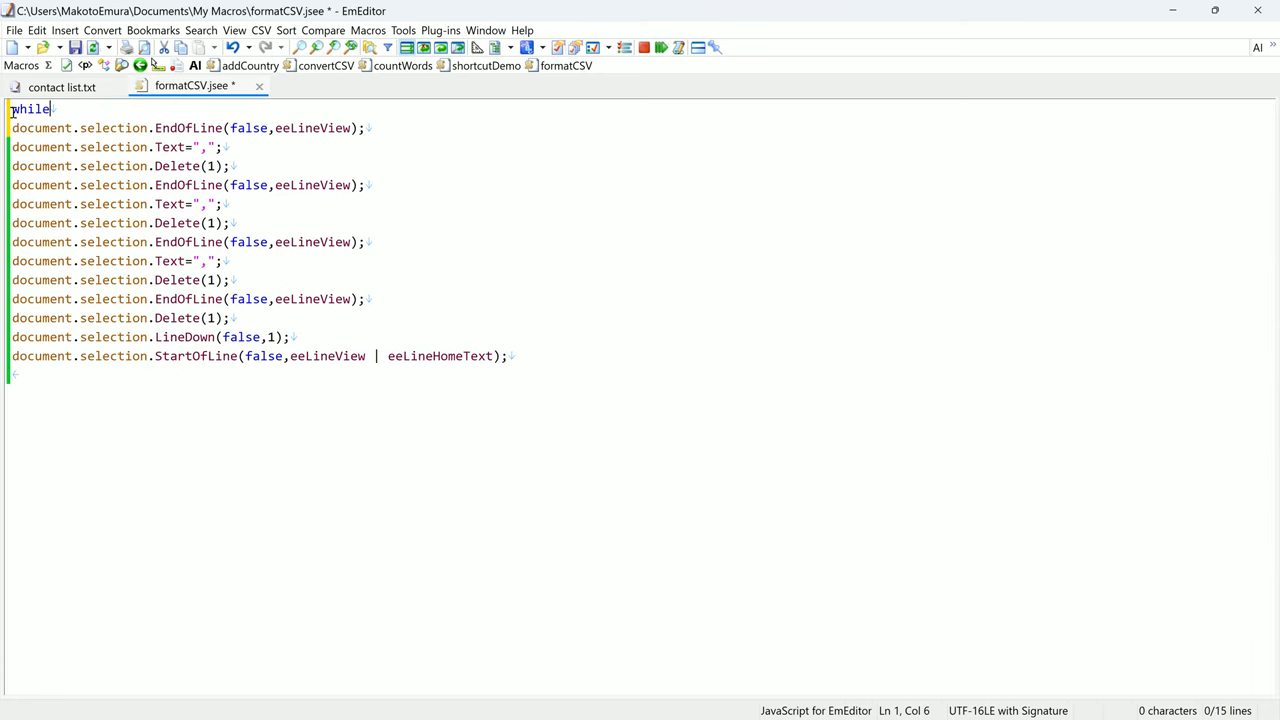
type("(true")
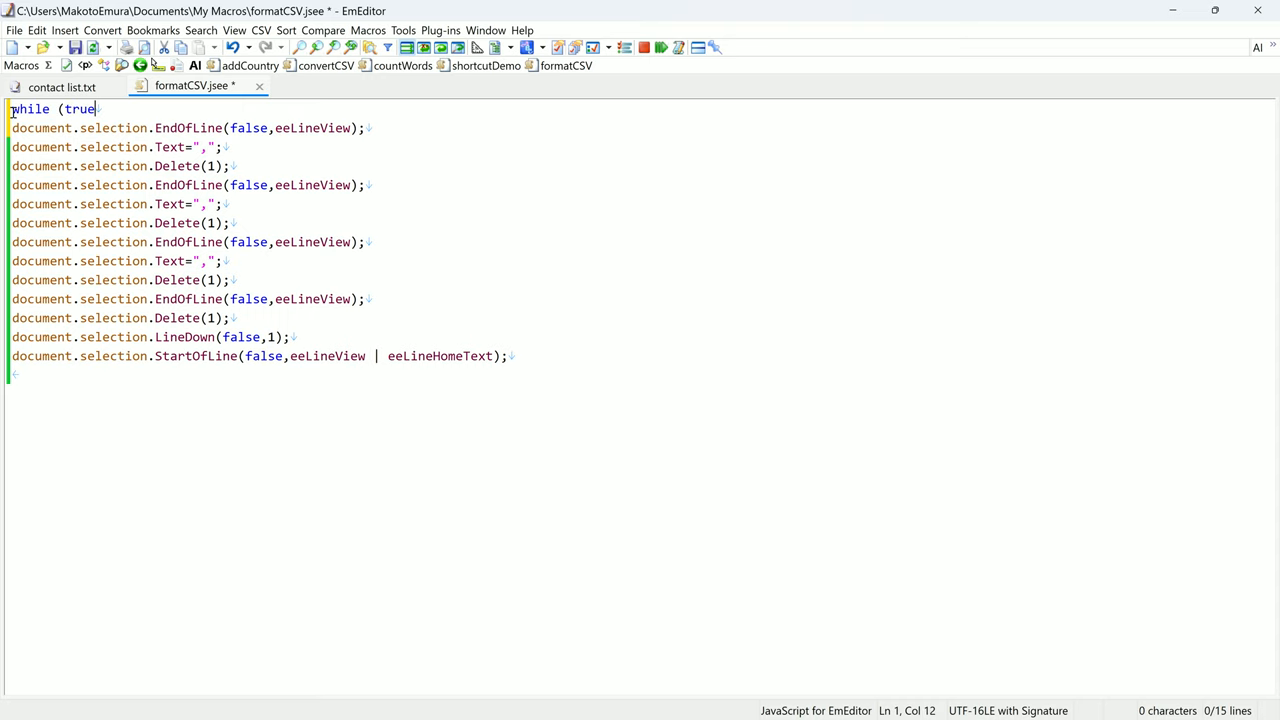
type("{")
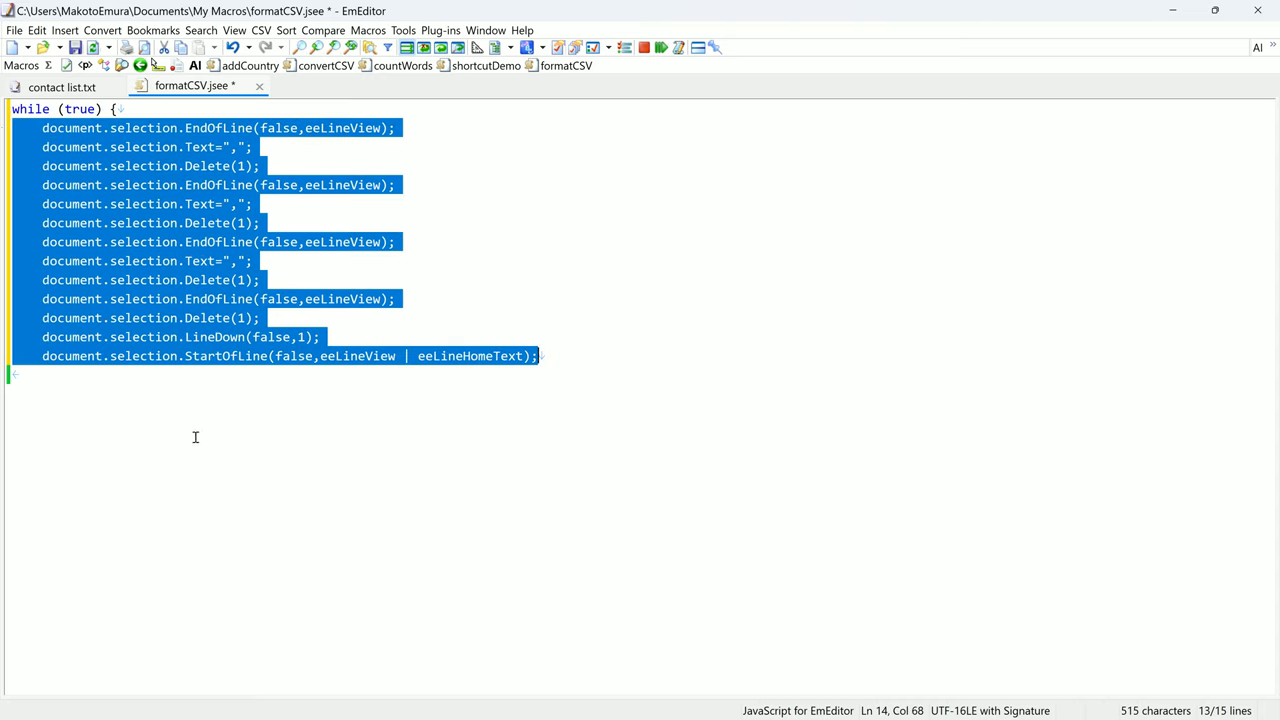
left_click(630, 360)
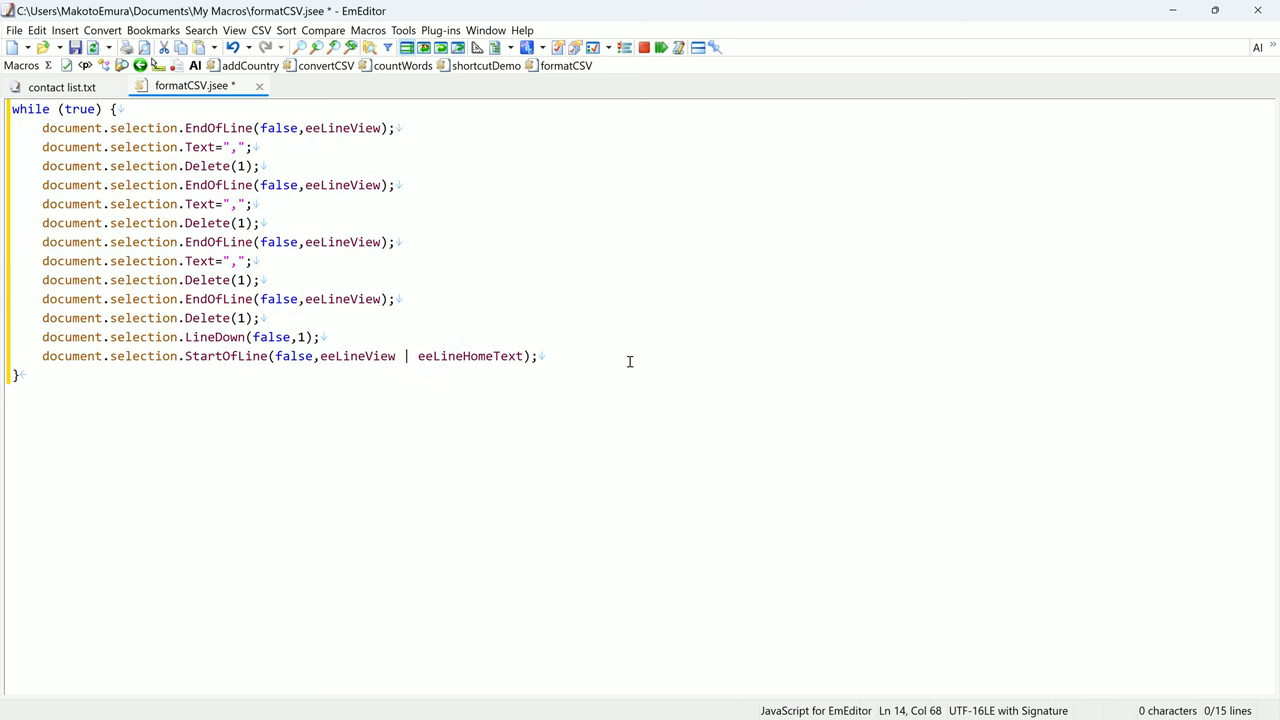
Return to the contact list and look at its final multi-line entries.
left_click(62, 88)
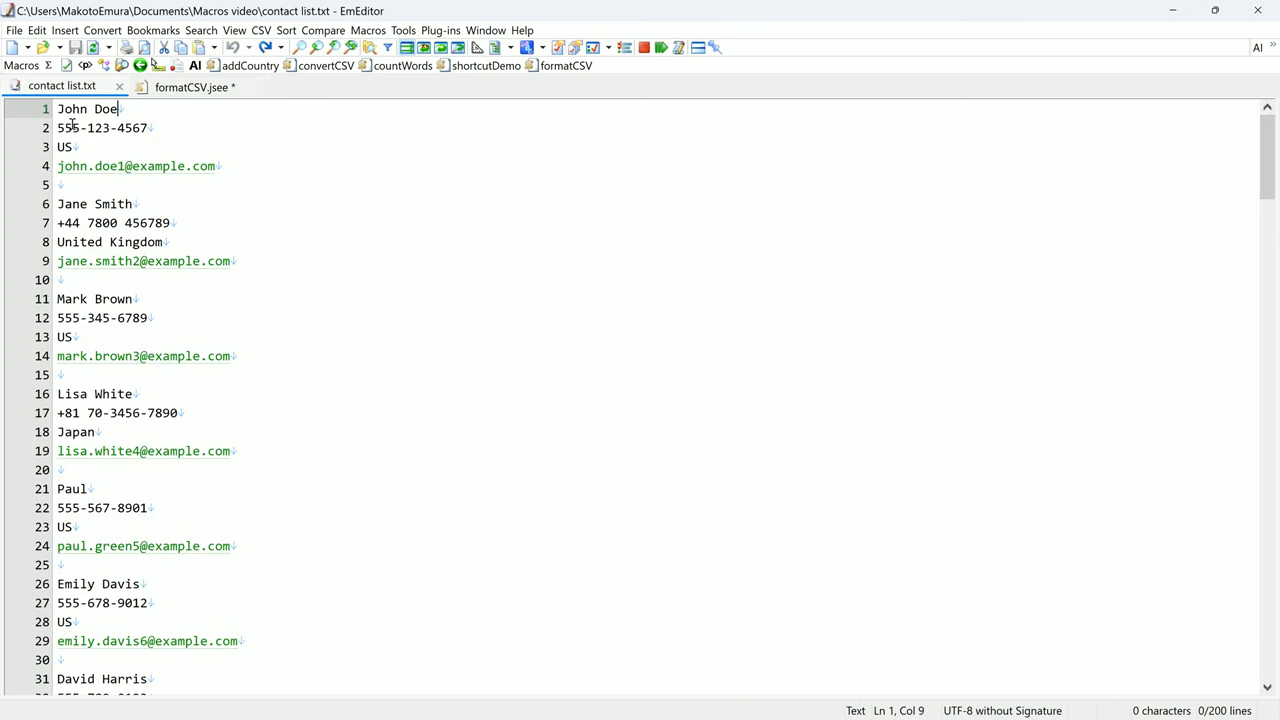
scroll("down", 3)
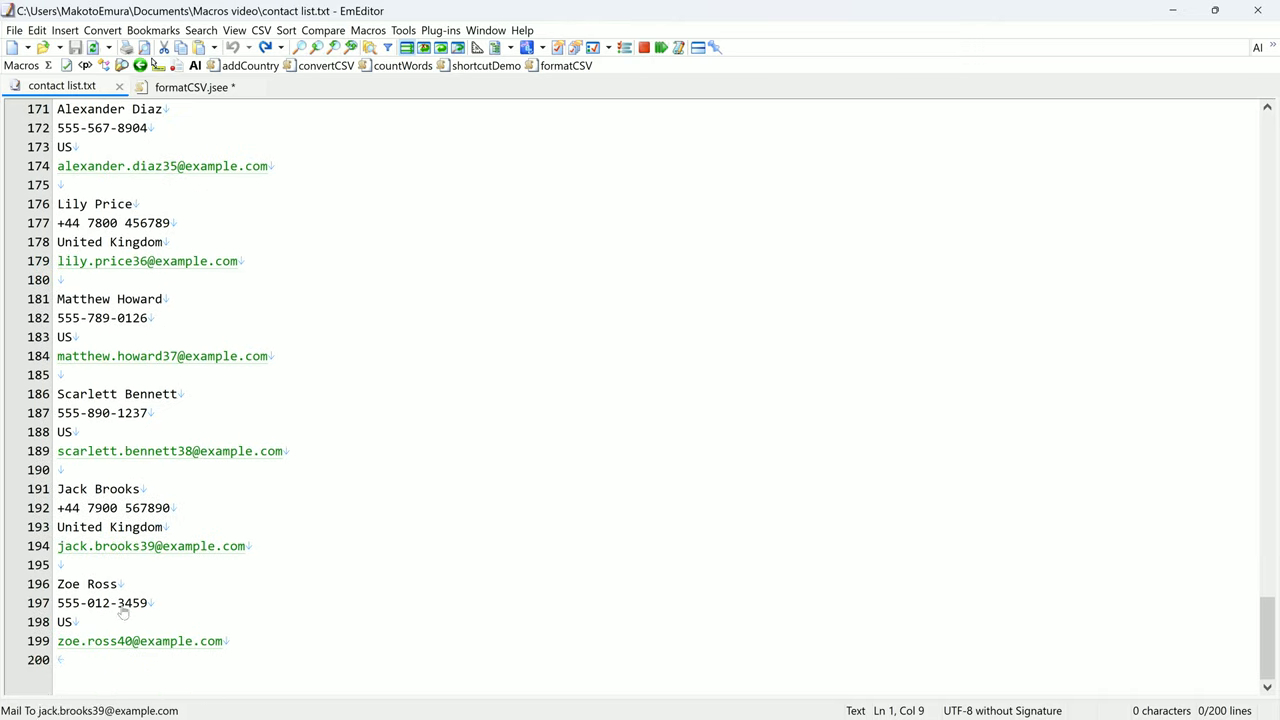
left_click(60, 660)
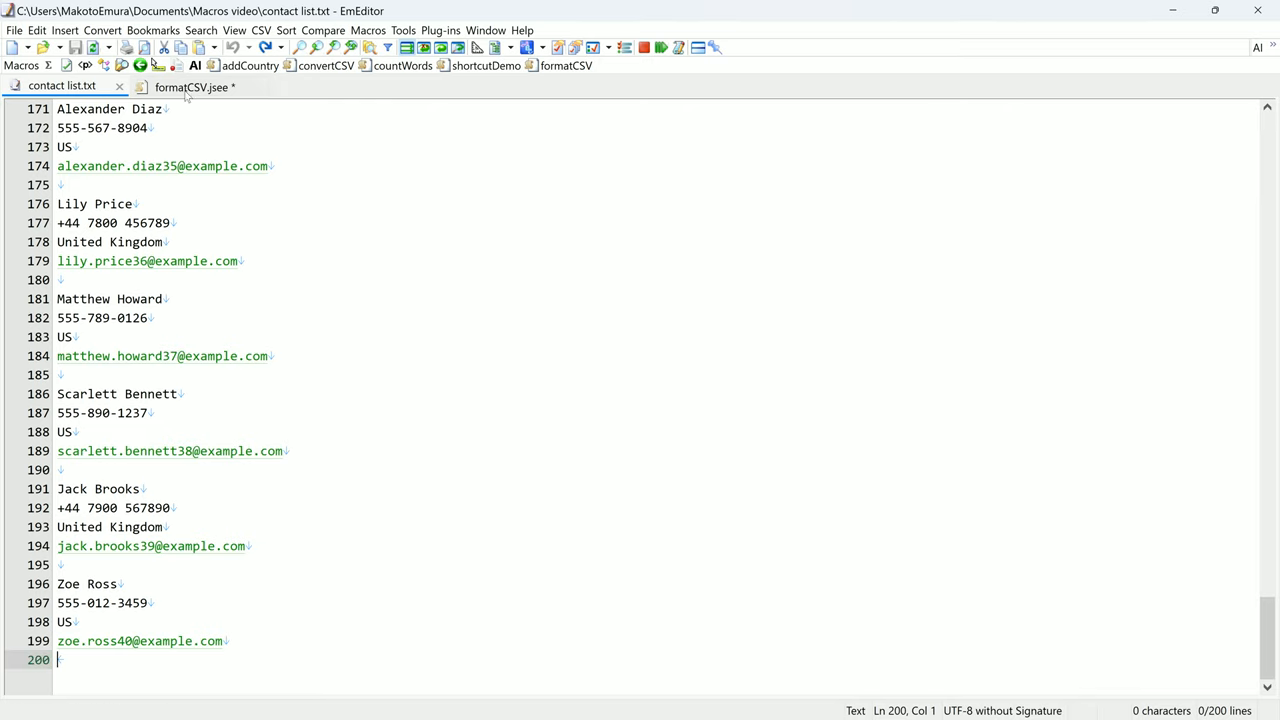
Begin the loop's exit test: if (document.selection.GetActivePointY(eePosLogical).
left_click(190, 84)
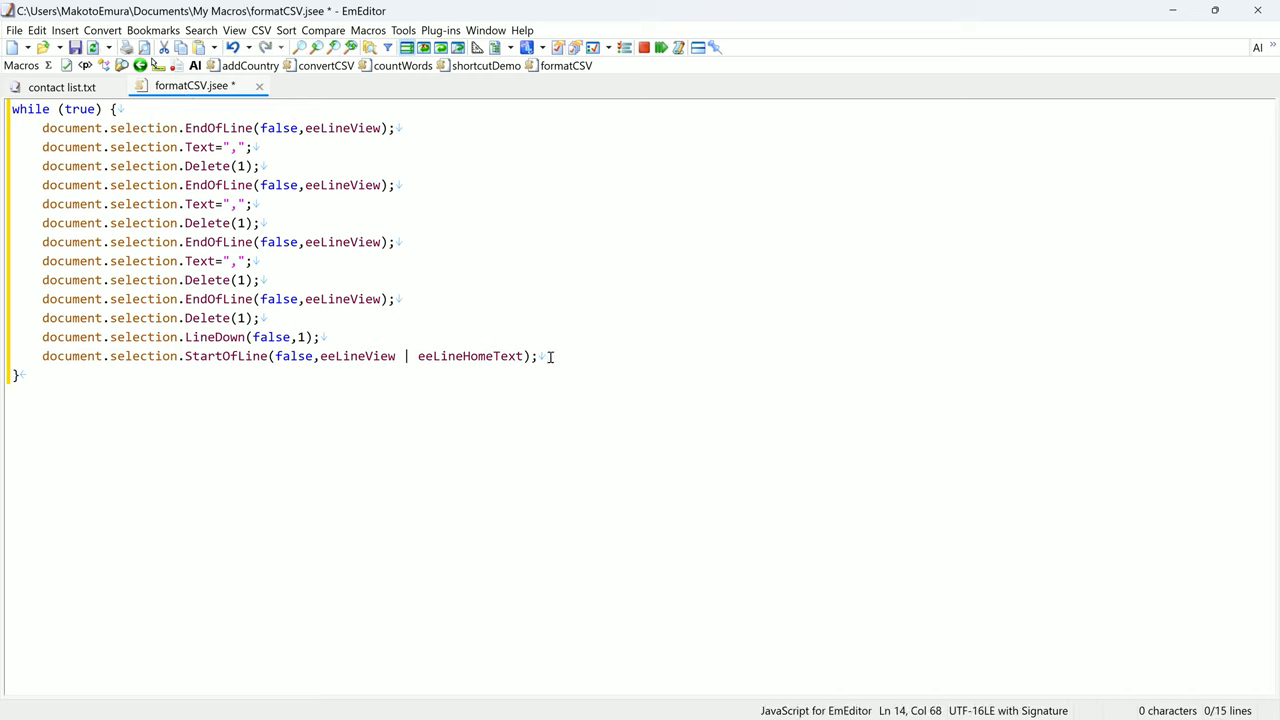
type("if")
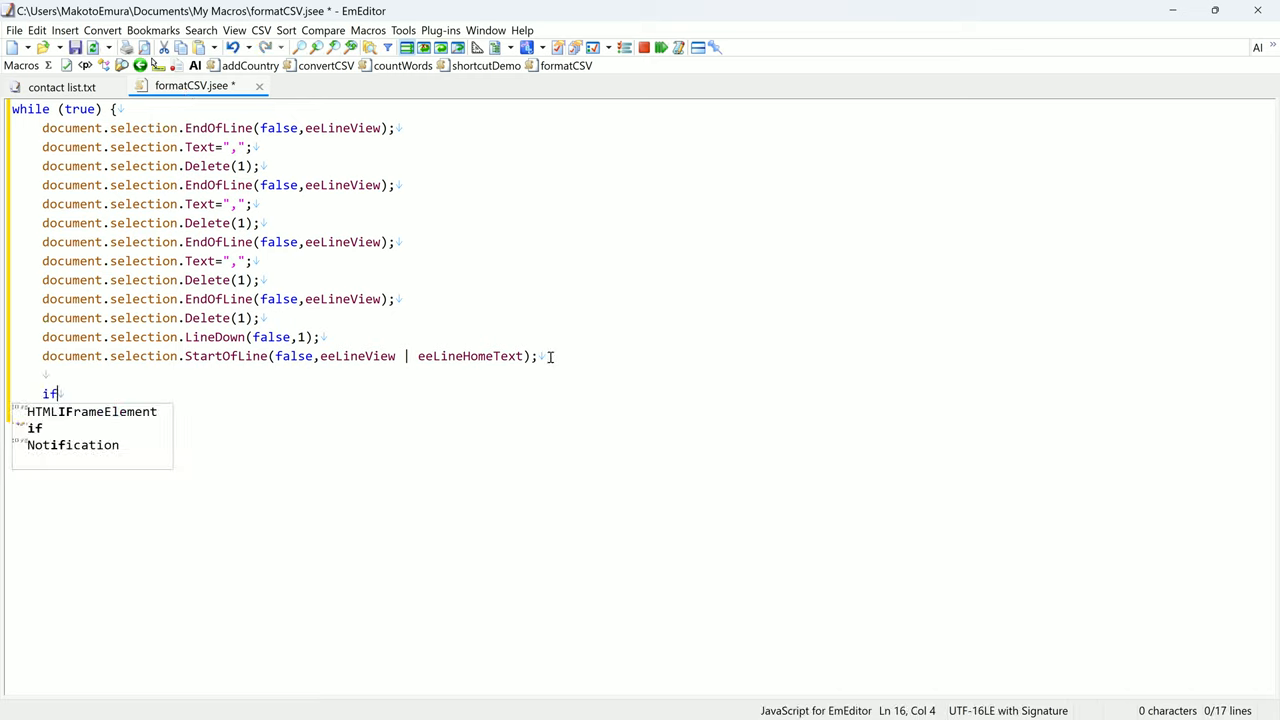
type("(document.selection.G")
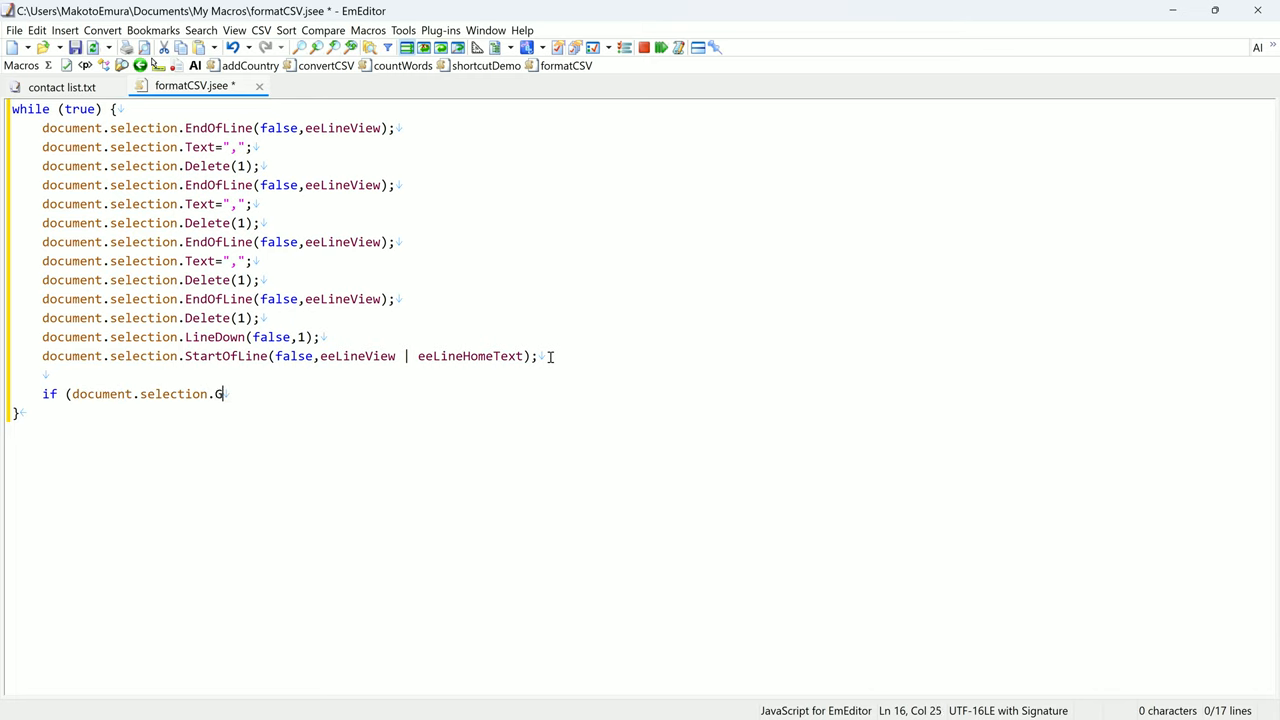
type("etAc")
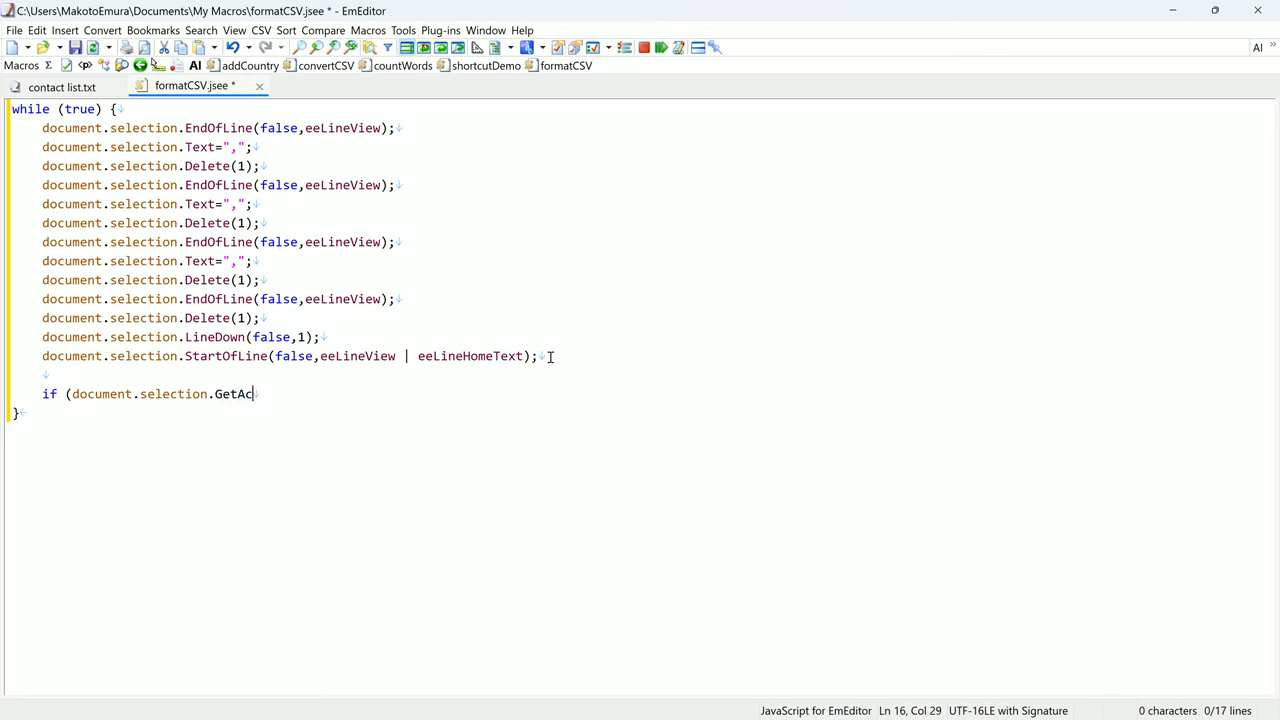
type("tivePointY")
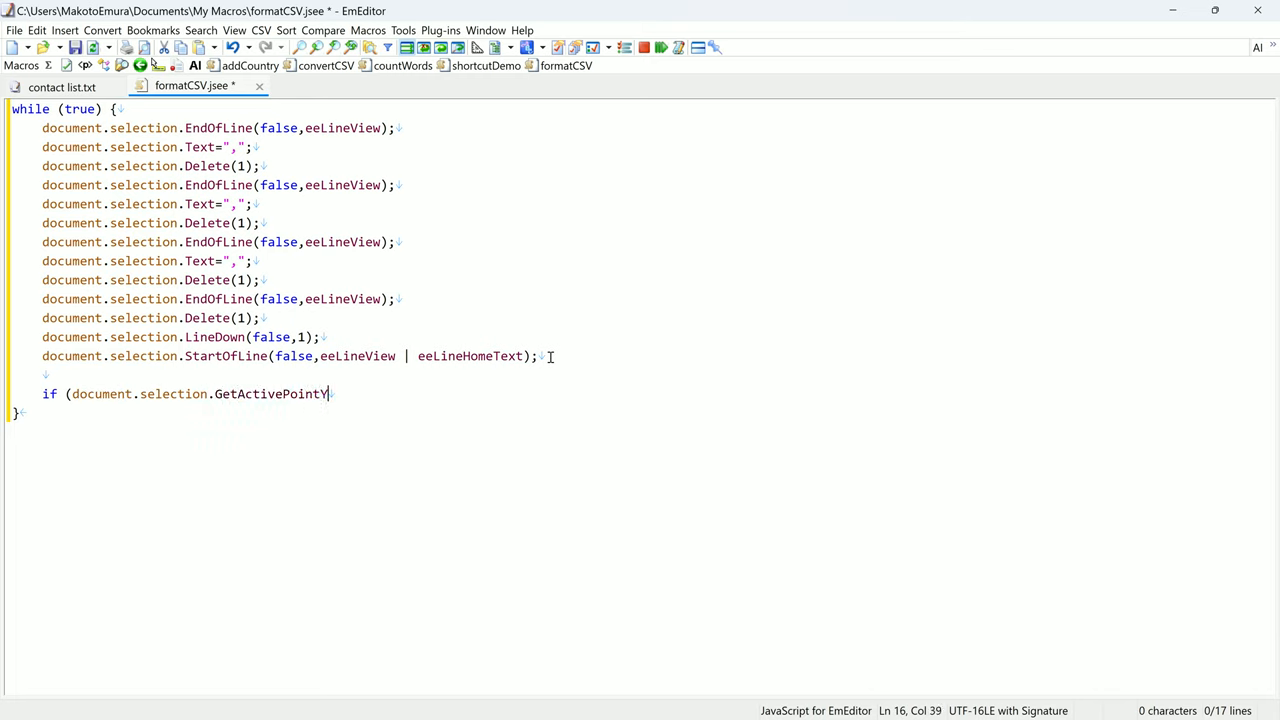
type("(eeP")
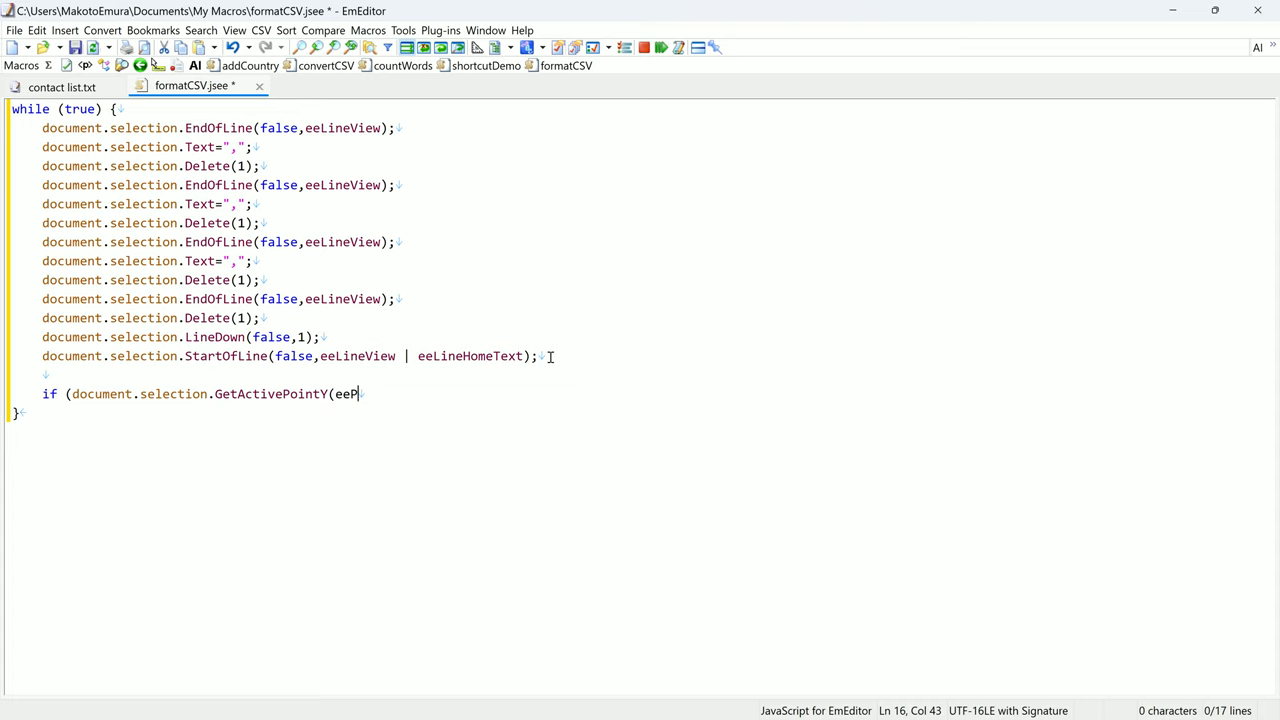
type("osLogical) ===")
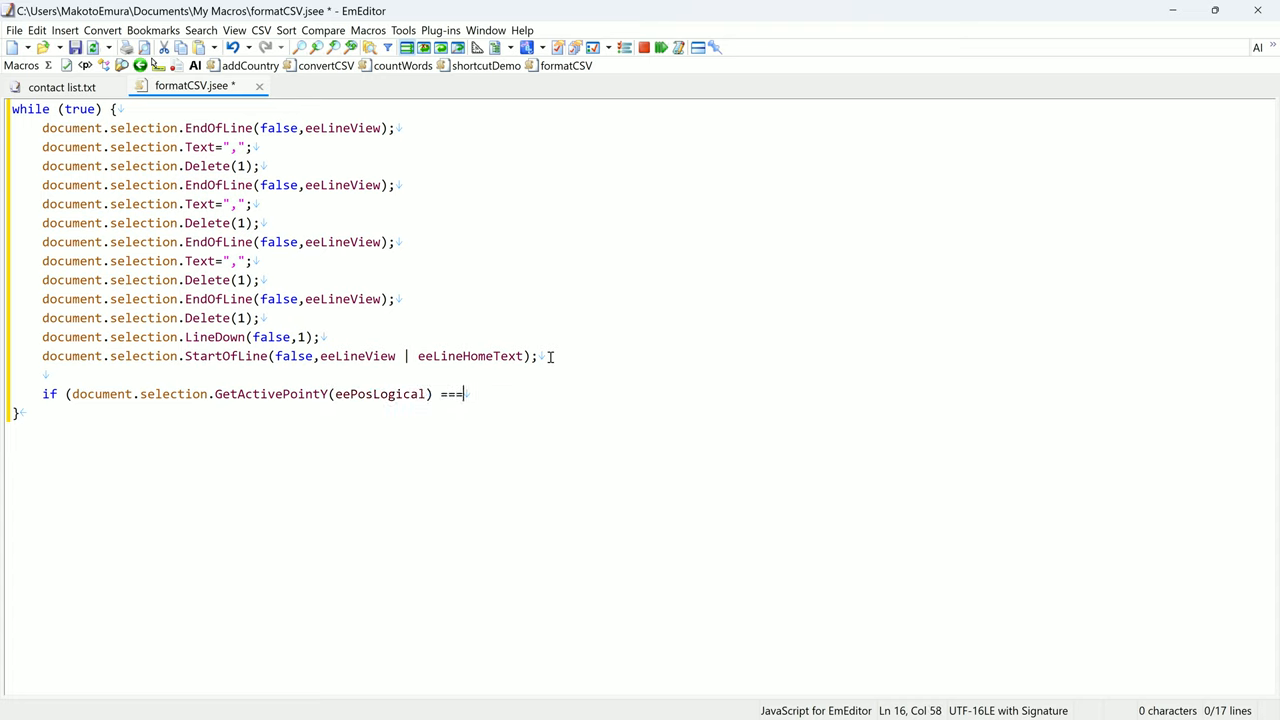
Complete the test with === document.GetLines()) { break; } and save the macro.
type("document")
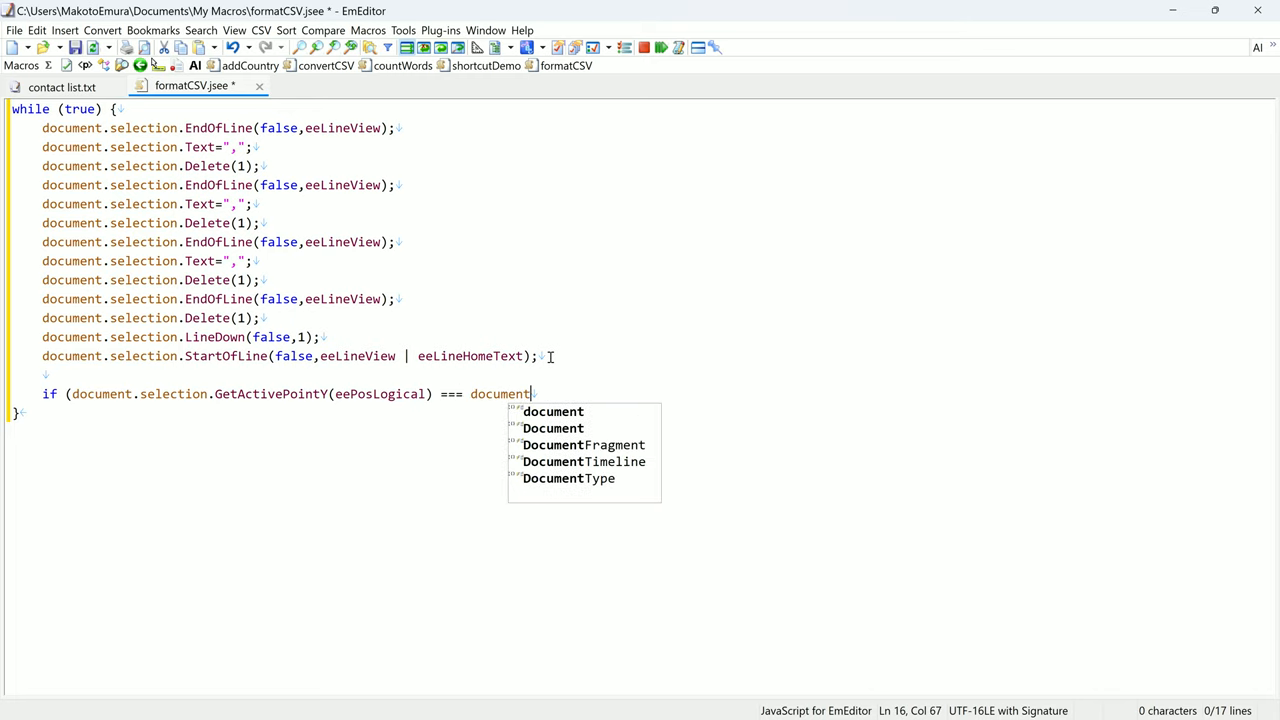
type(".GetLinesgh")
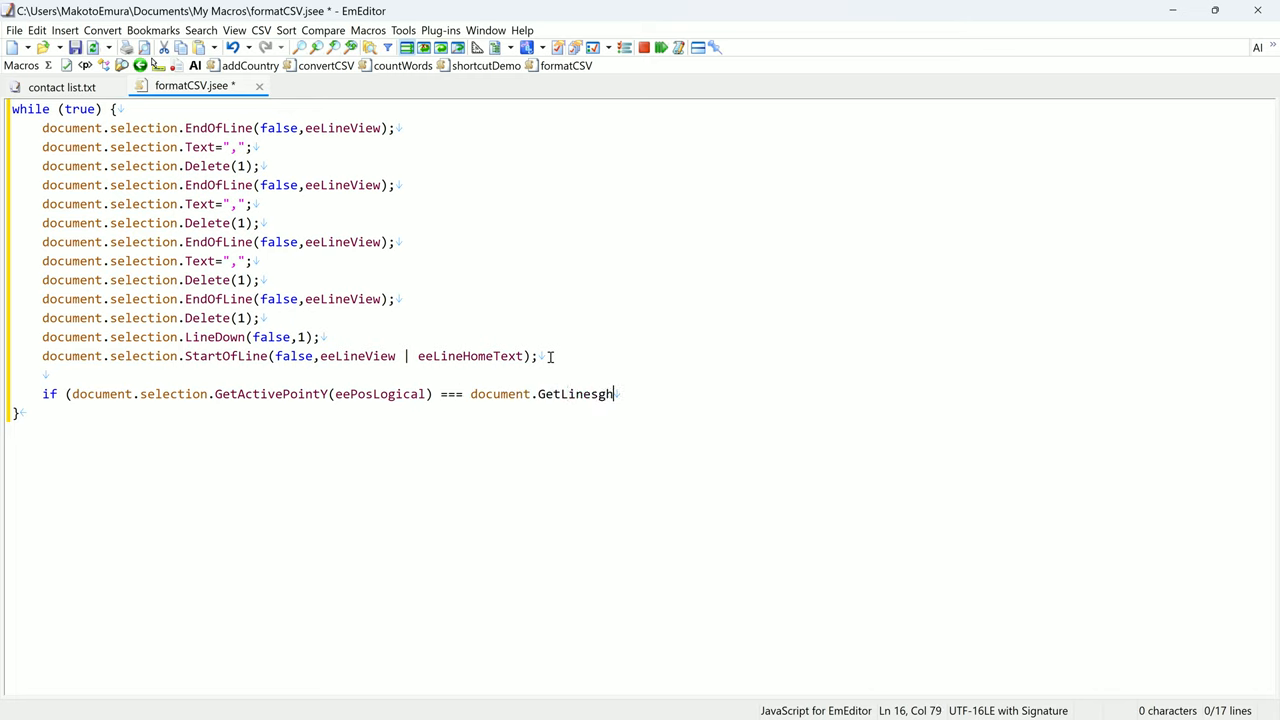
type("()")
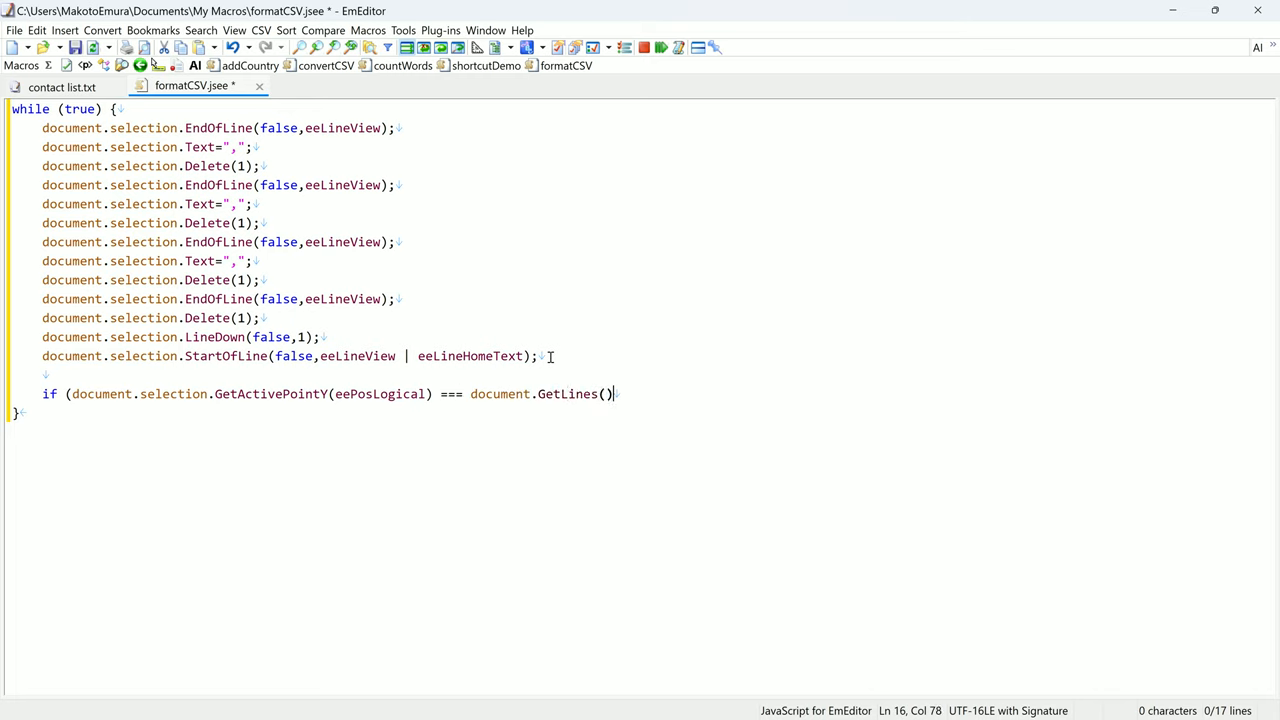
type("{")
type("break;")
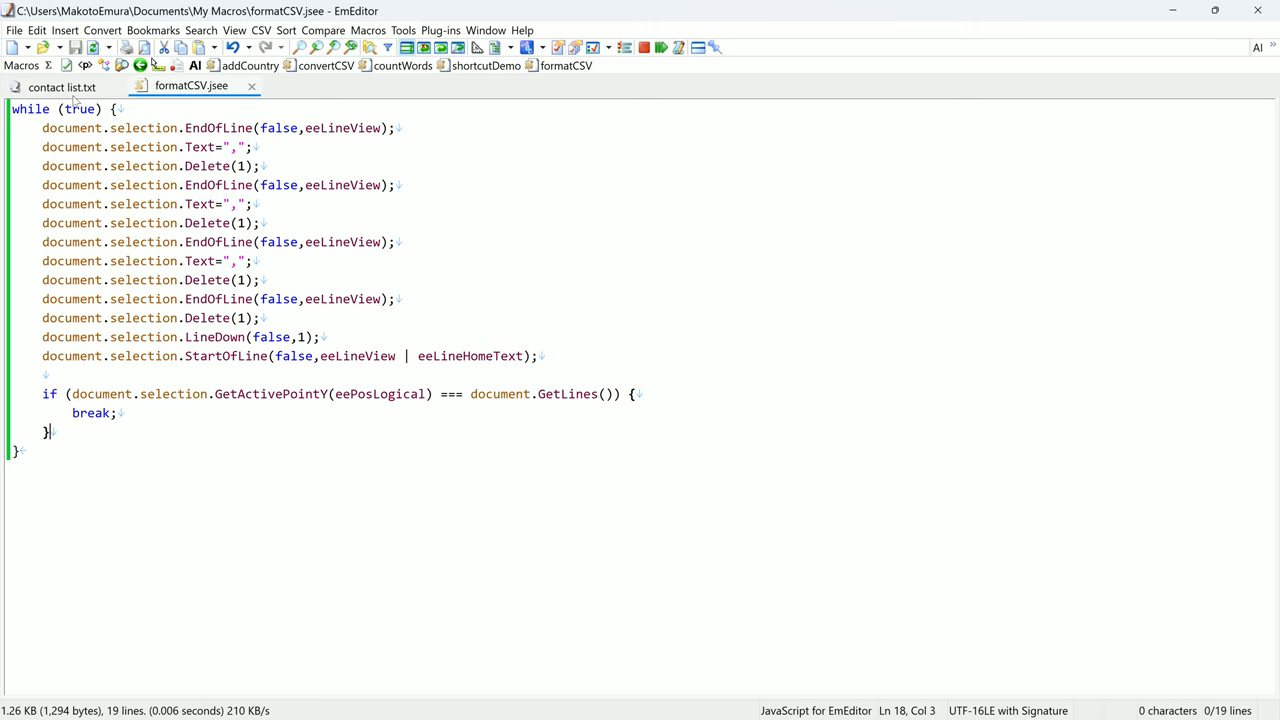
Run the looping formatCSV macro so all 40 contacts become comma-separated lines.
left_click(60, 88)
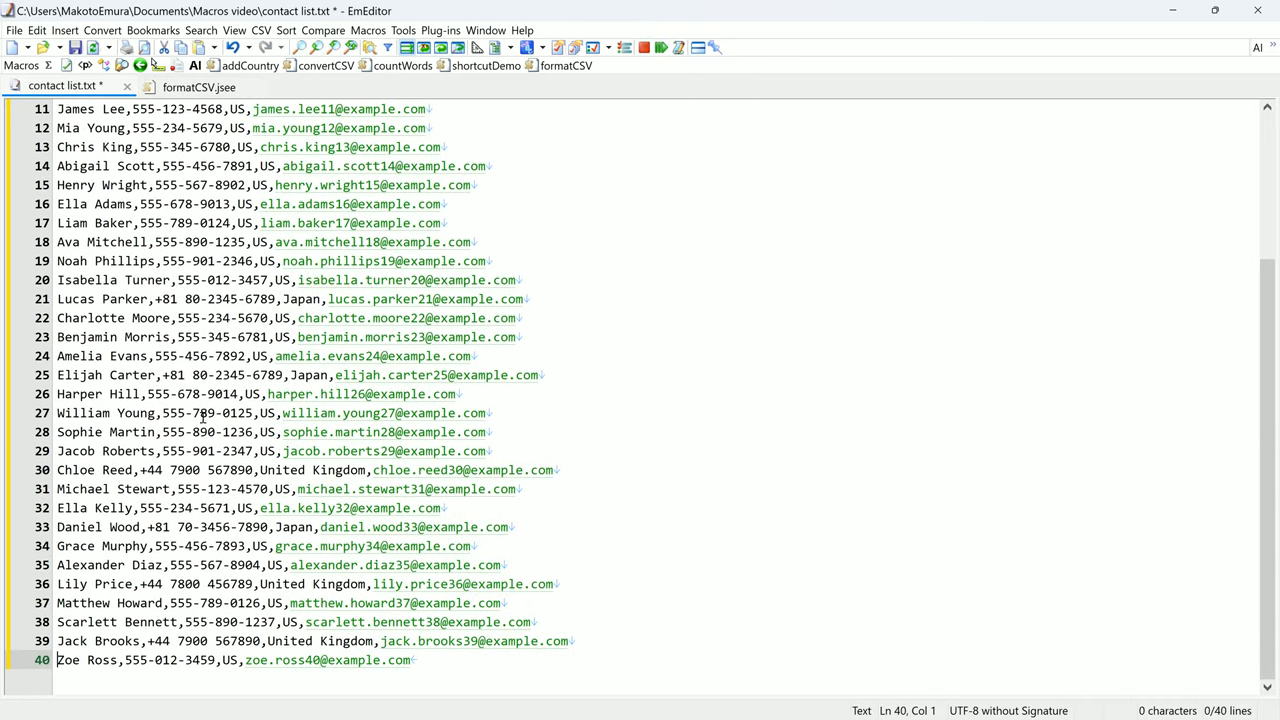
scroll("up", 3)
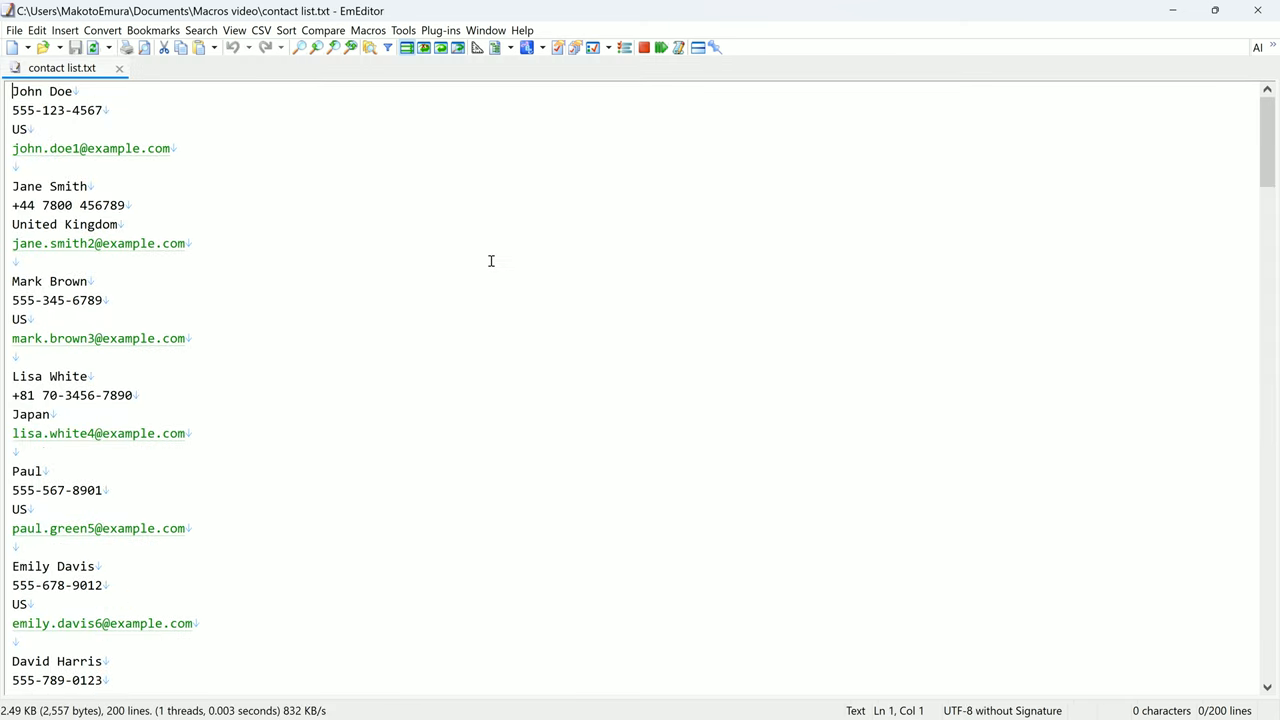
Show the Macros toolbar with addCountry and formatCSV buttons, then start a blank document.
left_click(368, 30)
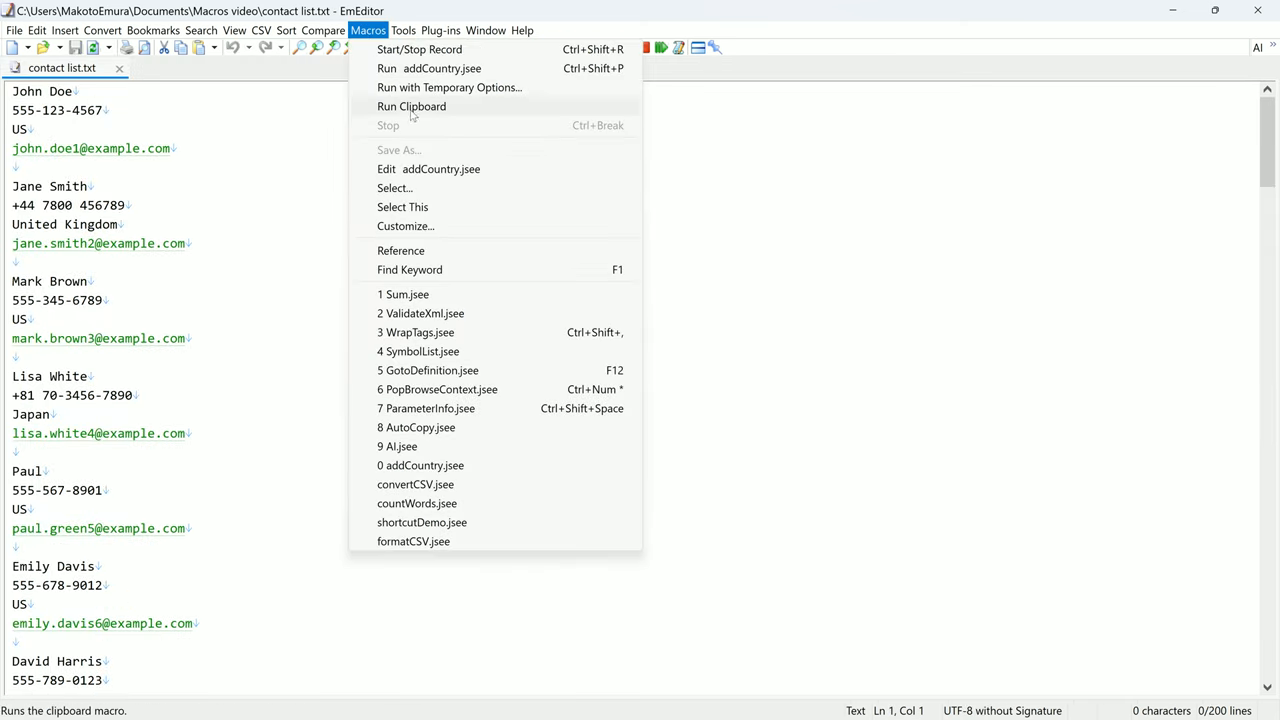
mouse_move(412, 540)
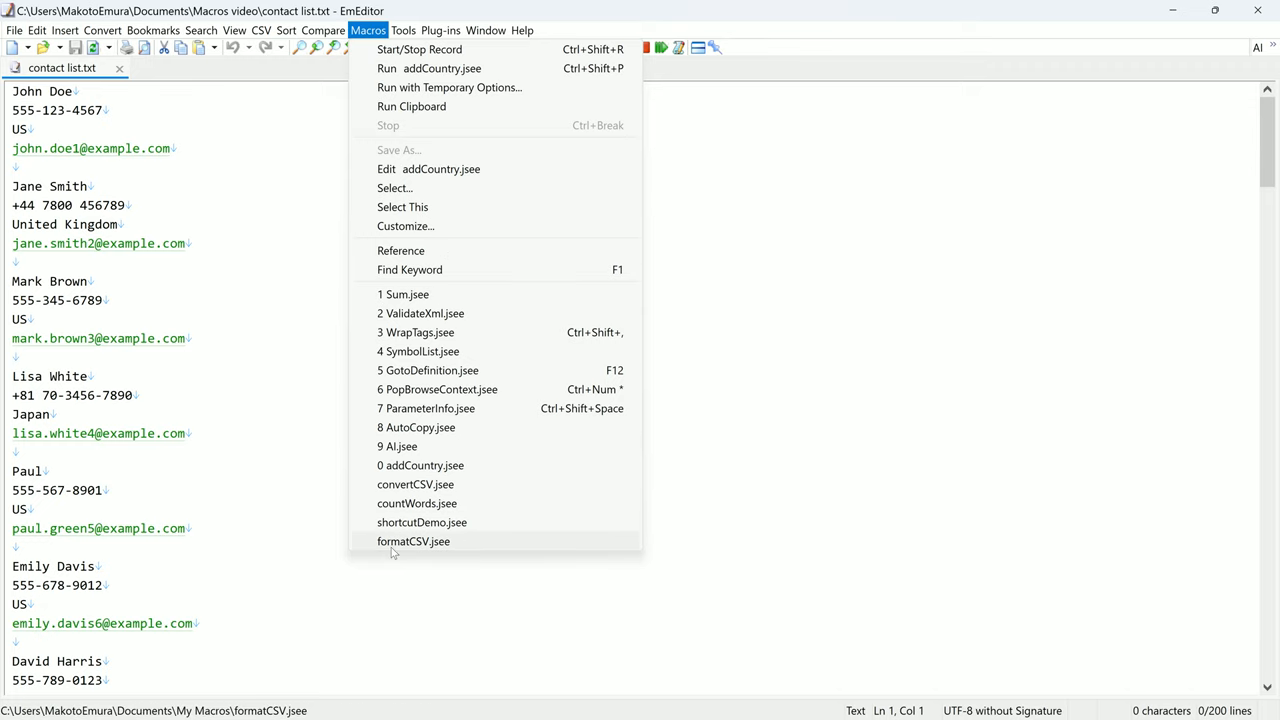
left_click(412, 540)
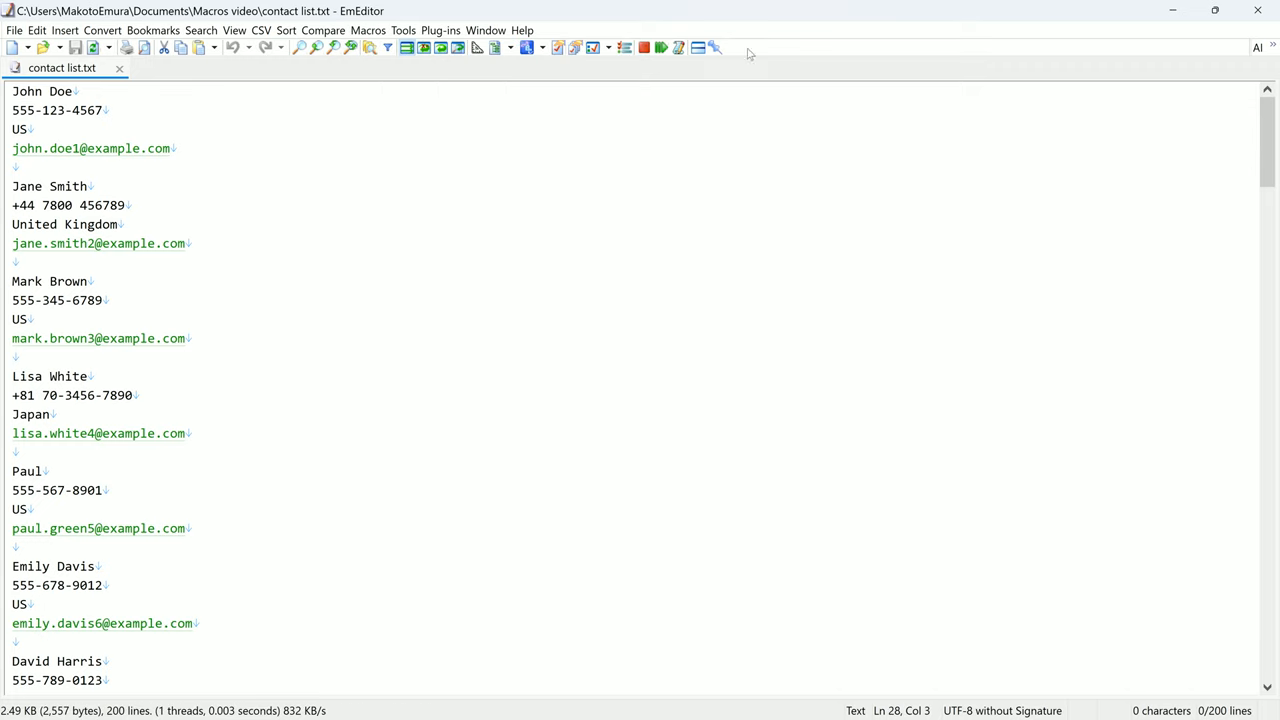
right_click(748, 52)
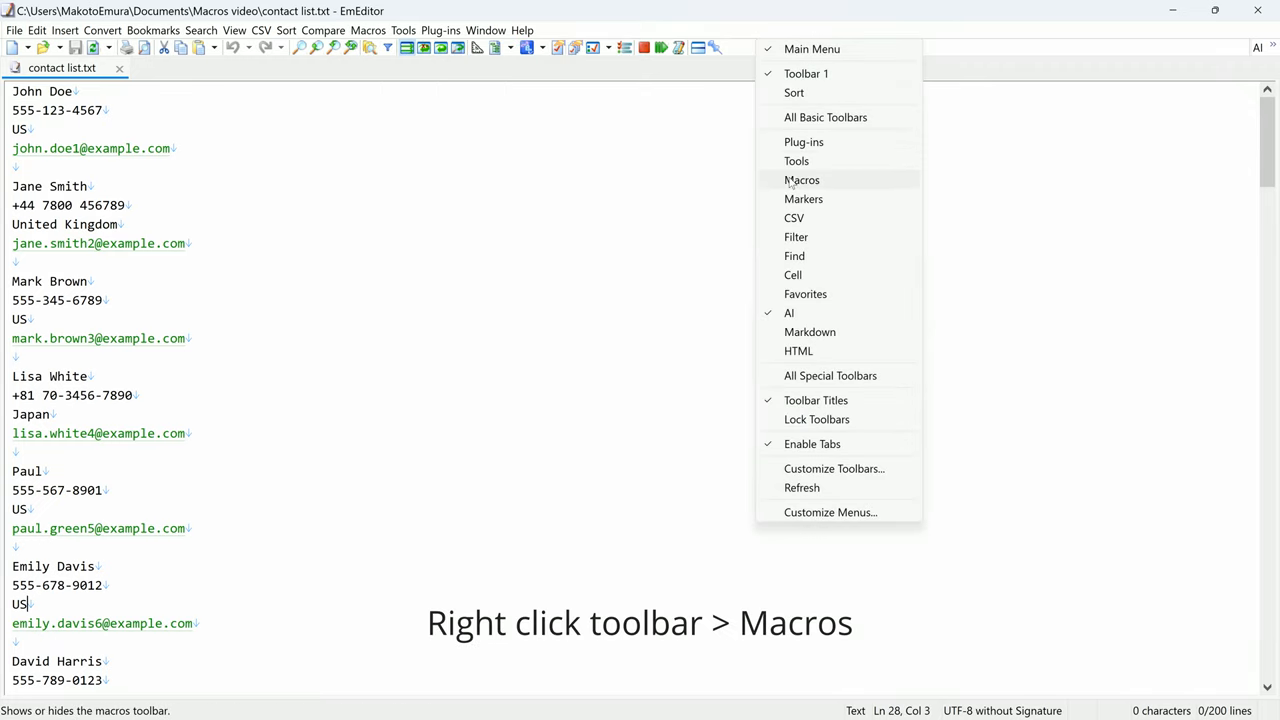
left_click(802, 180)
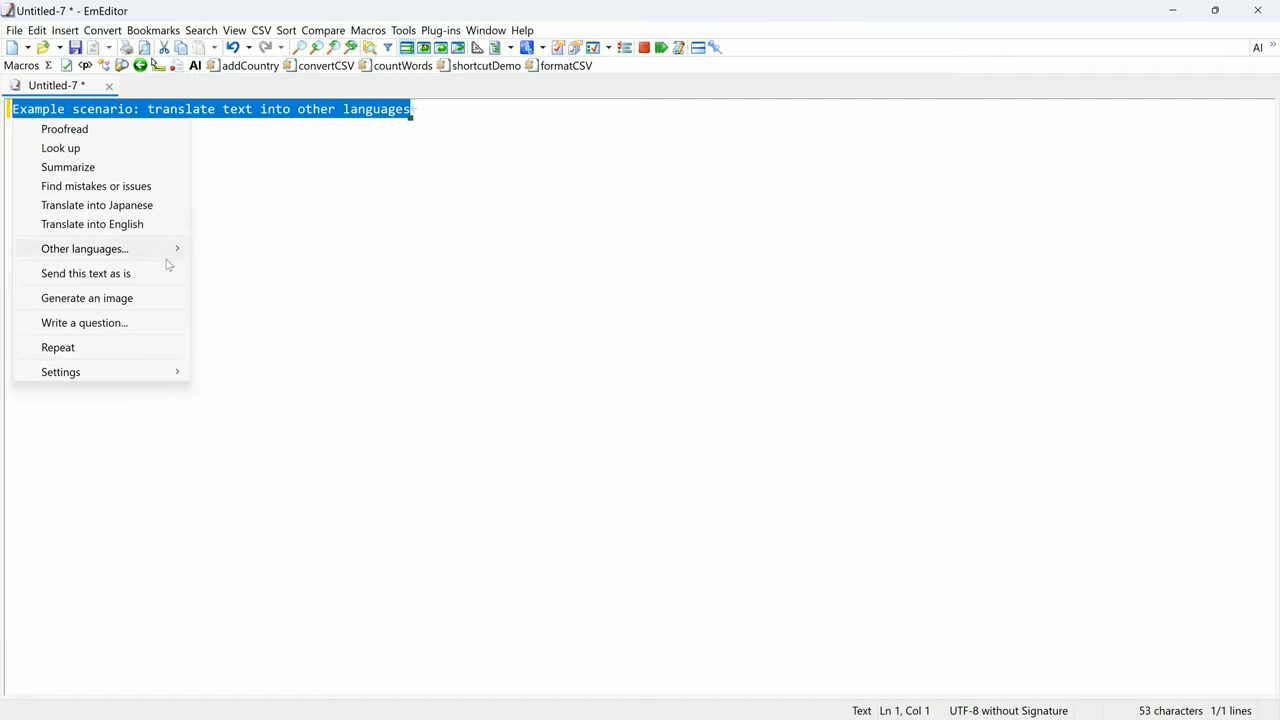
left_click(96, 204)
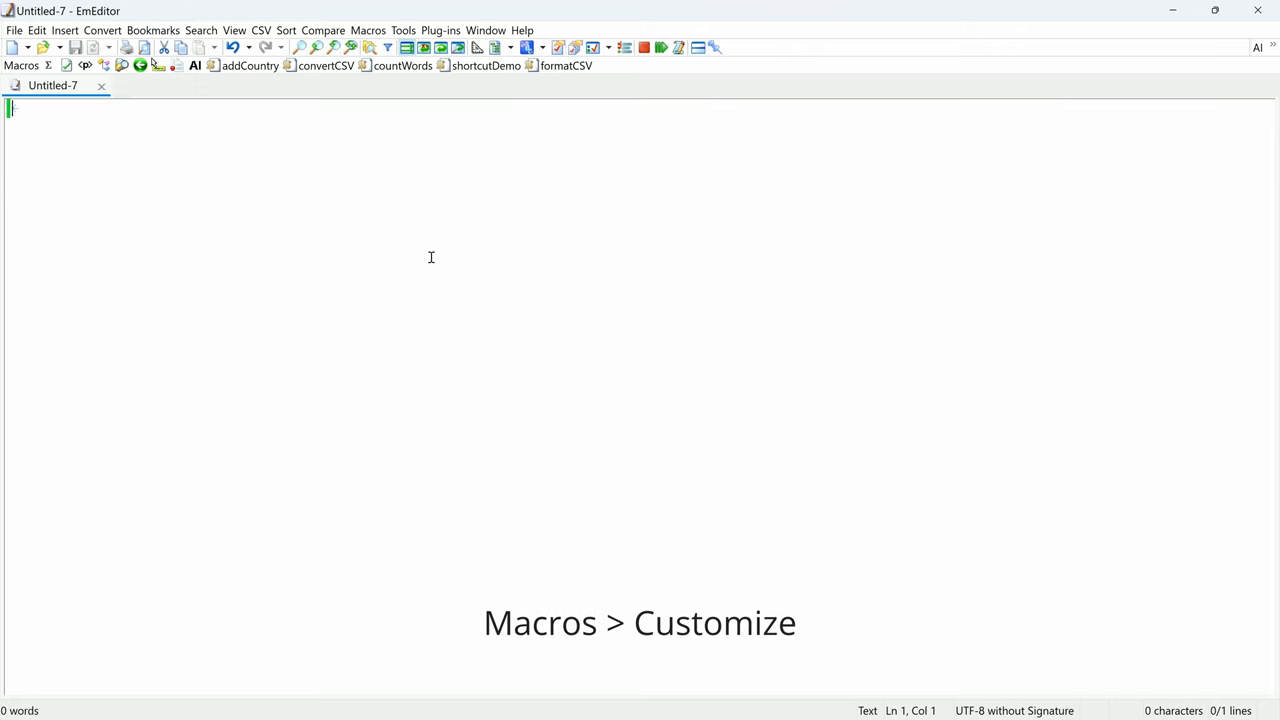
In Macros > Customize, select countWords.jsee and bring up its trigger events.
left_click(368, 30)
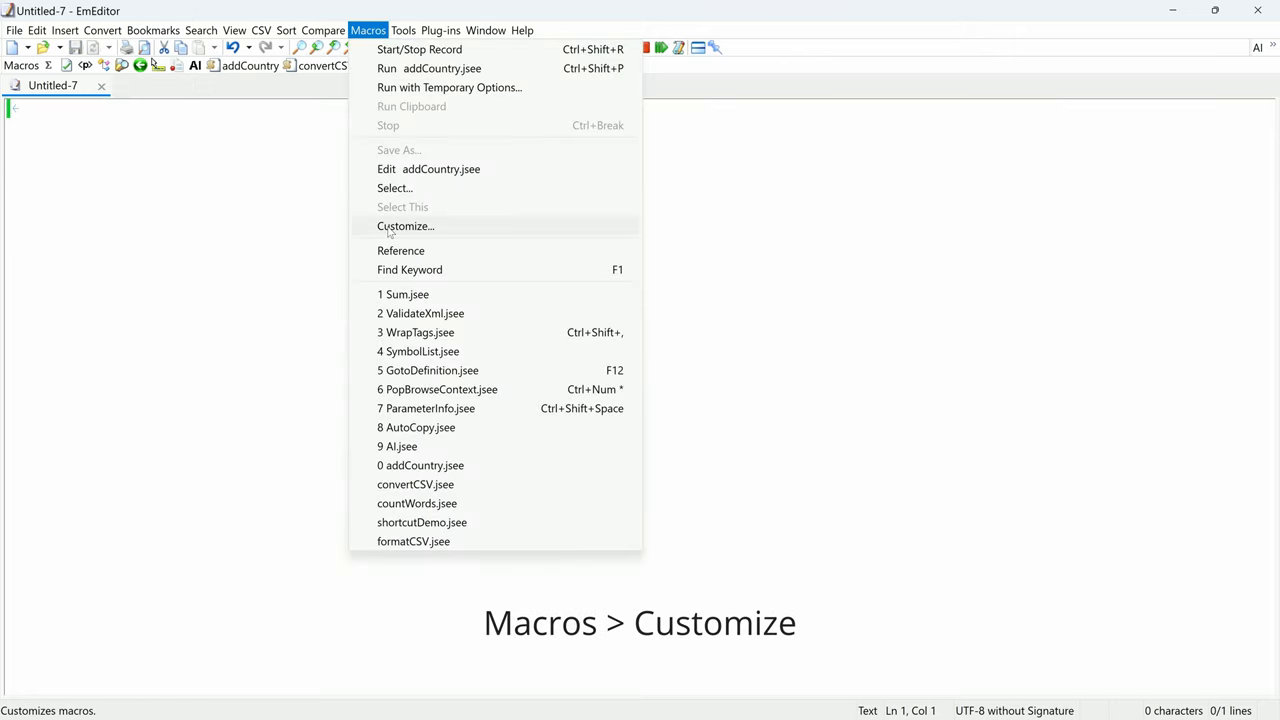
left_click(404, 224)
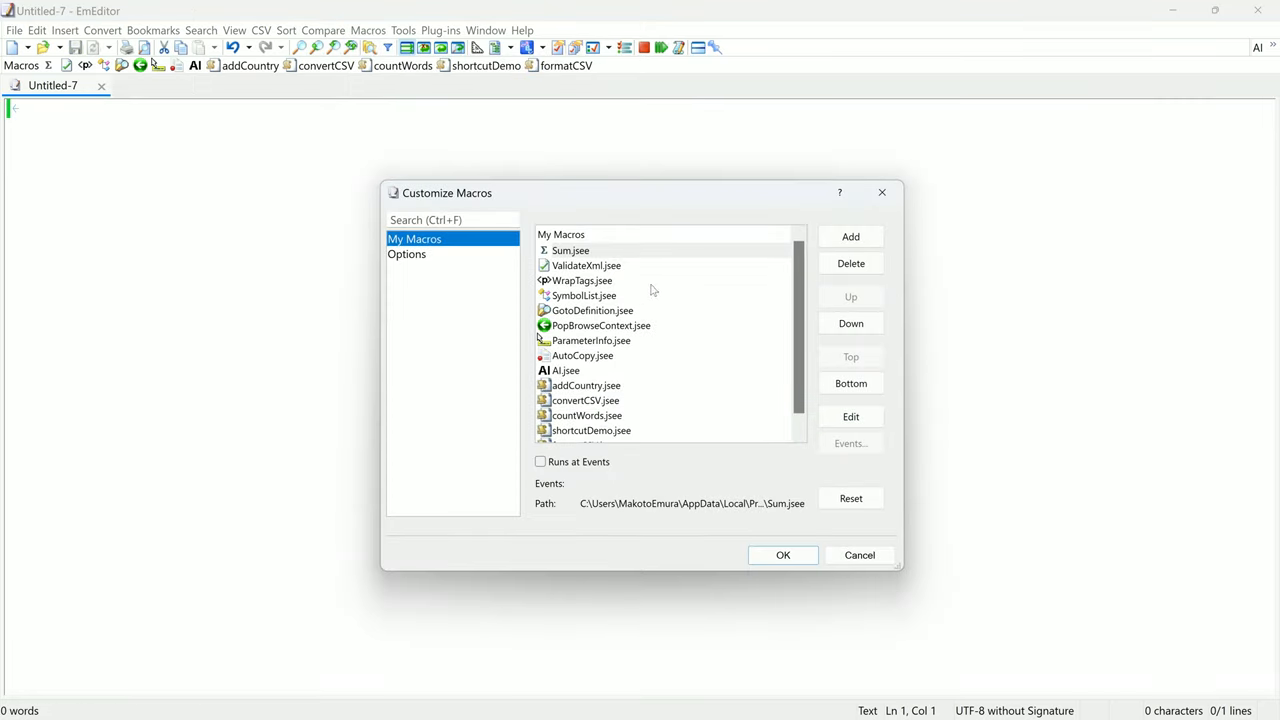
mouse_move(620, 328)
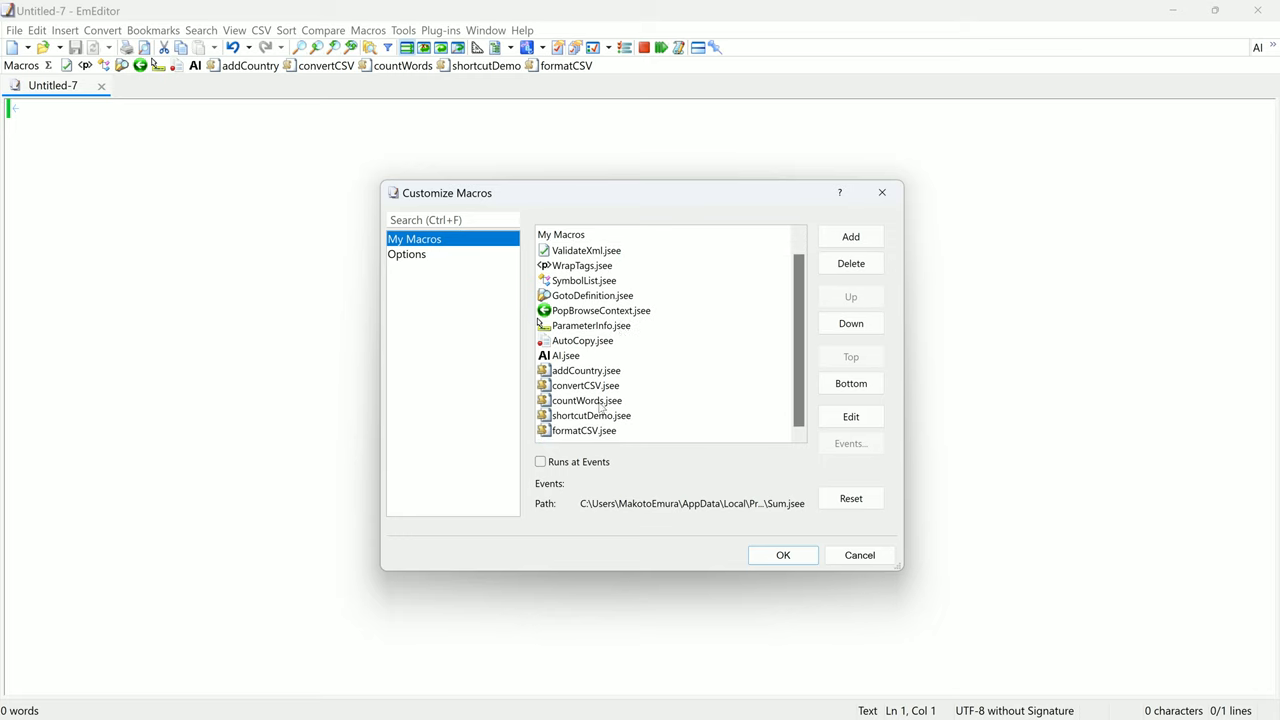
left_click(586, 400)
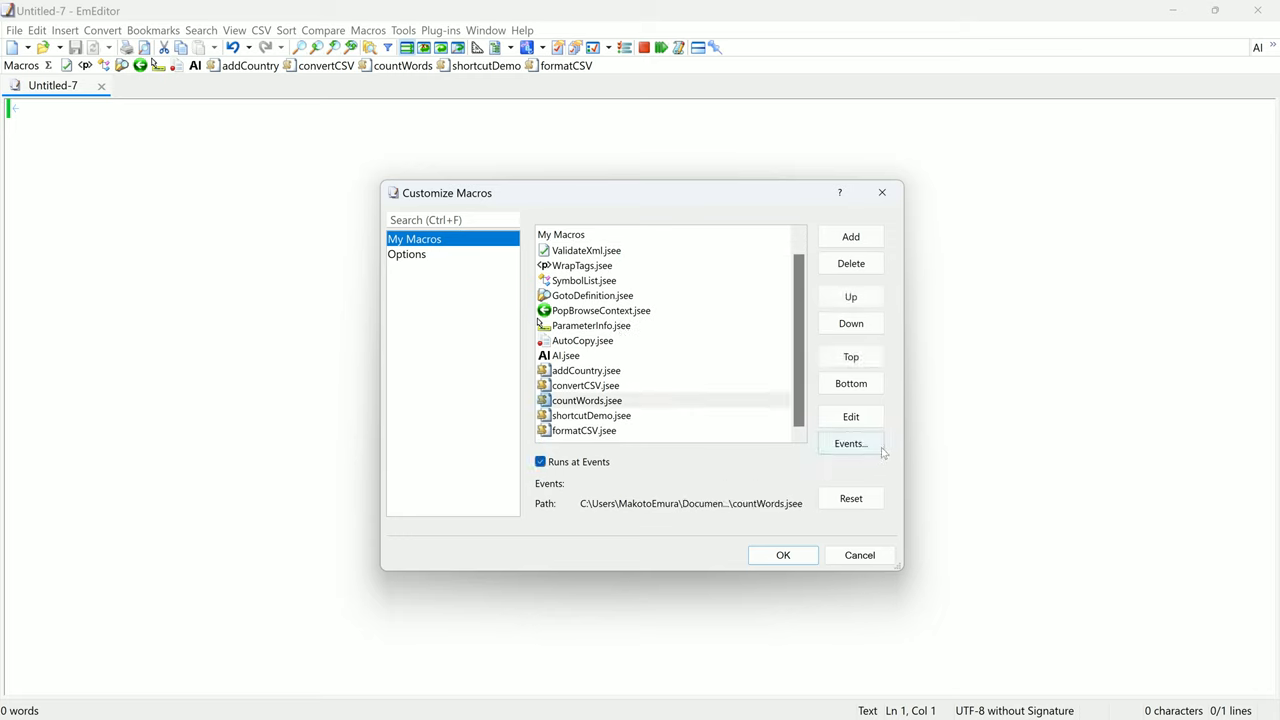
left_click(850, 444)
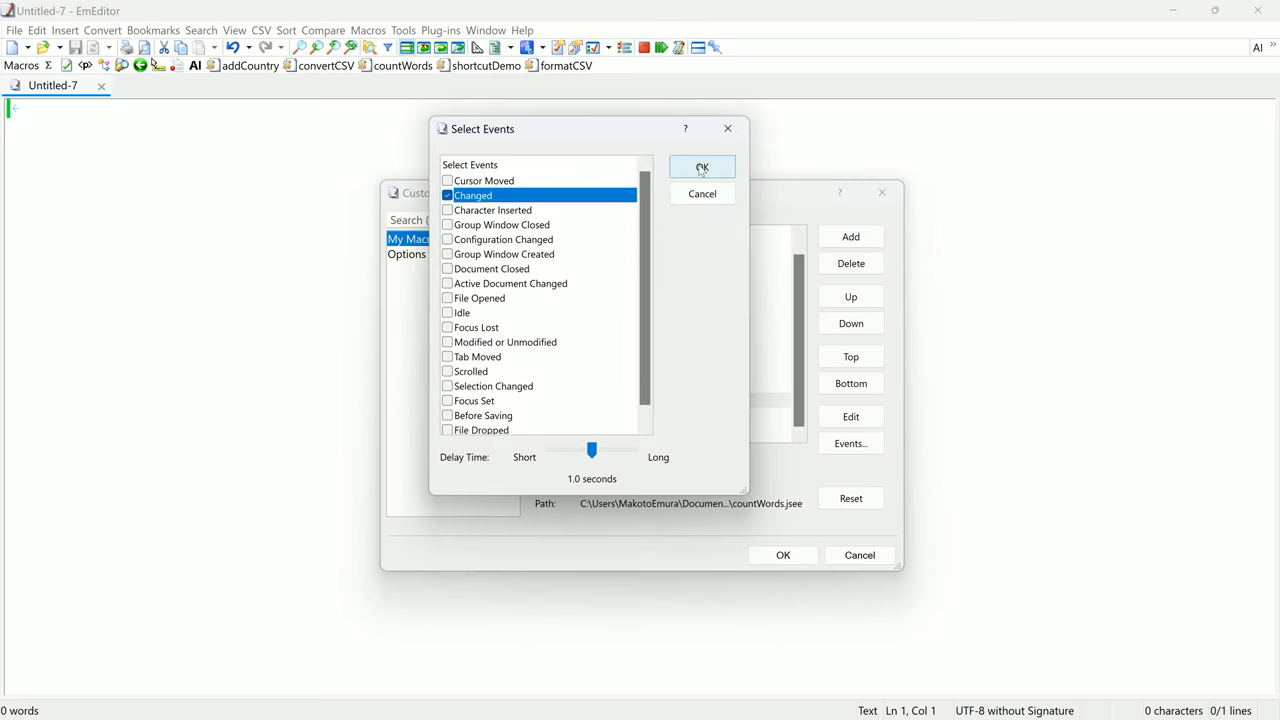
Type a sentence ending 'the number of words as I type!' to watch the live count.
left_click(702, 168)
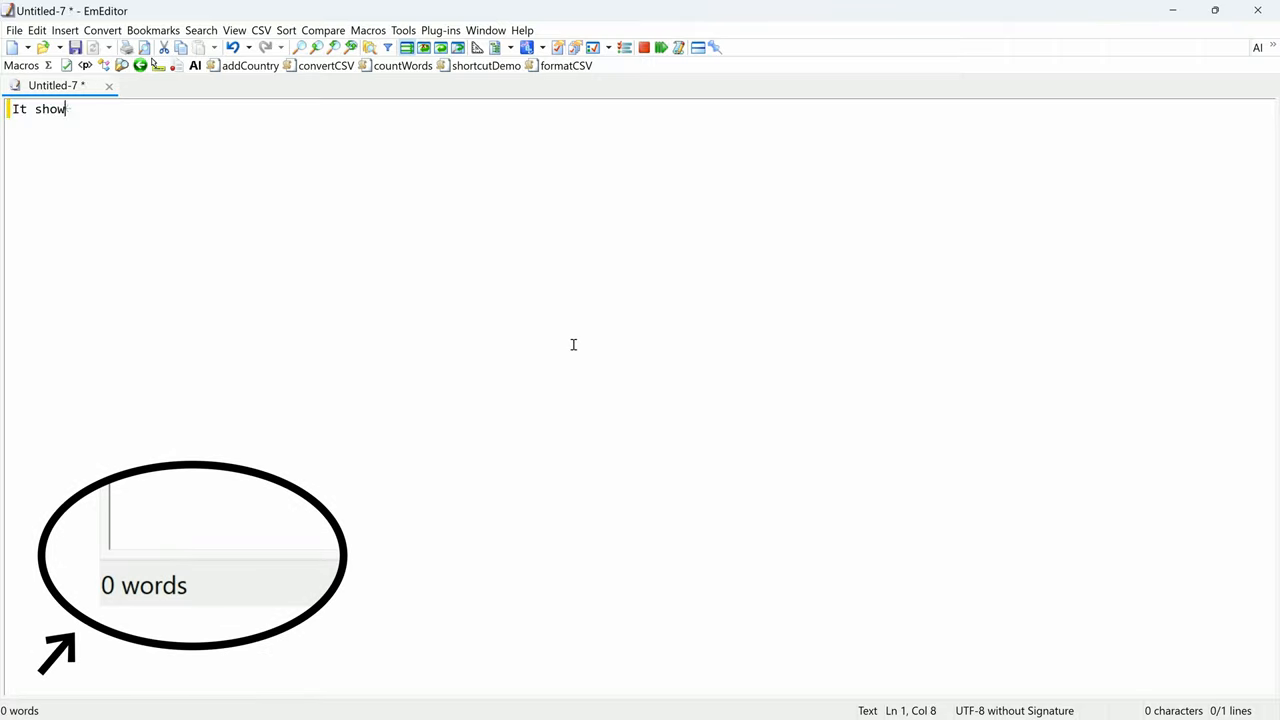
type("s the nu")
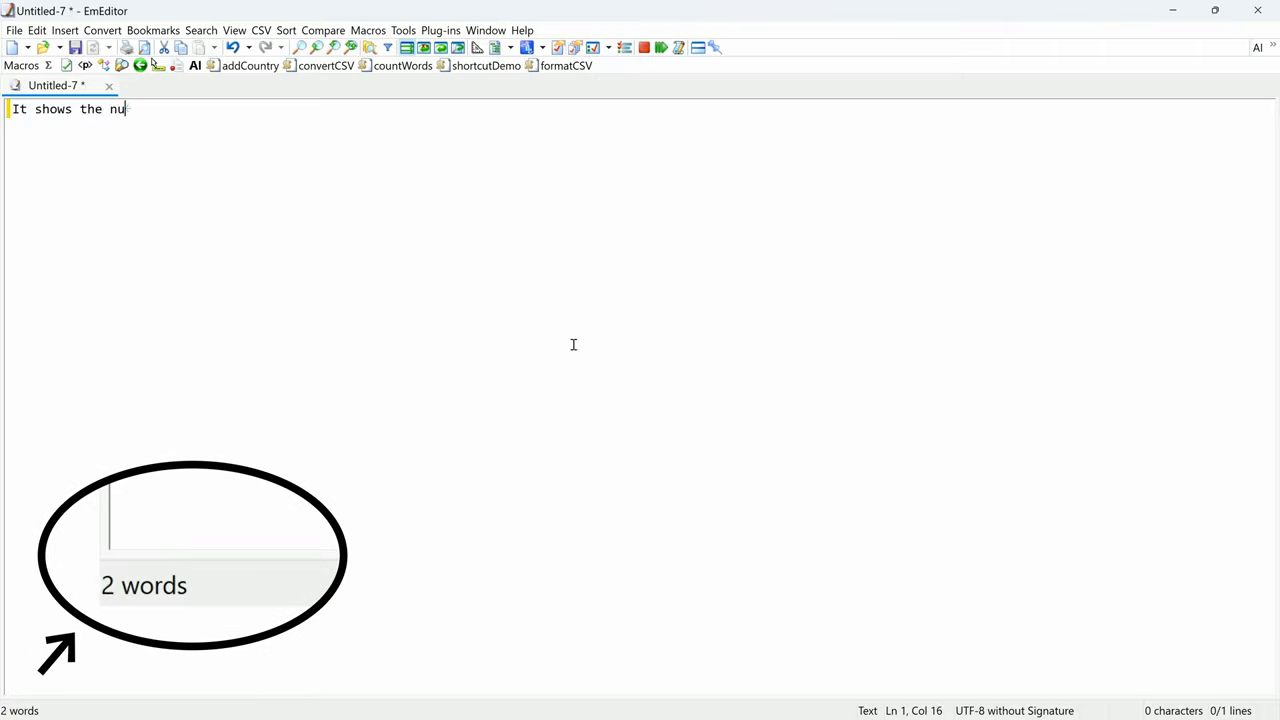
type("mber of words as")
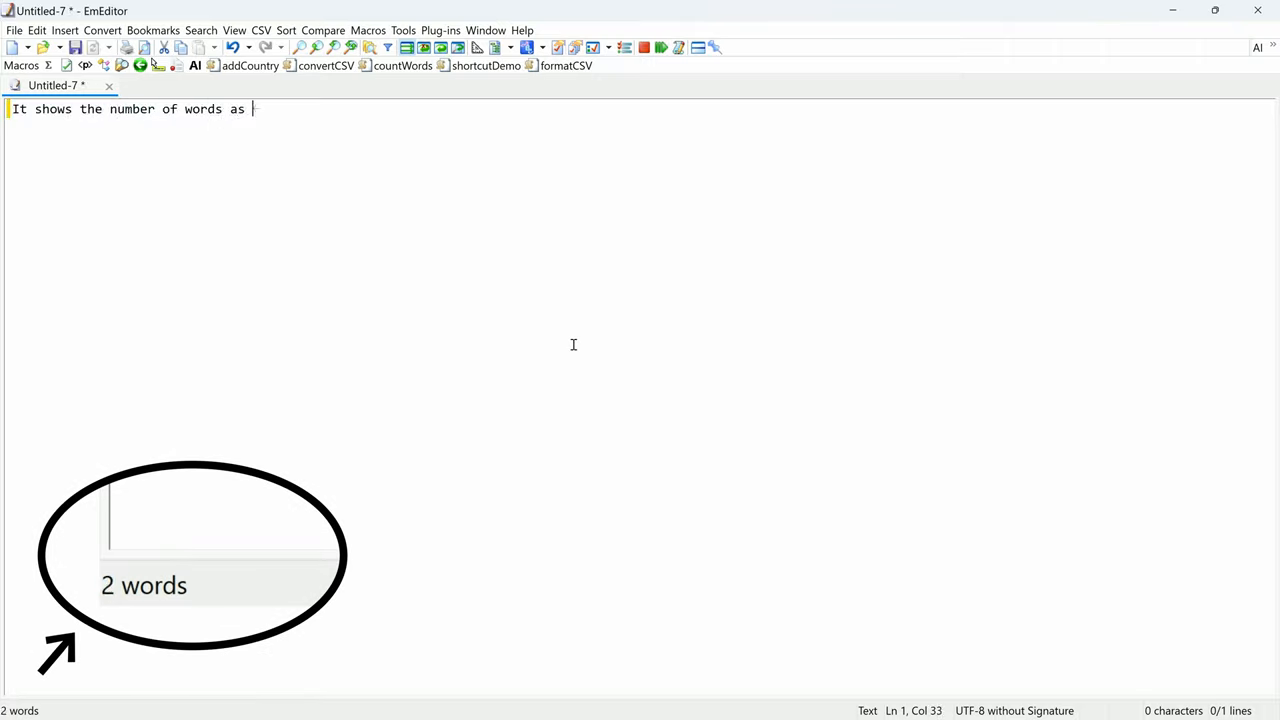
type("I type!")
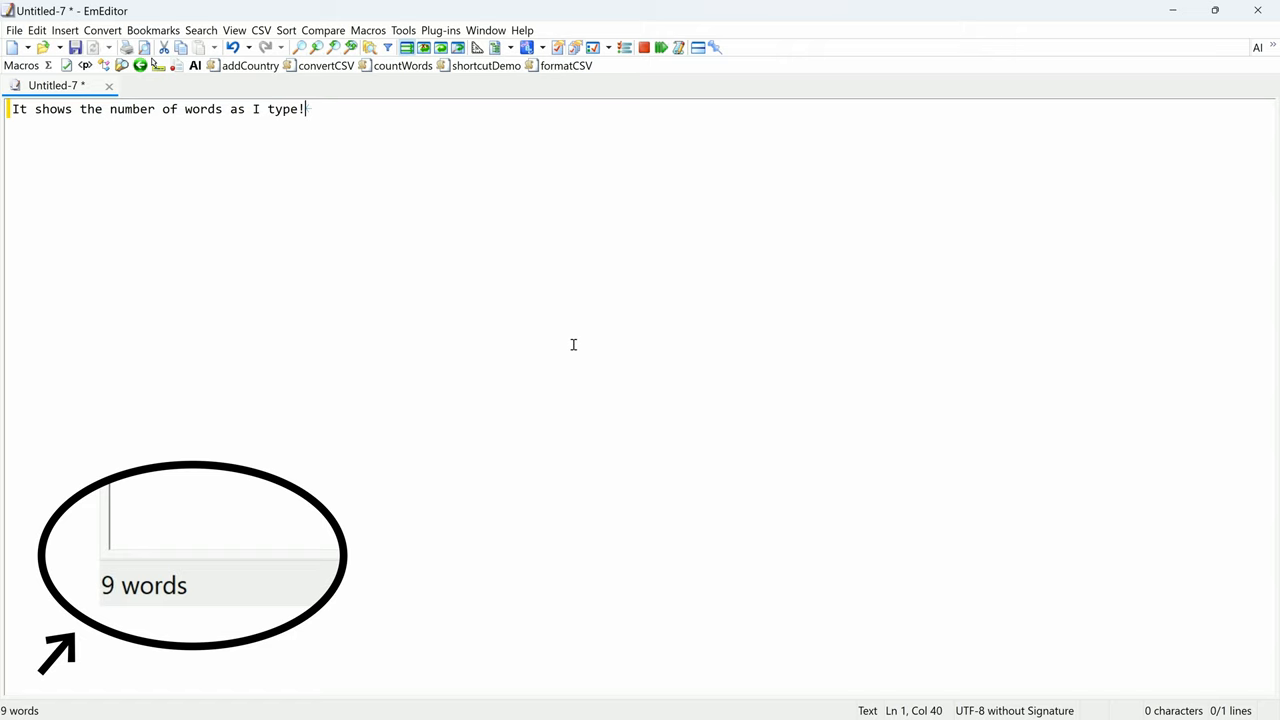
mouse_move(604, 308)
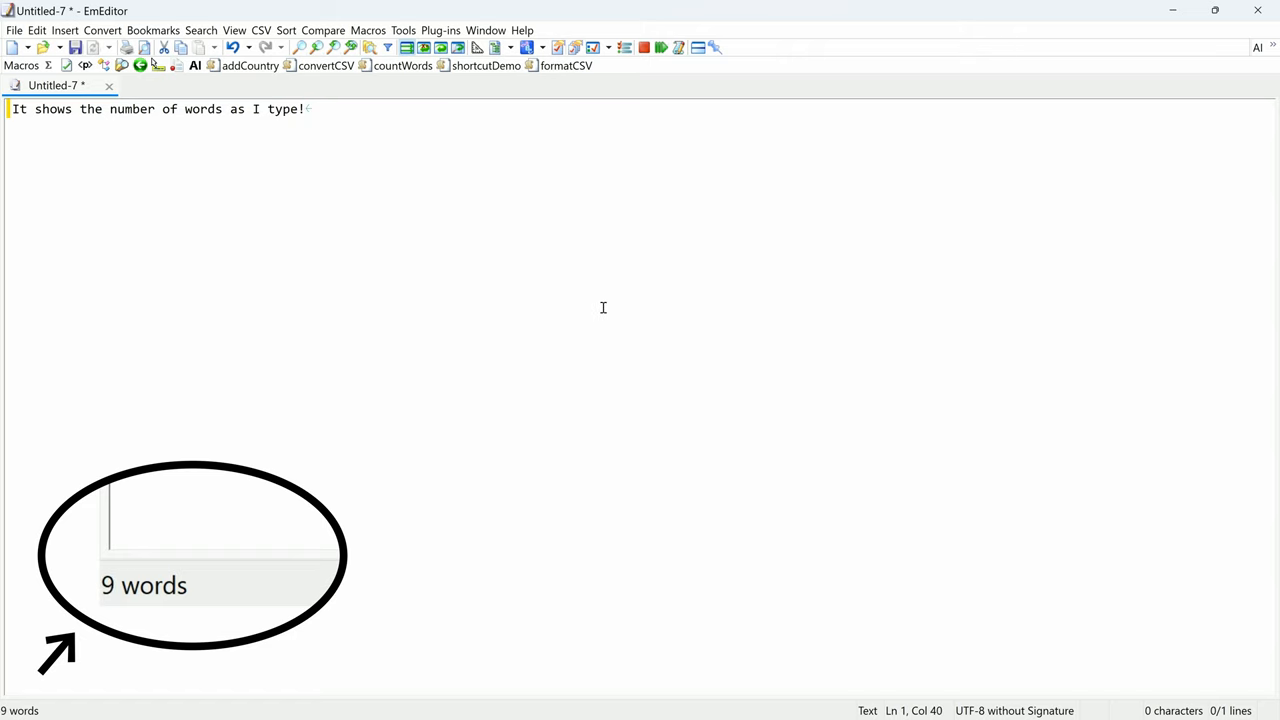
Set countWords to trigger on the Changed event so it counts words while typing.
left_click(368, 30)
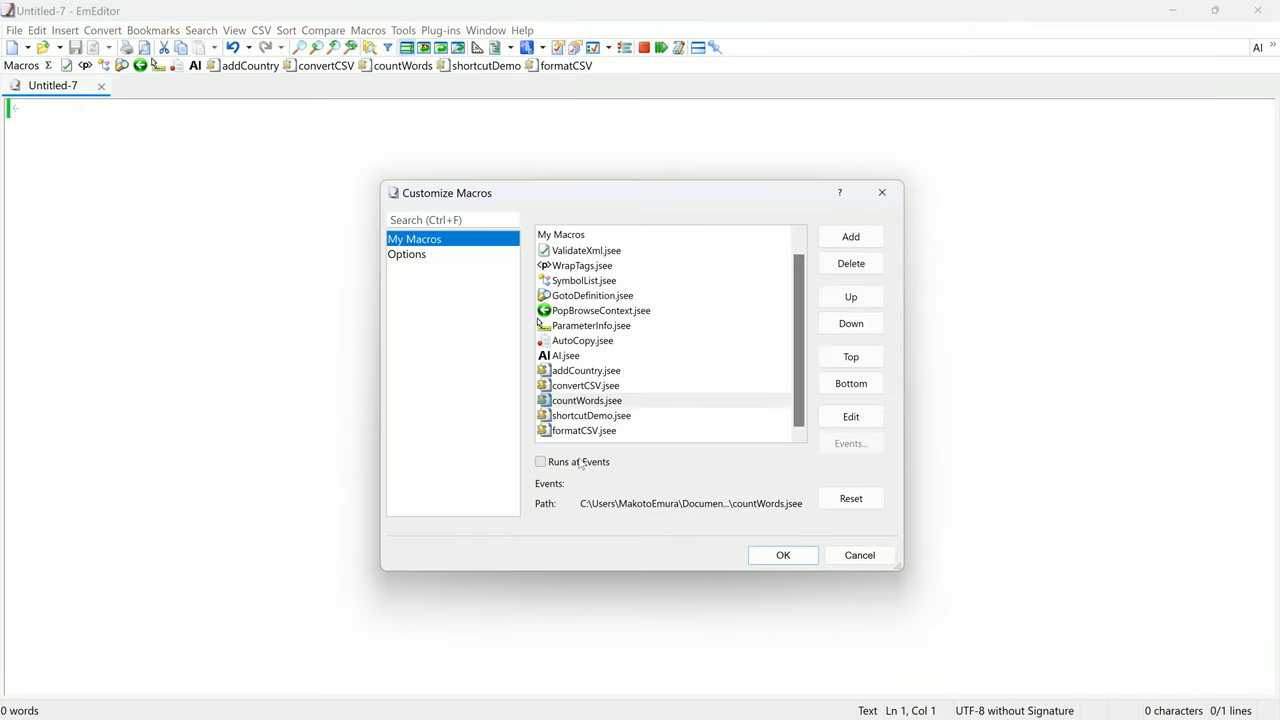
left_click(848, 444)
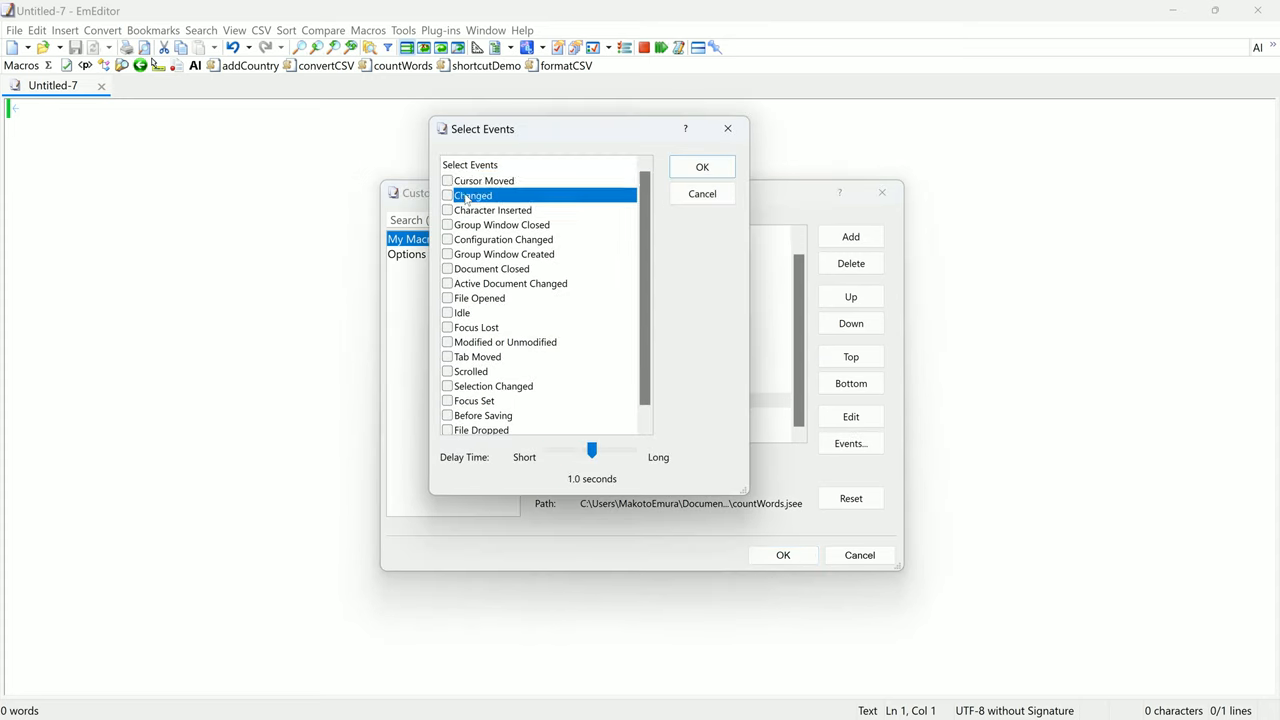
left_click(448, 196)
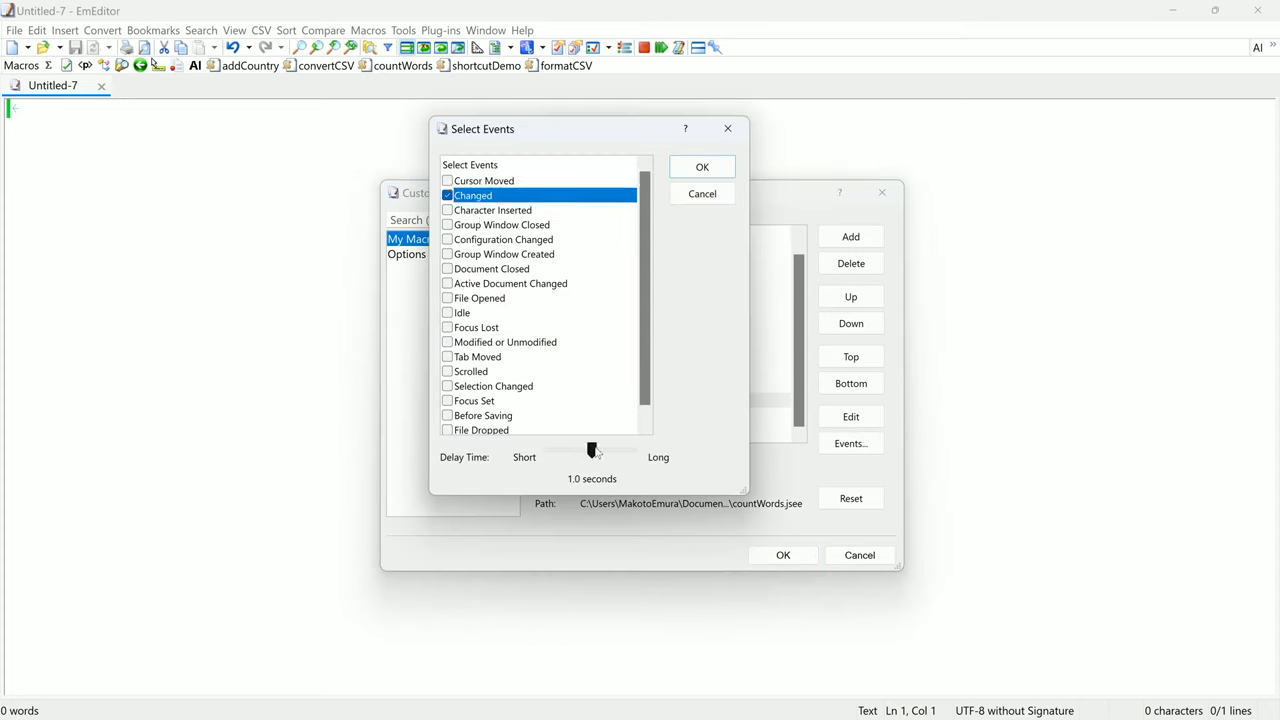
left_click(368, 30)
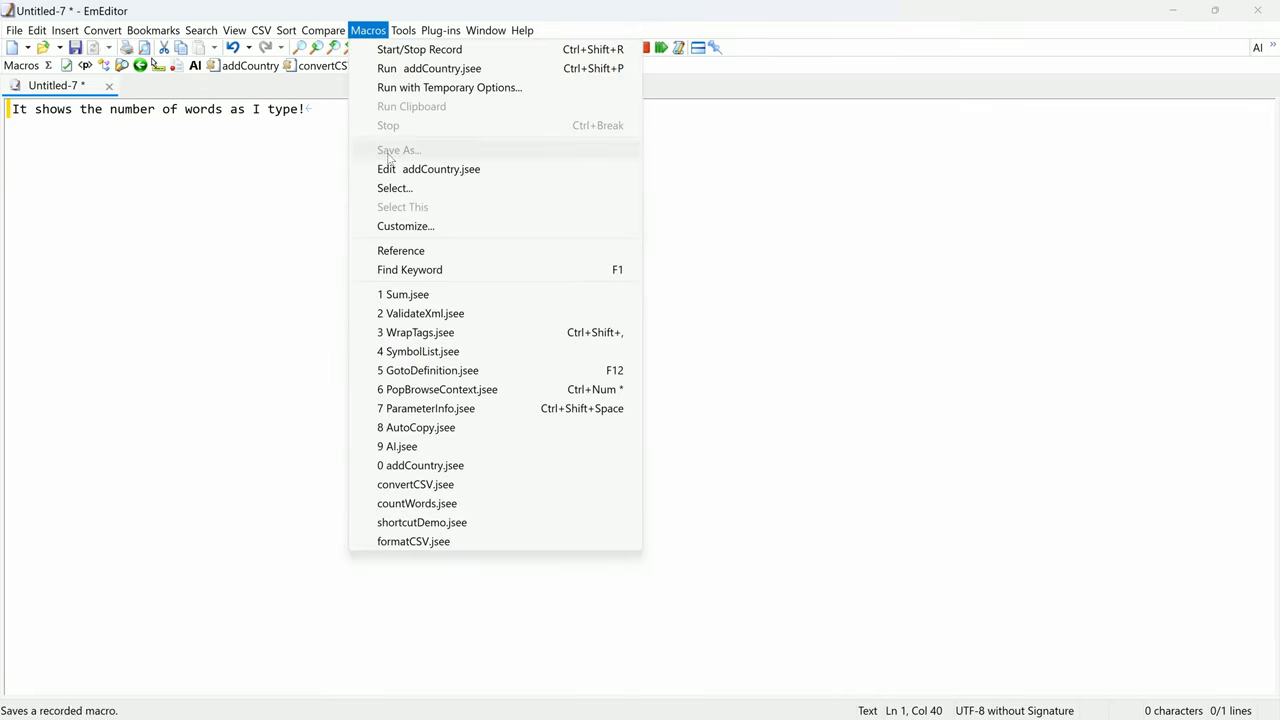
In Customize Macros Options, enable Run macros asynchronously by default and Use V8 as JavaScript engine, then confirm.
left_click(404, 224)
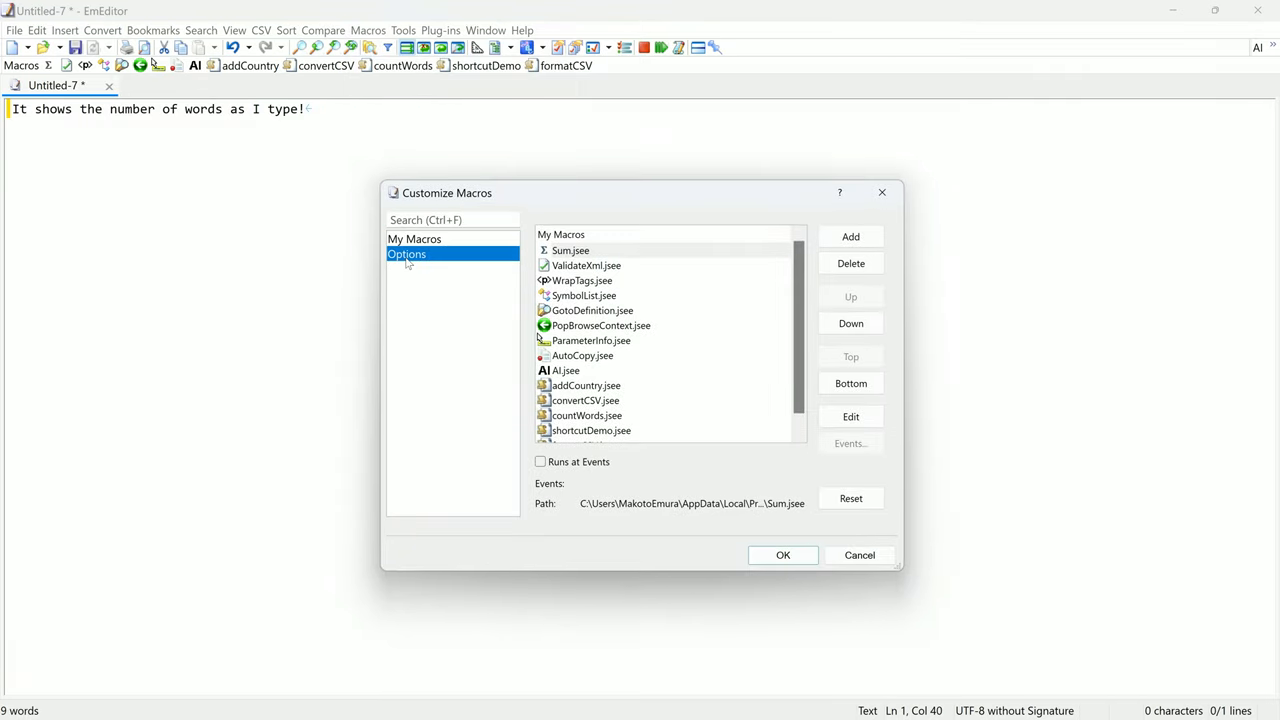
left_click(408, 252)
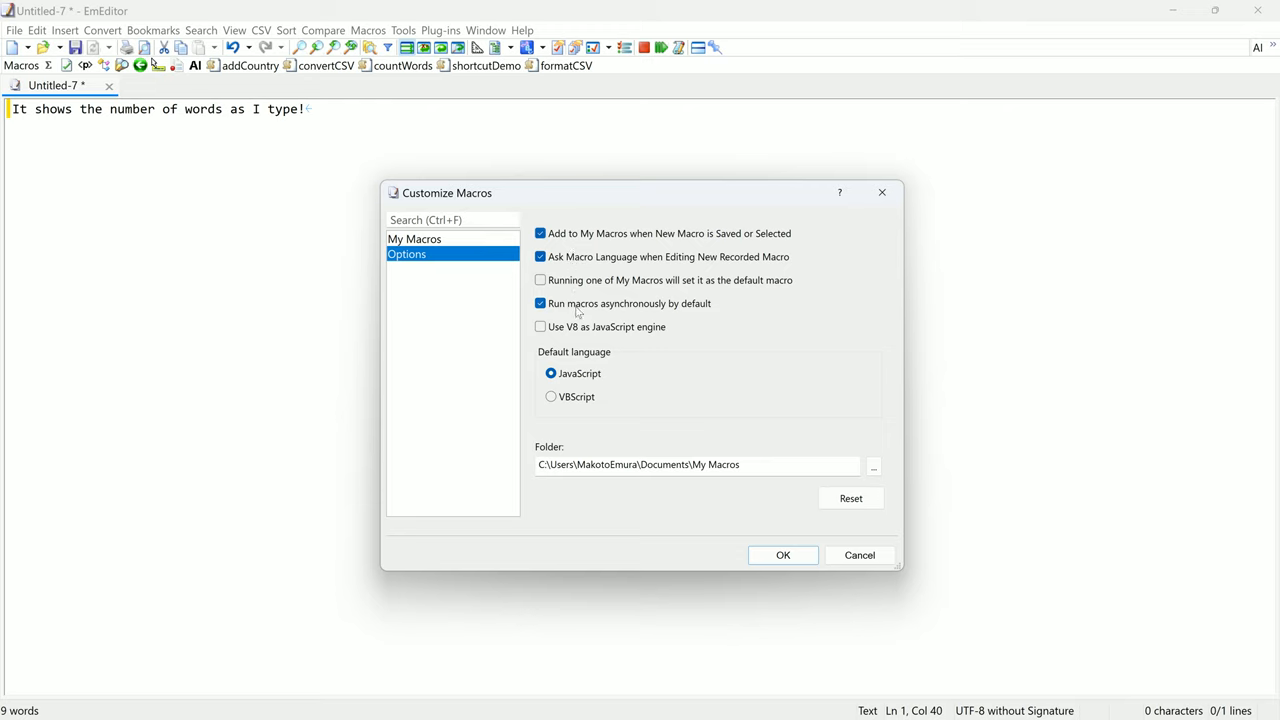
left_click(540, 304)
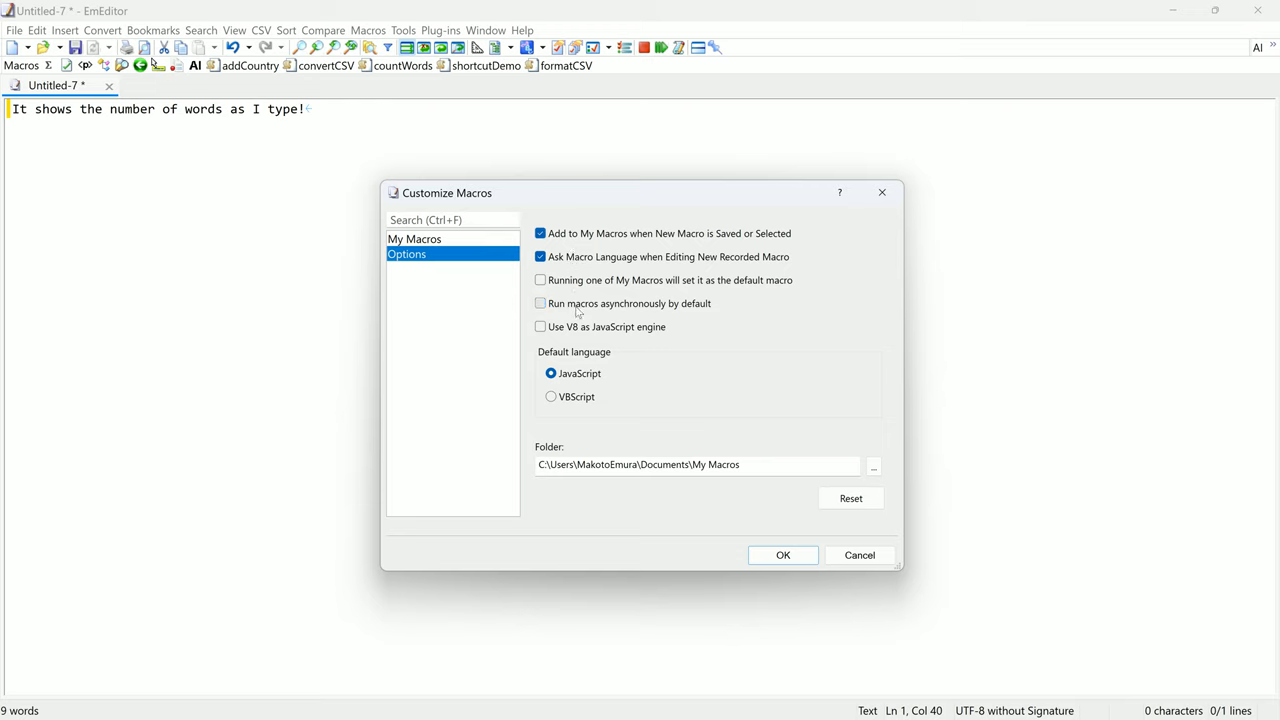
left_click(540, 304)
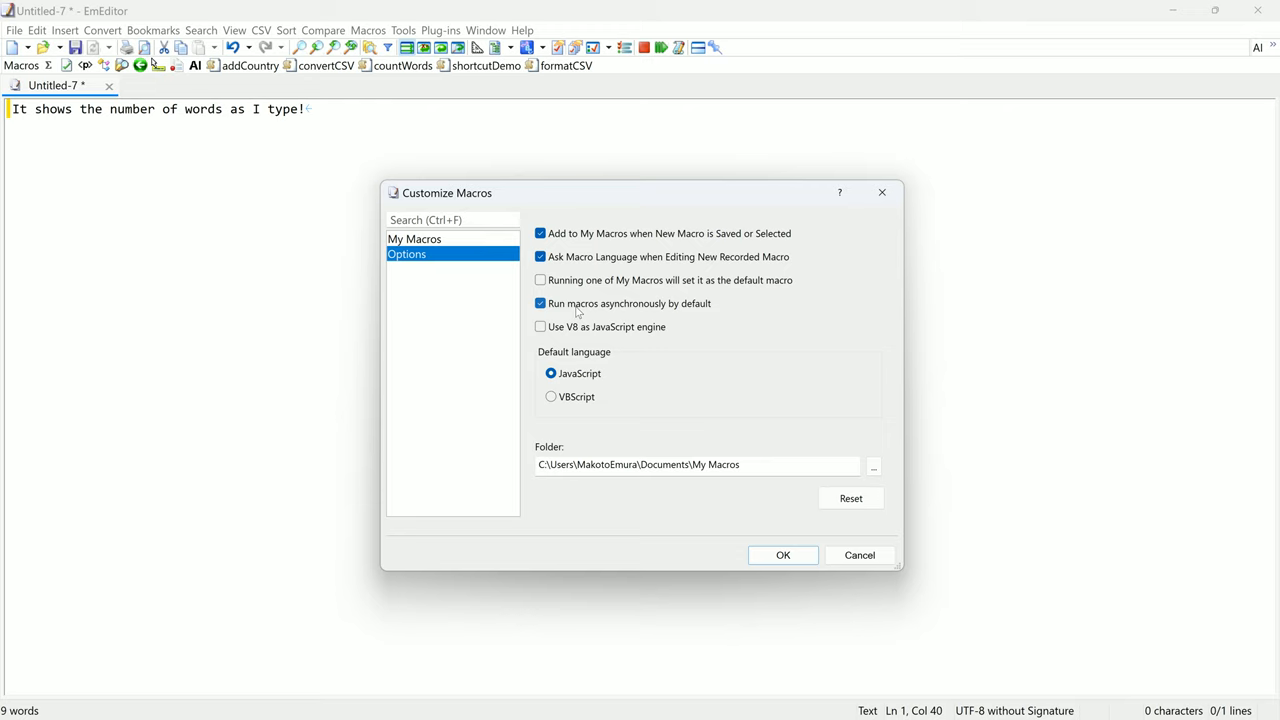
left_click(540, 326)
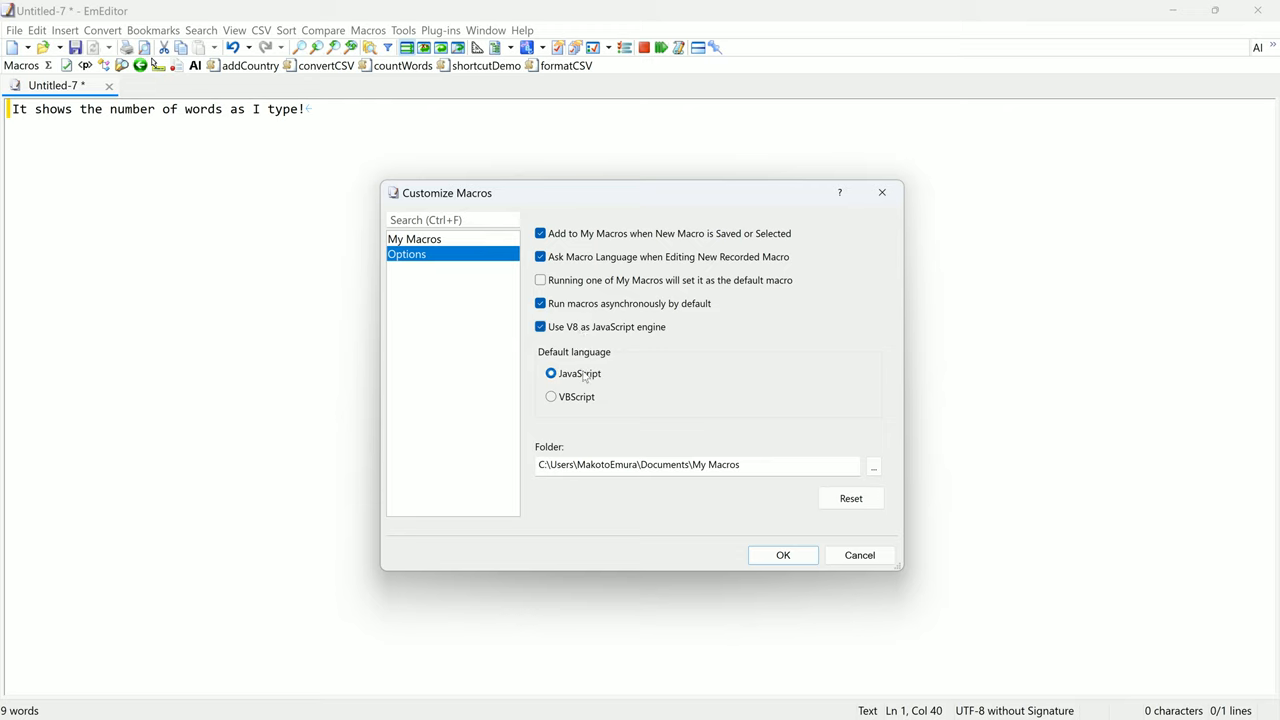
mouse_move(584, 384)
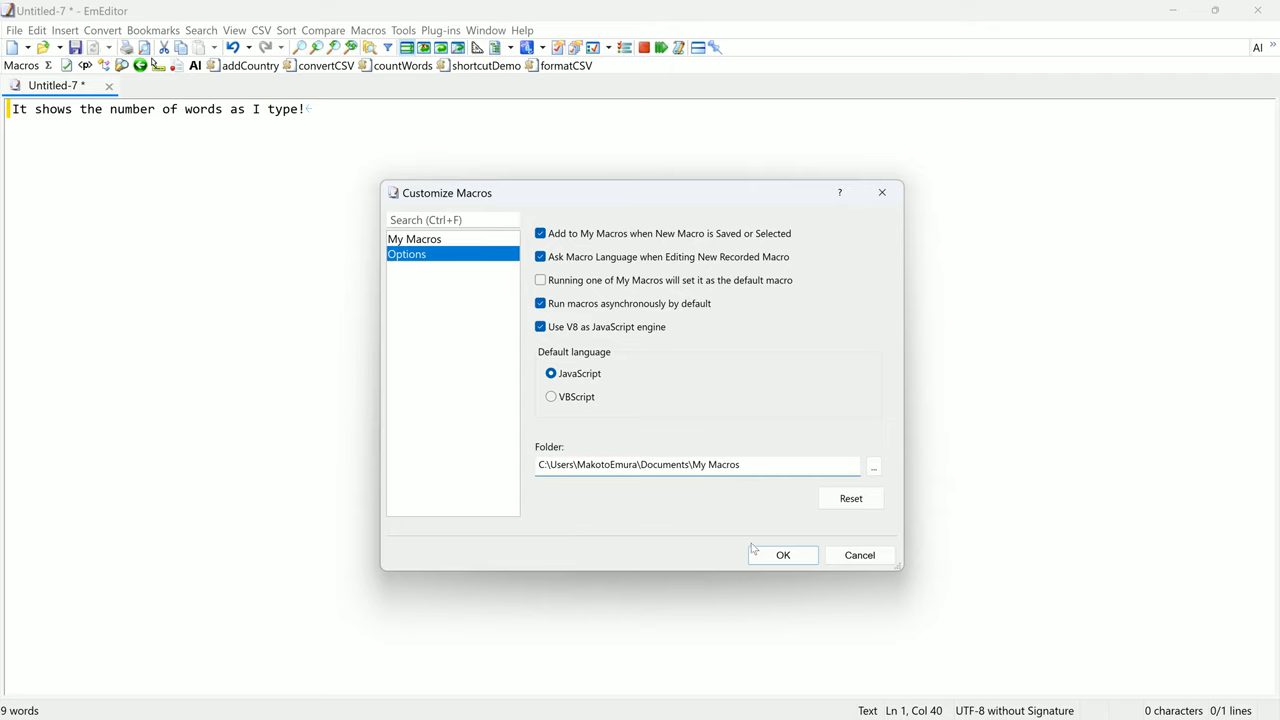
left_click(784, 556)
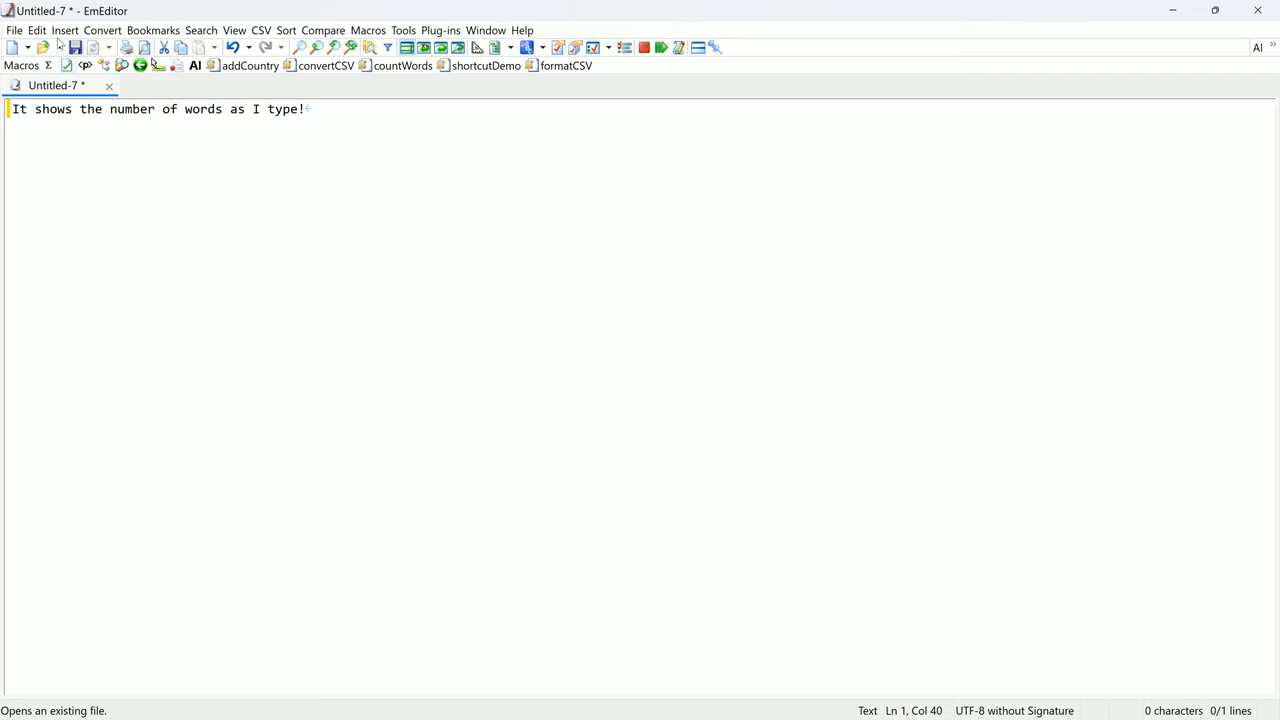
Via Edit > Repeat Steps, list all recent steps and save them as the macro repeatSteps.jsee.
left_click(36, 30)
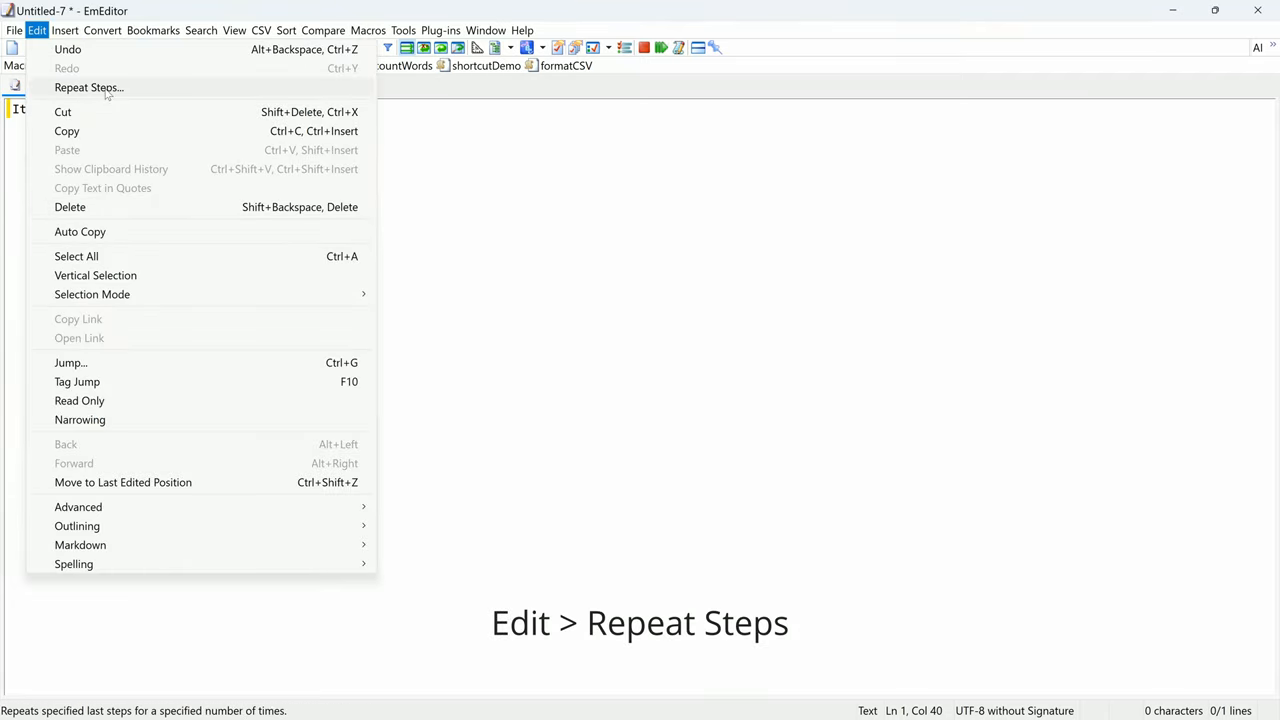
left_click(88, 88)
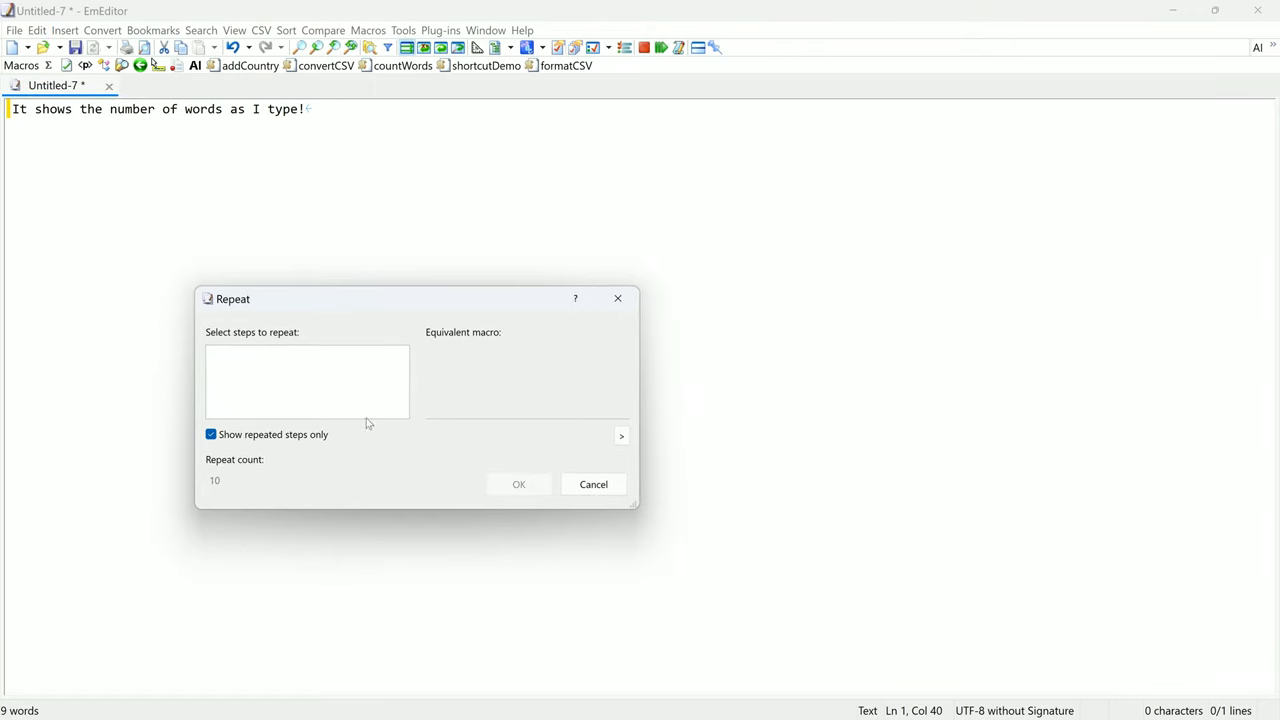
left_click(212, 434)
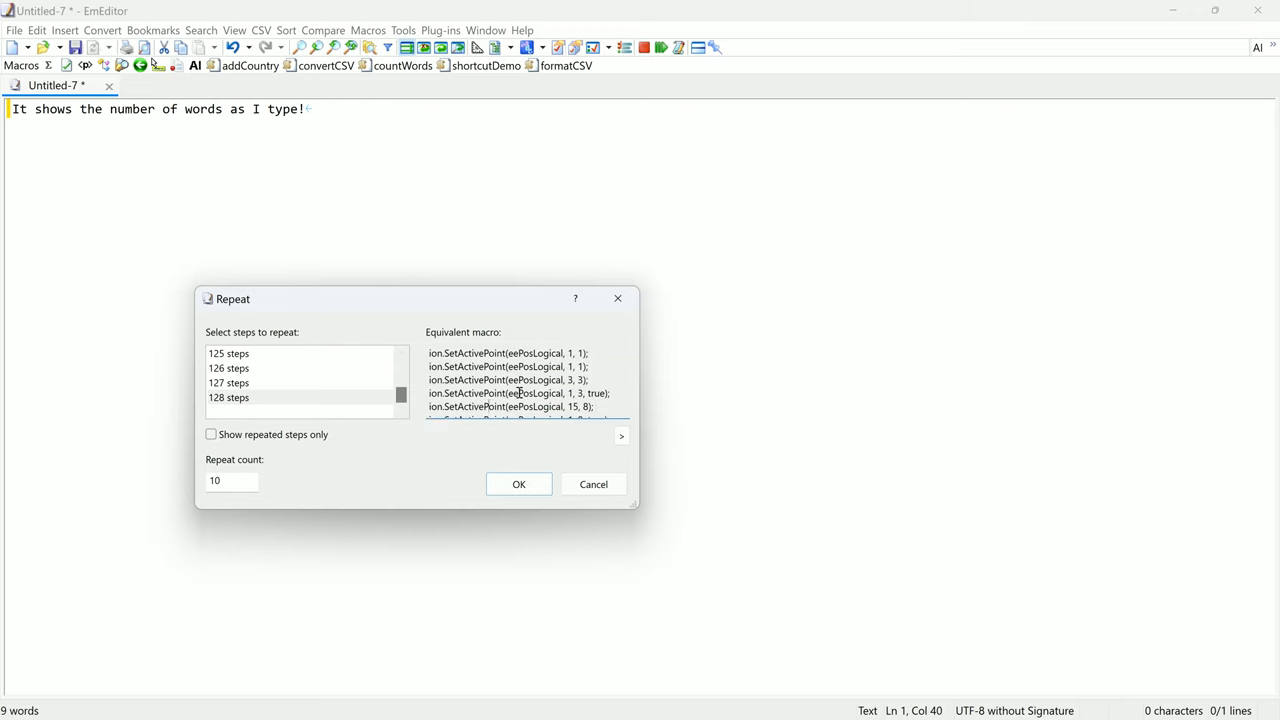
left_click(620, 436)
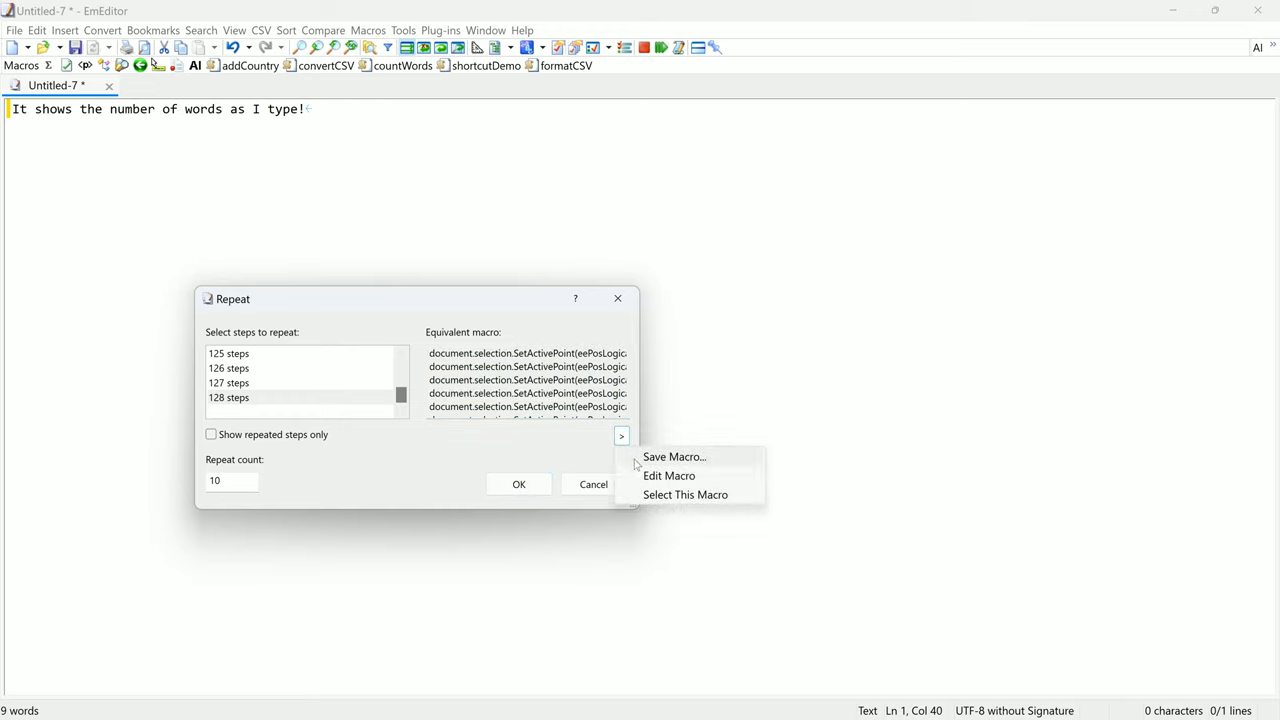
left_click(674, 456)
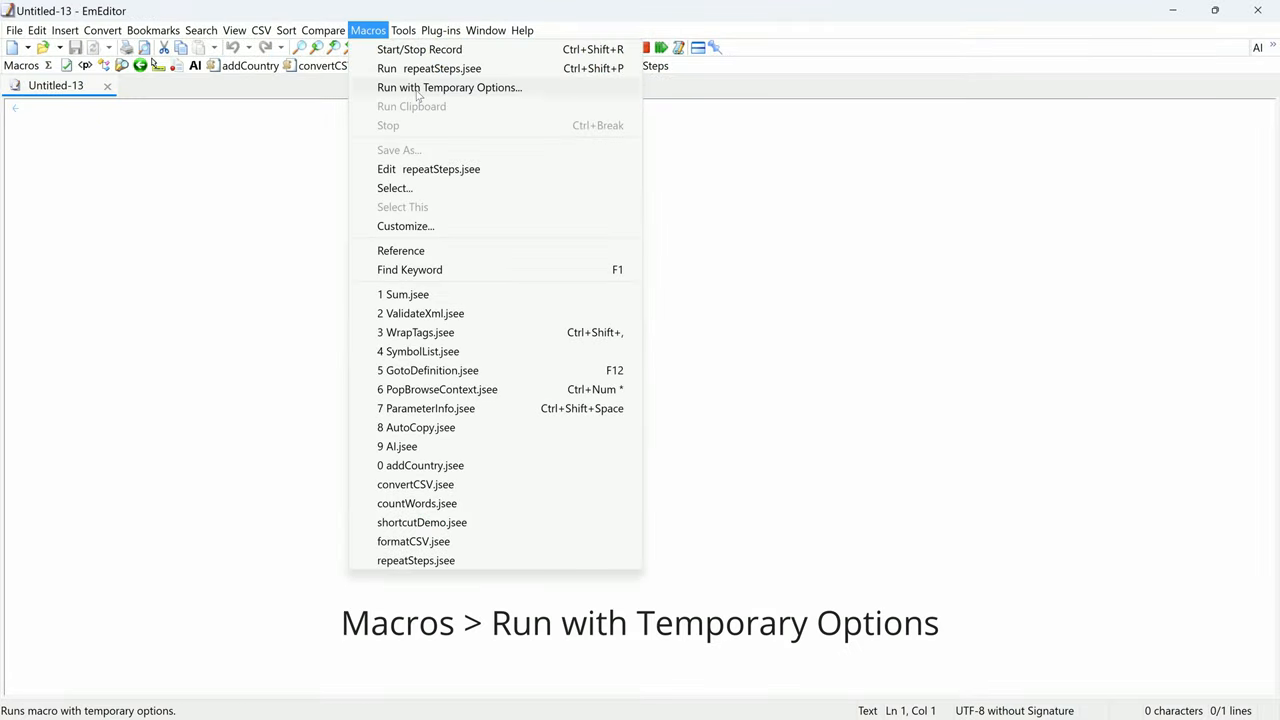
In Run with Temporary Options, browse to addCountry.jsee in the macro source folder.
left_click(448, 88)
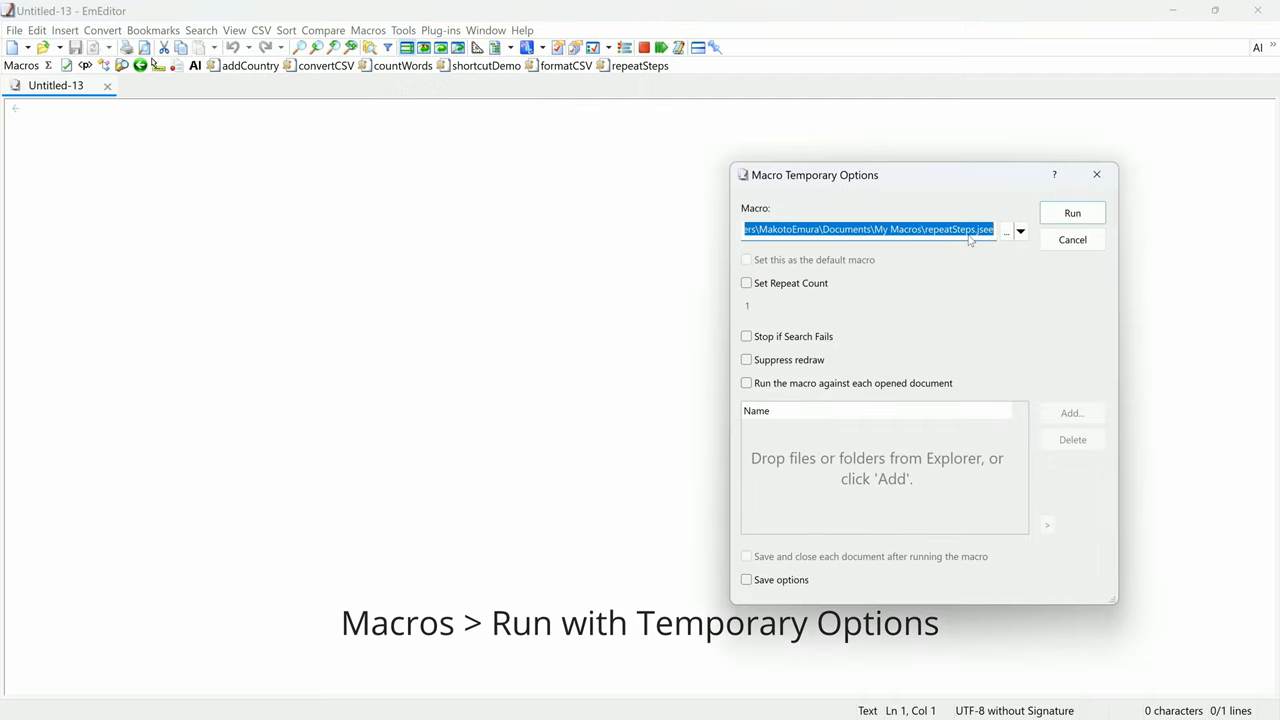
left_click(1006, 232)
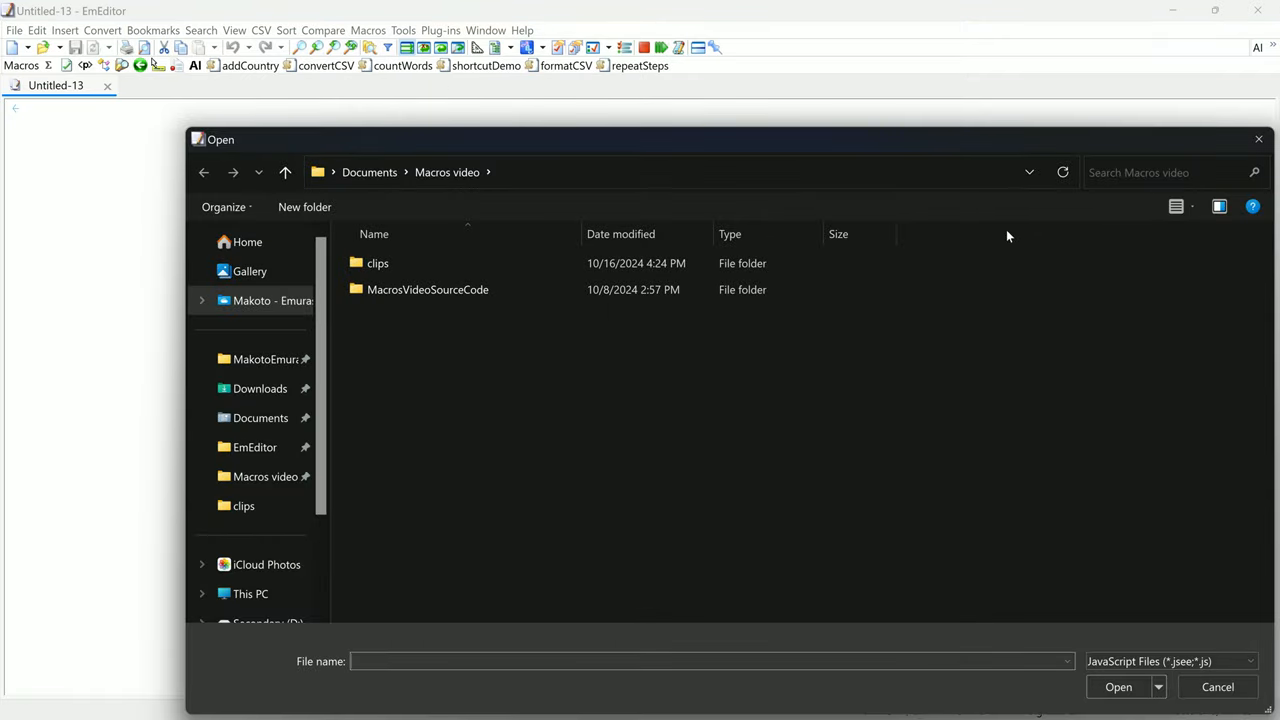
double_click(428, 288)
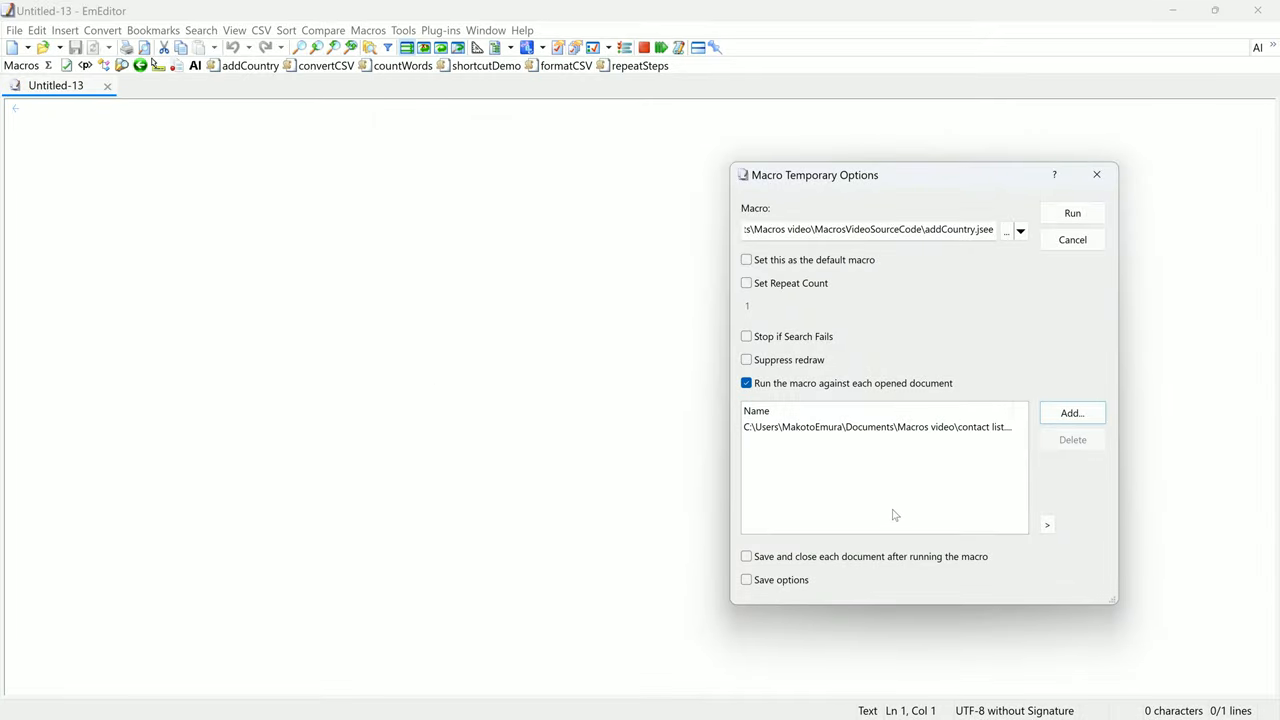
left_click(1072, 212)
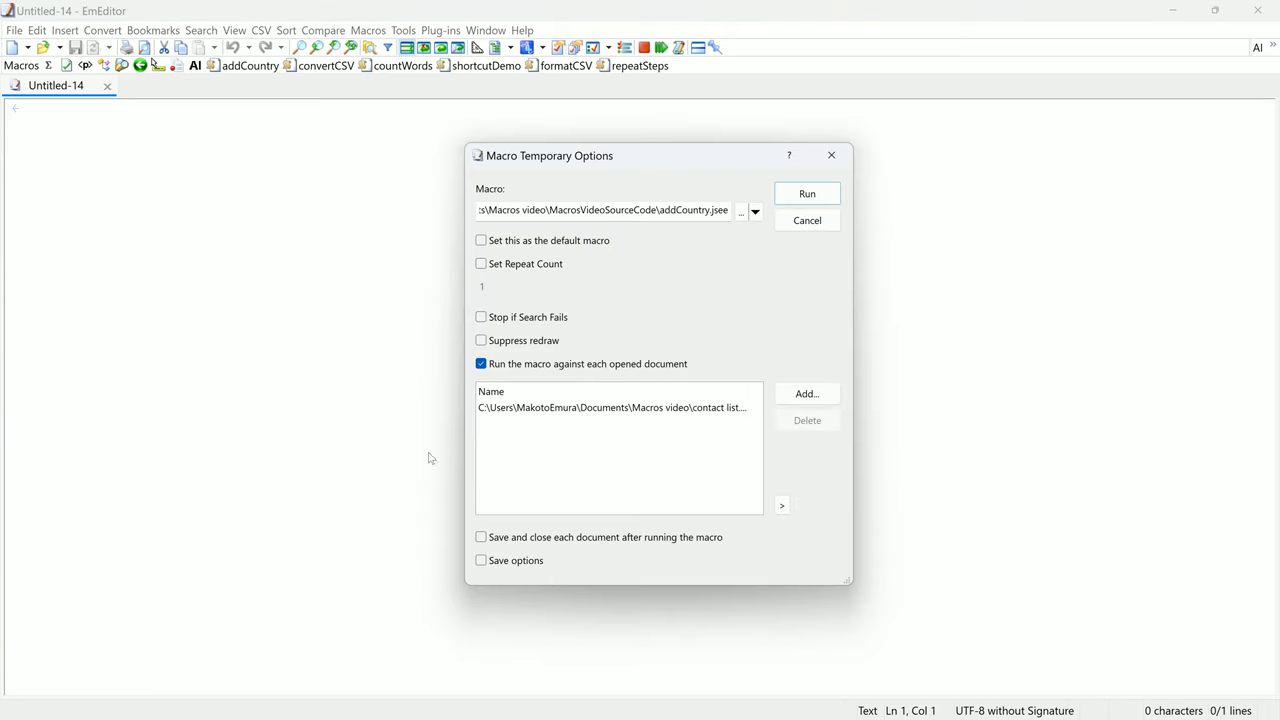
Set a custom Repeat Count of 5 and run addCountry with the temporary options.
left_click(480, 264)
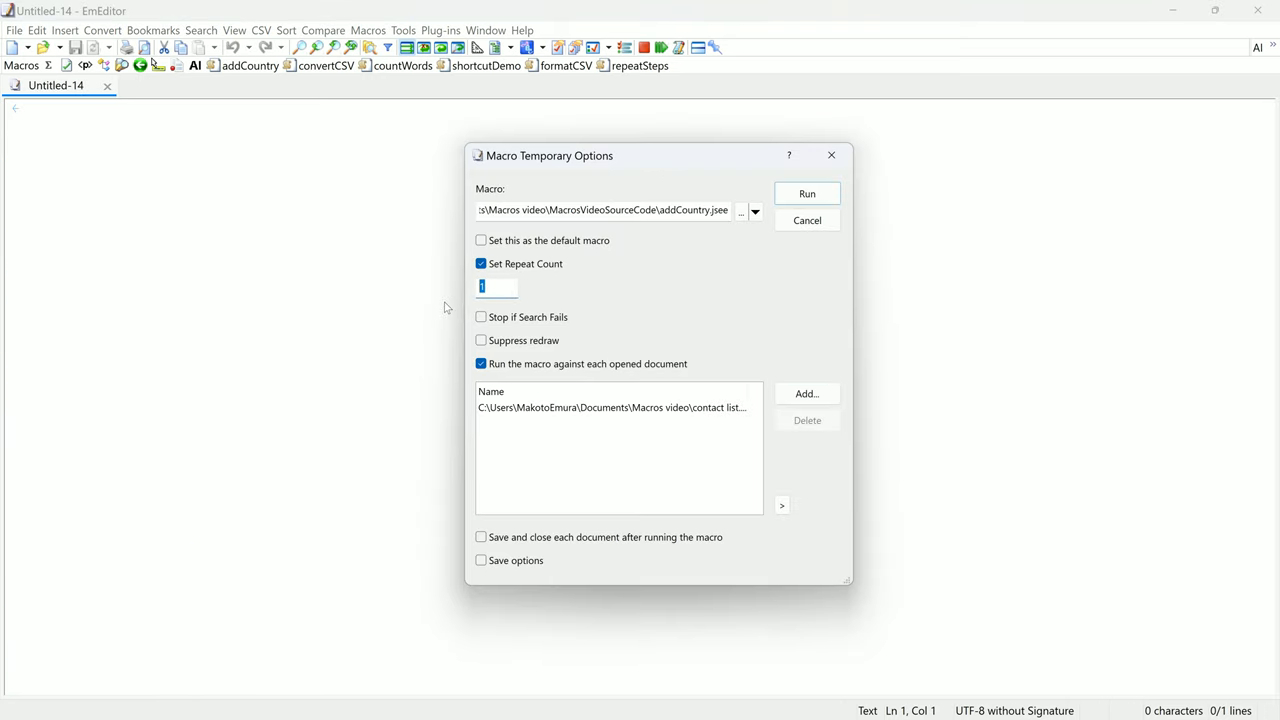
type("5")
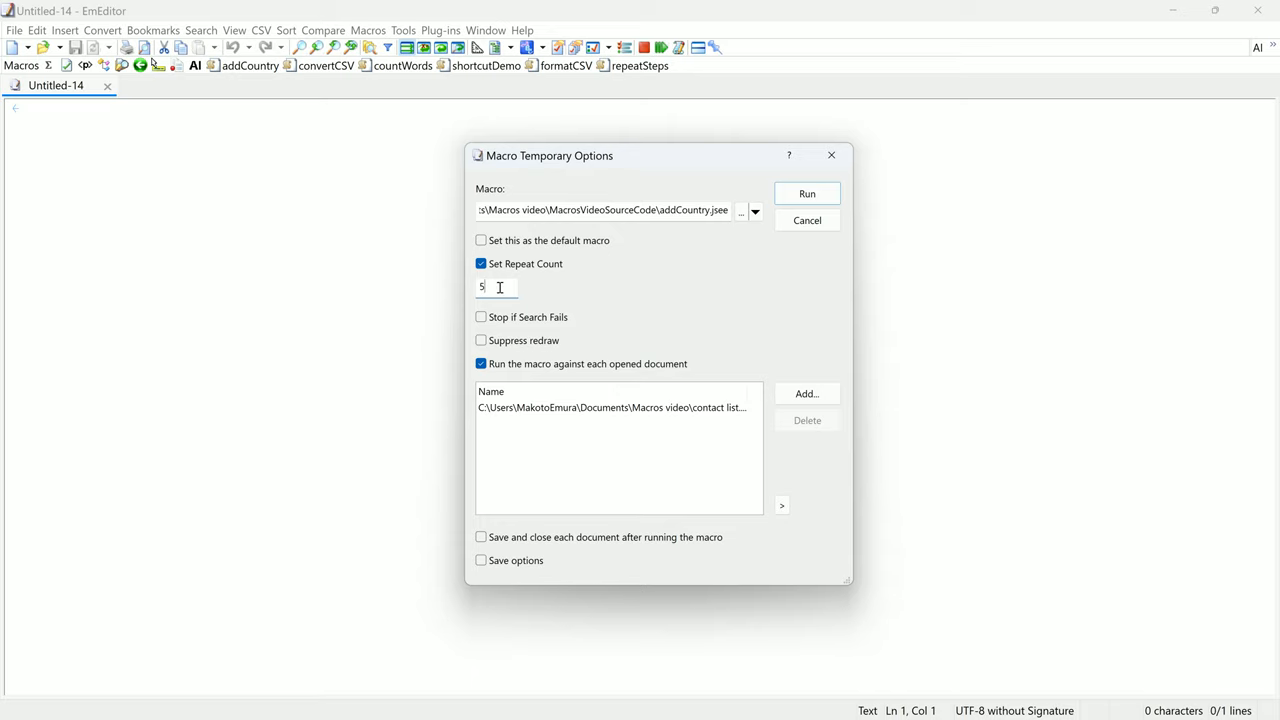
left_click(808, 192)
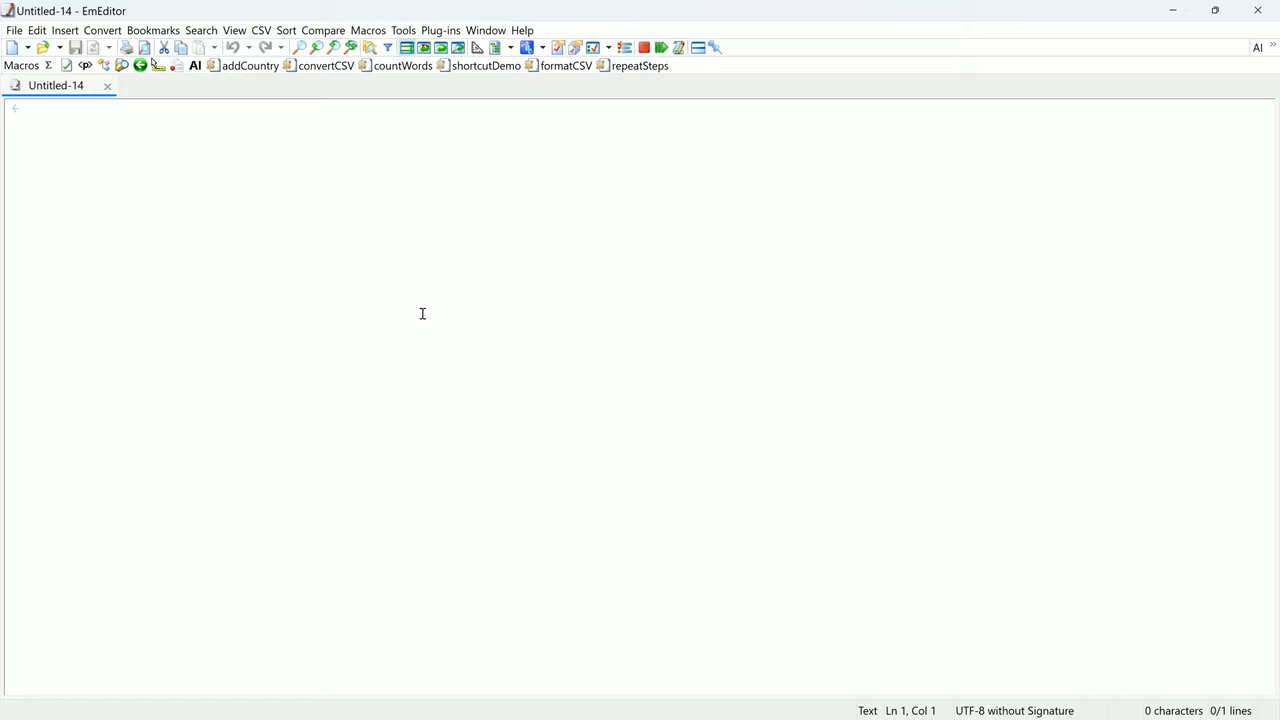
In Keyboard properties, select My Macros > shortcutDemo.jsee and assign it a new shortcut key.
left_click(404, 30)
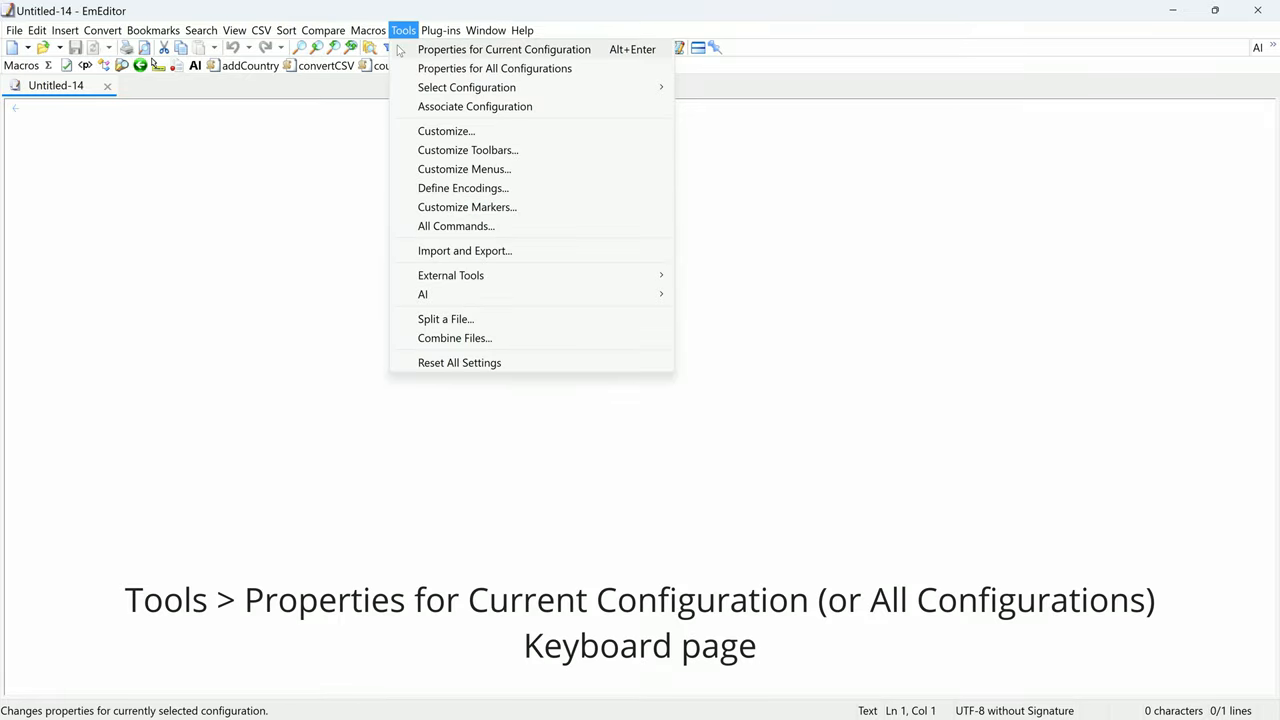
left_click(504, 48)
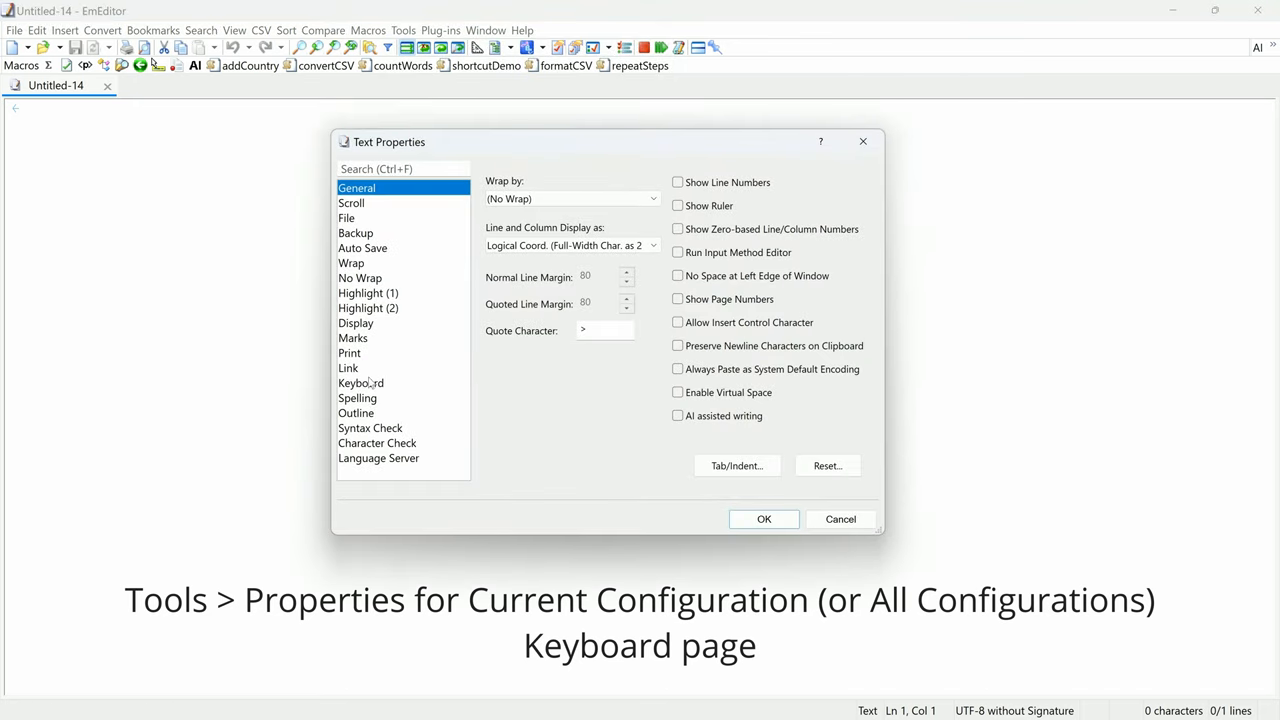
left_click(360, 384)
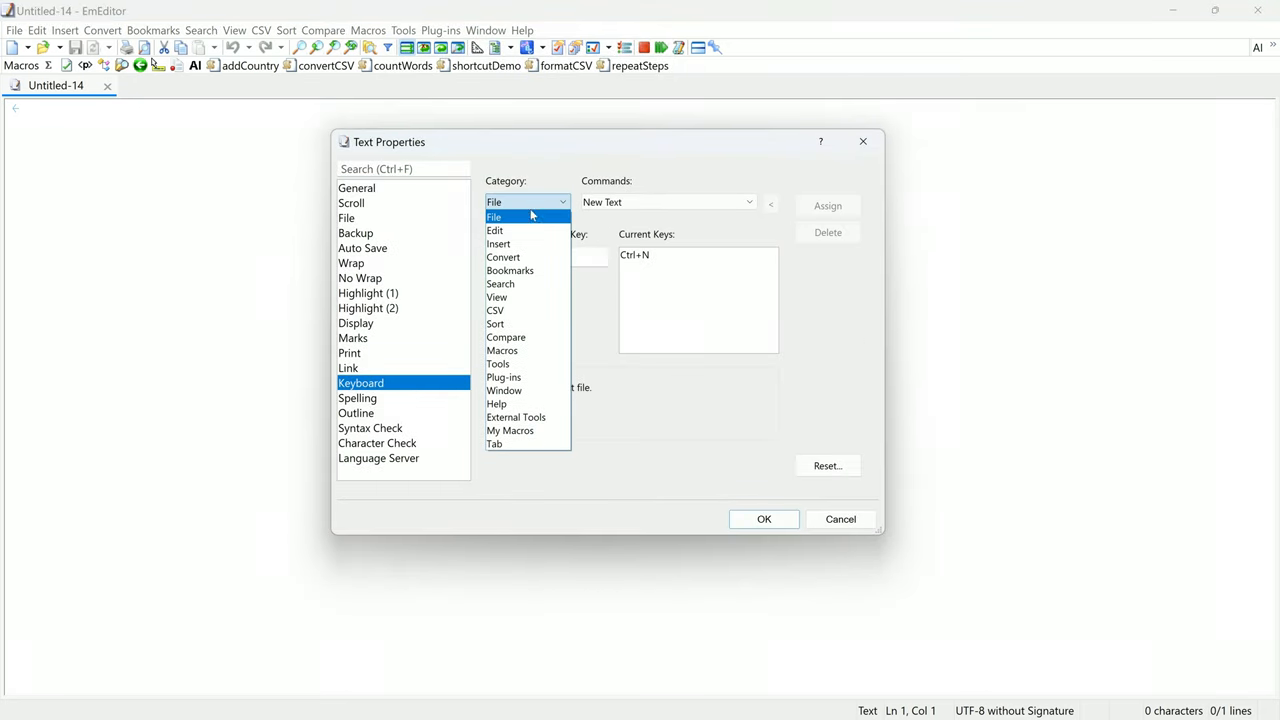
left_click(510, 430)
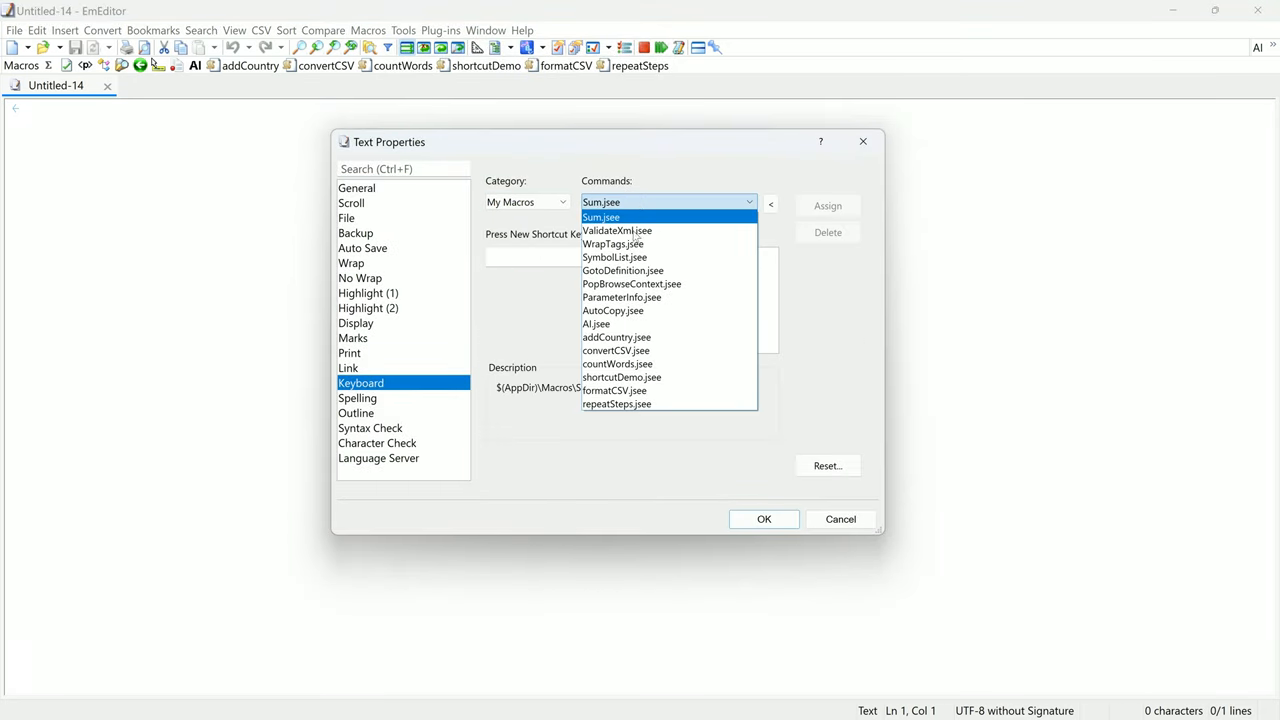
left_click(622, 376)
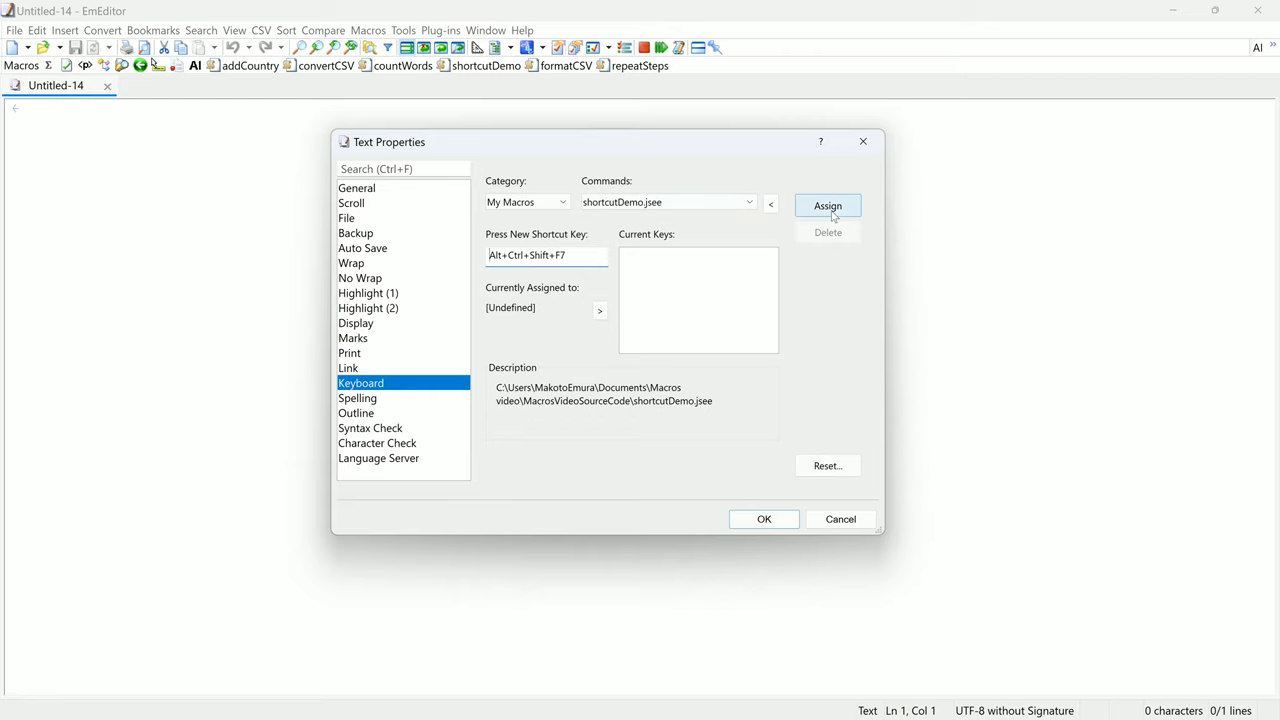
left_click(764, 518)
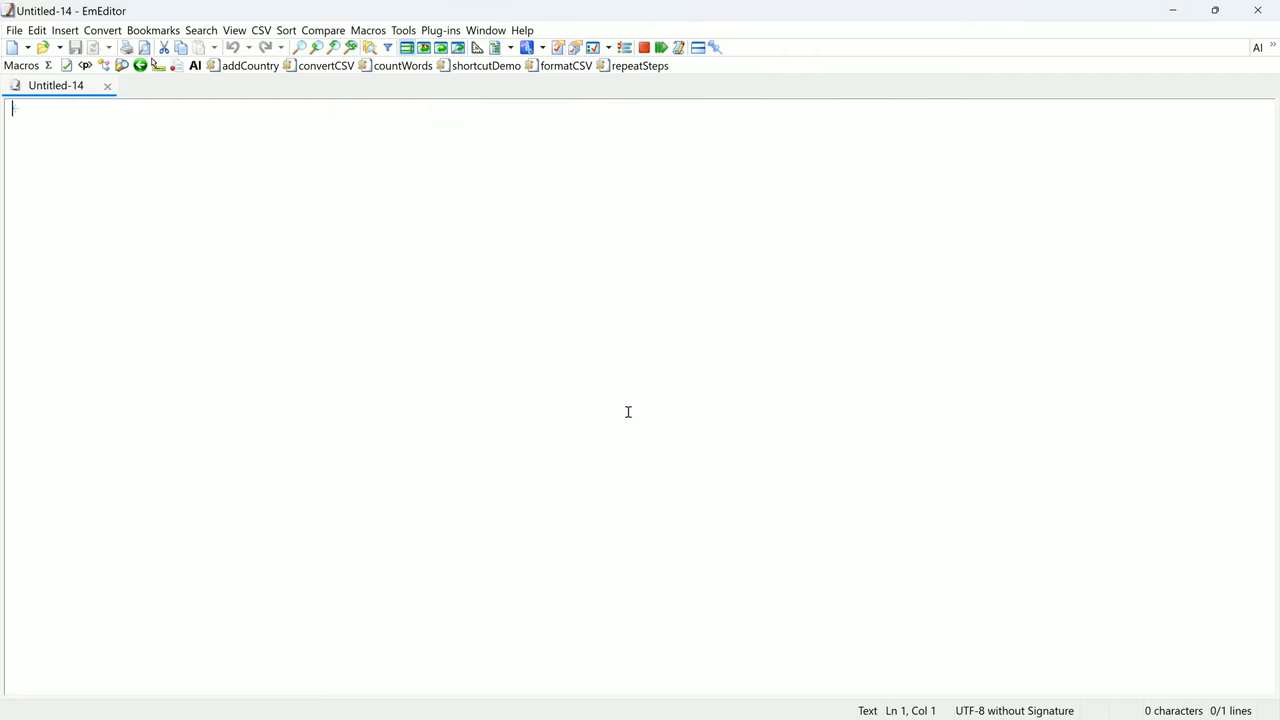